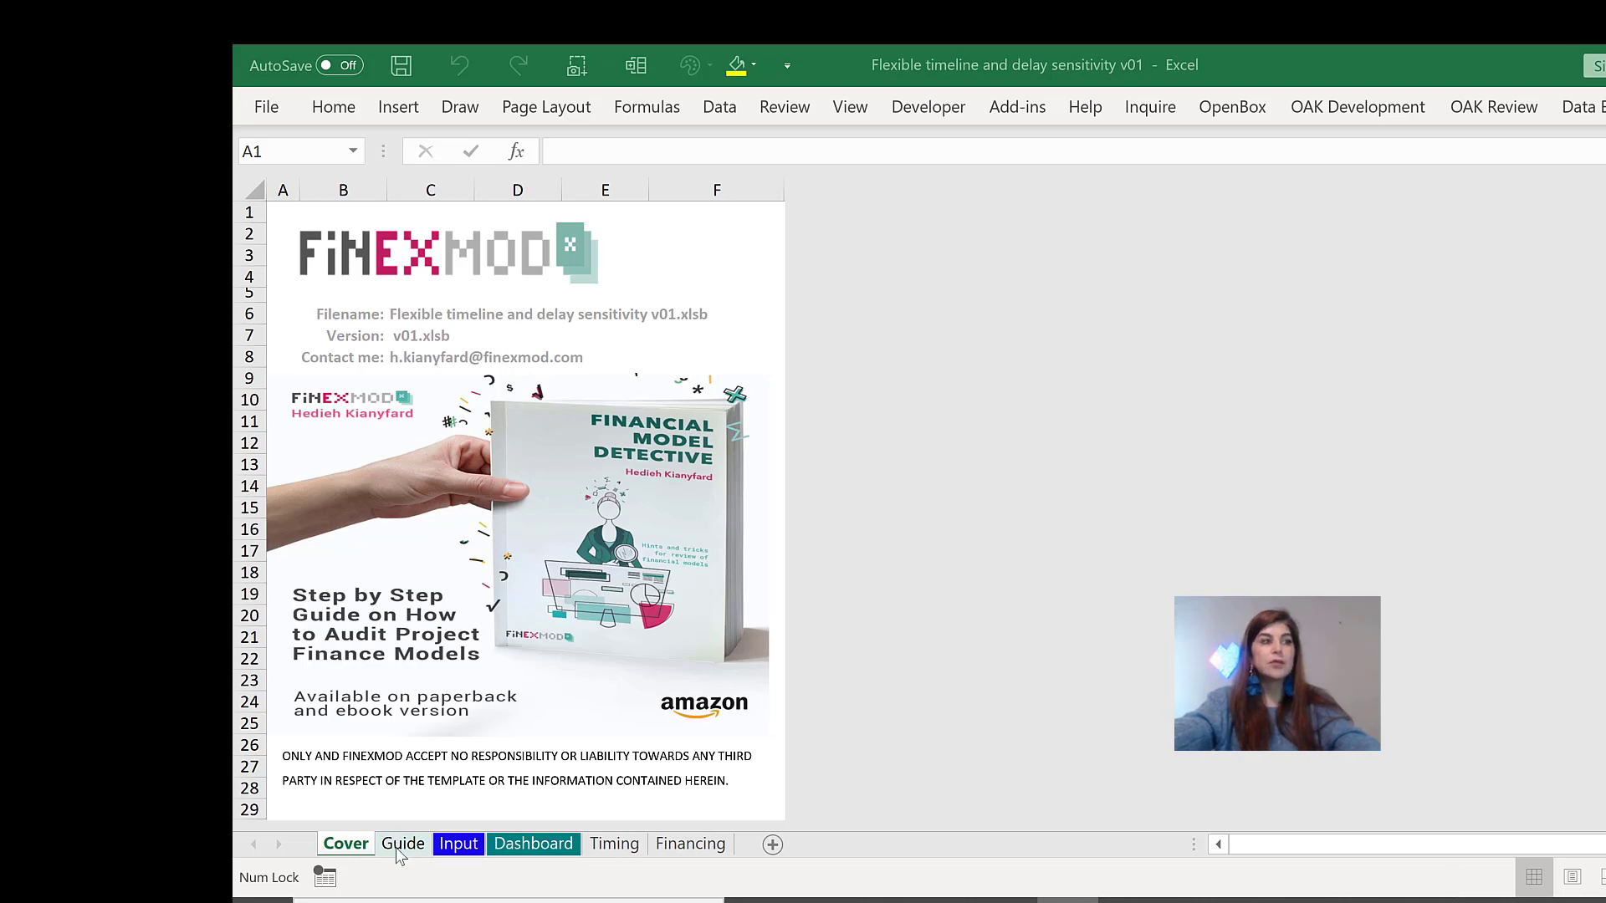
Step: Switch from the cover page to the Guide sheet with colour codes and contents
click(403, 843)
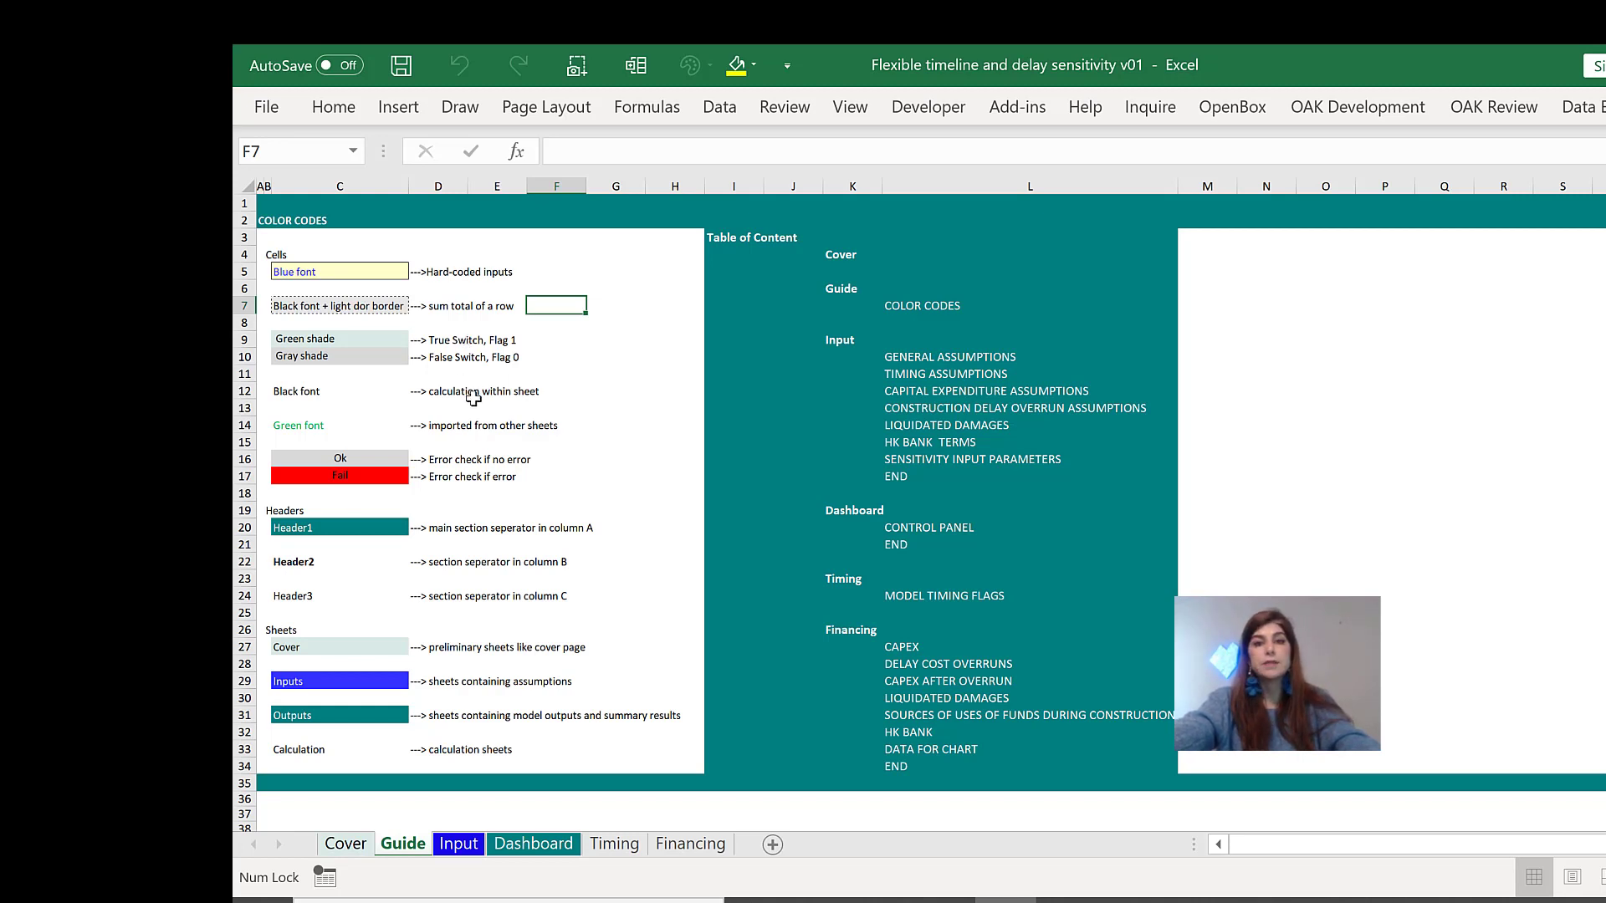
mouse_move(502, 602)
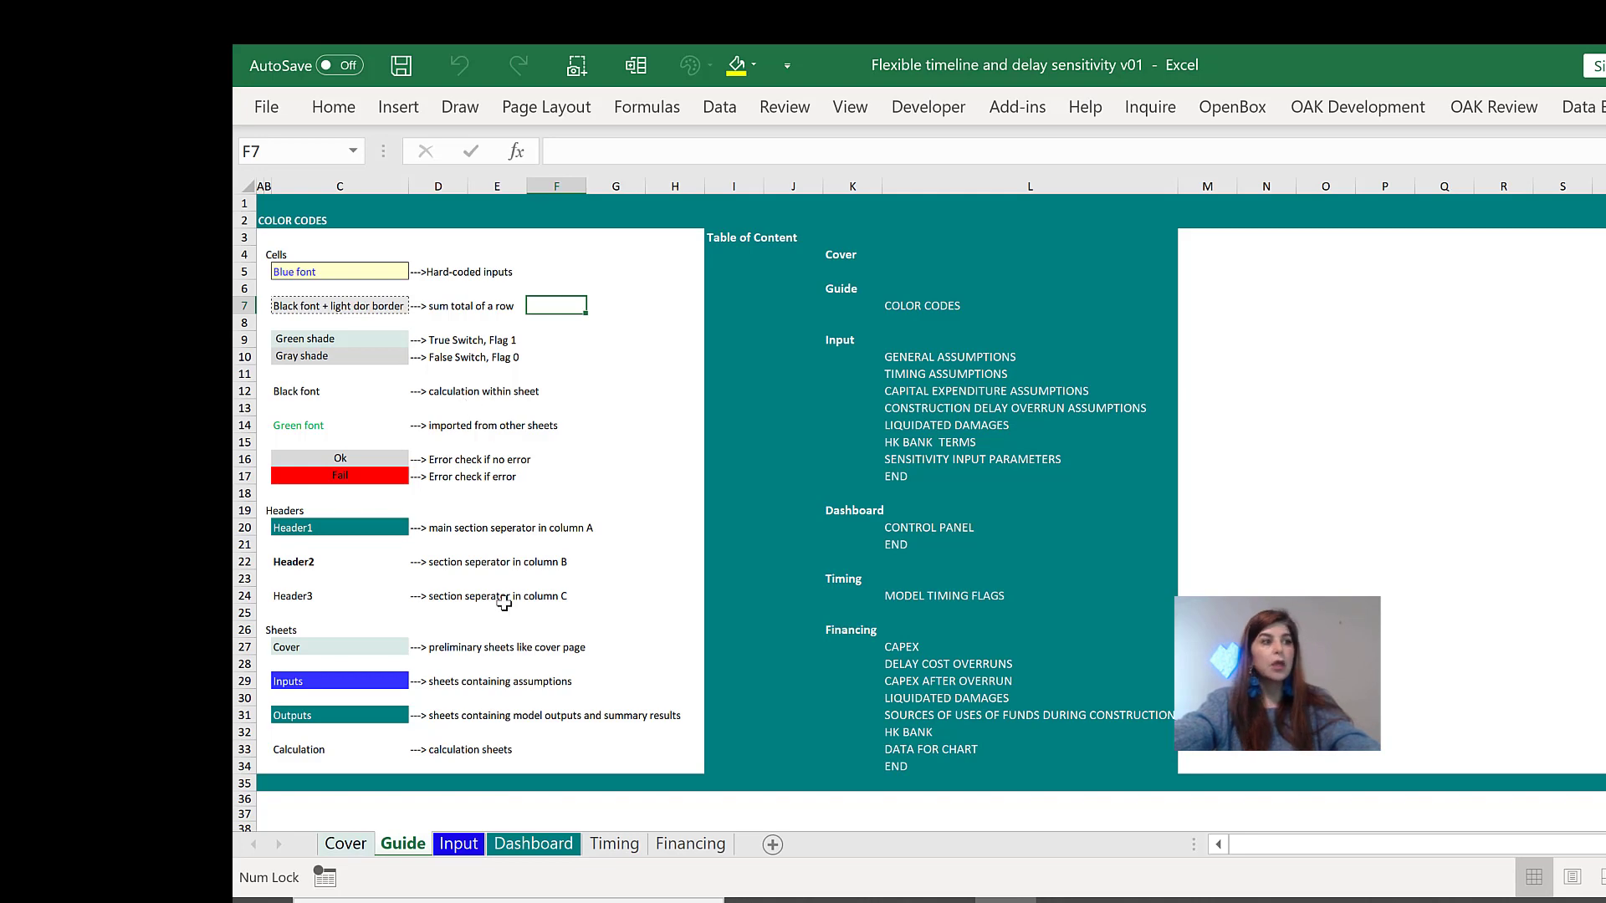
Step: On the Input sheet, set Model Currency to $ and check the Unit label formula reads million $
click(458, 843)
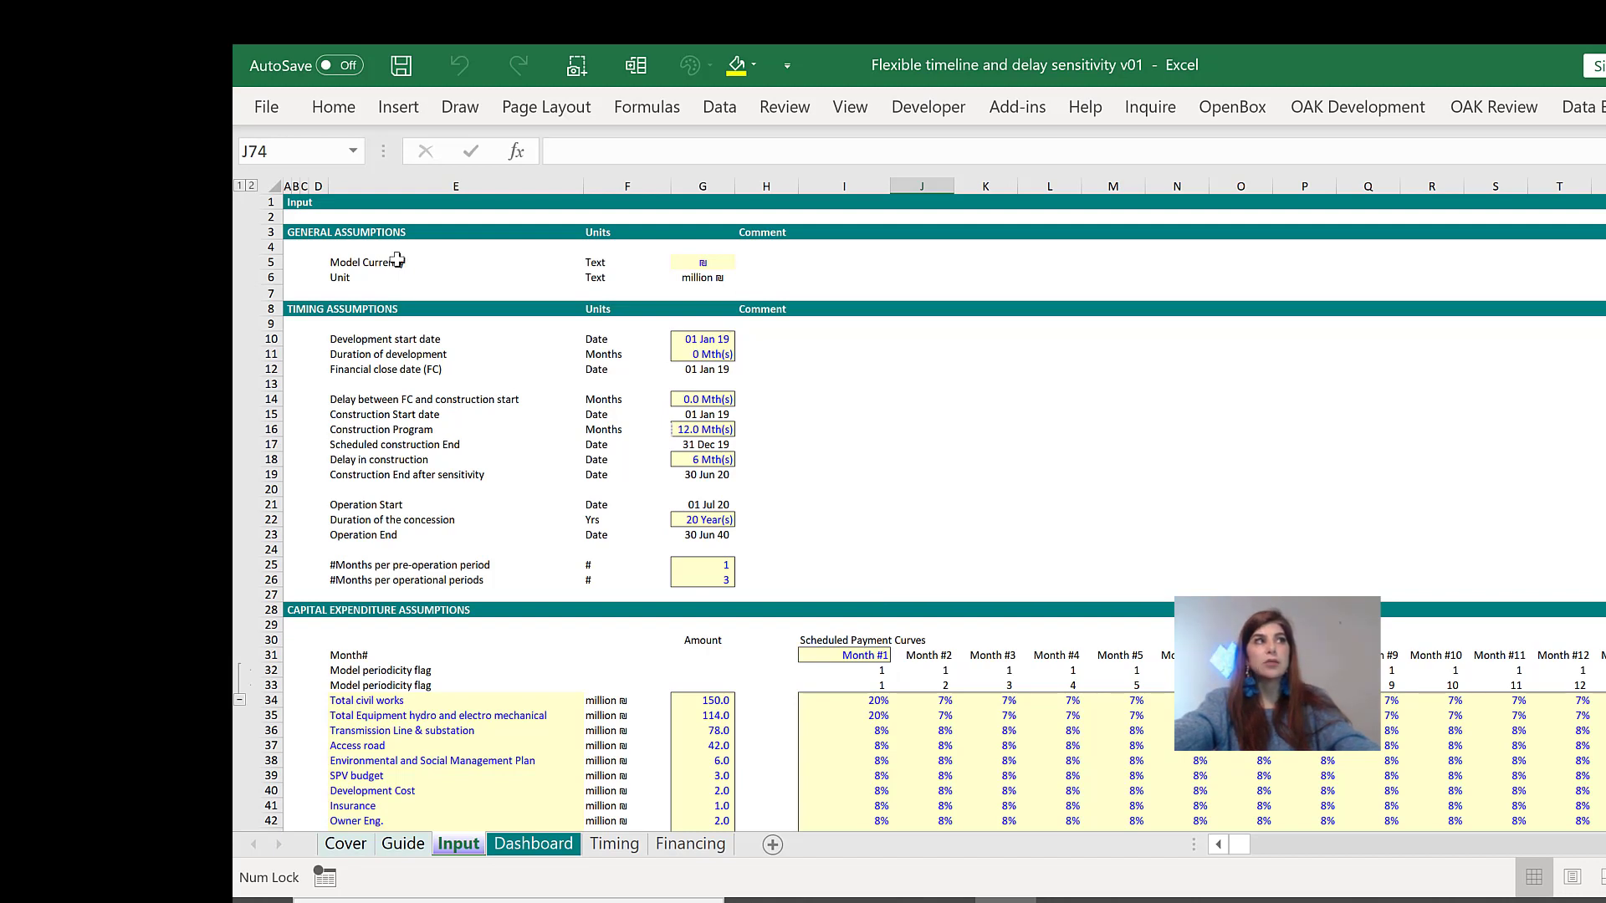
click(701, 261)
text($)
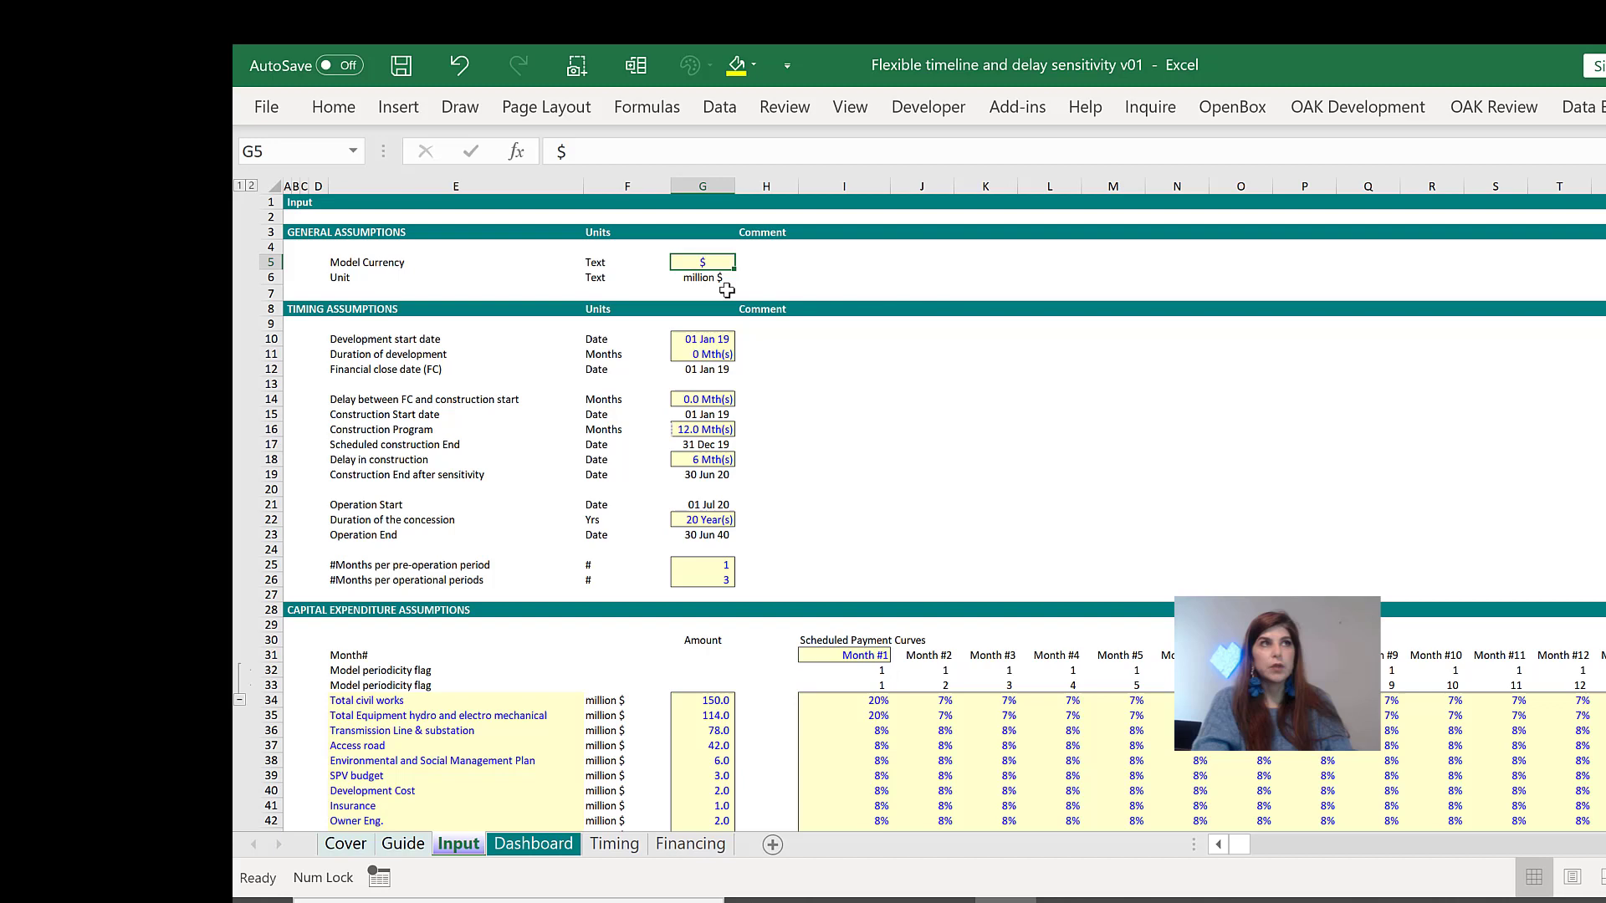
click(701, 276)
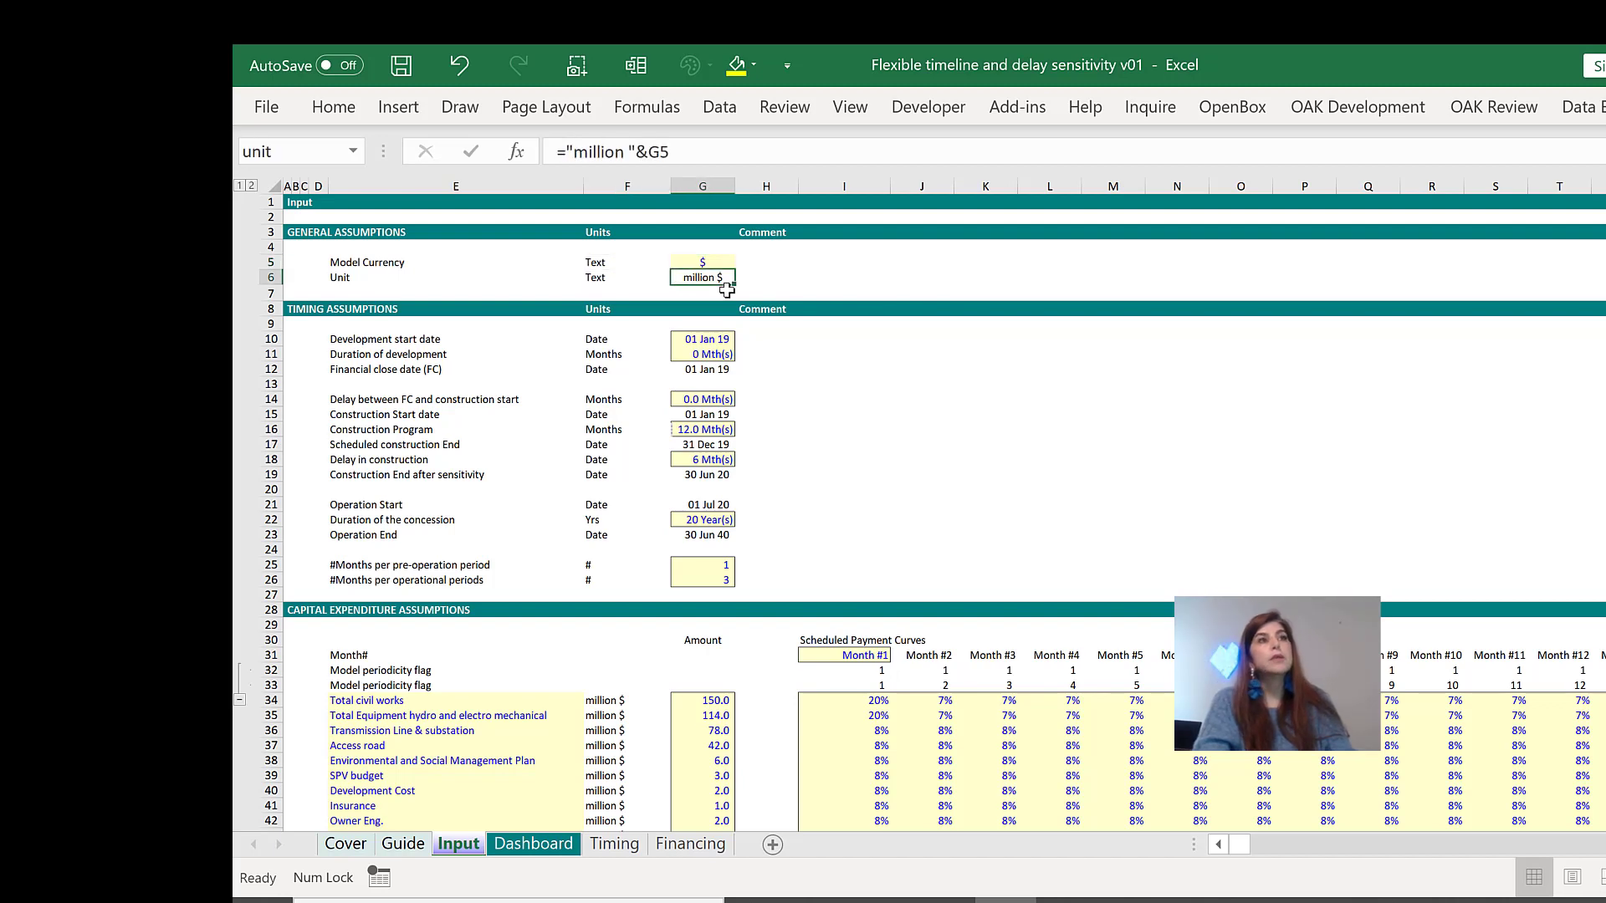
click(627, 353)
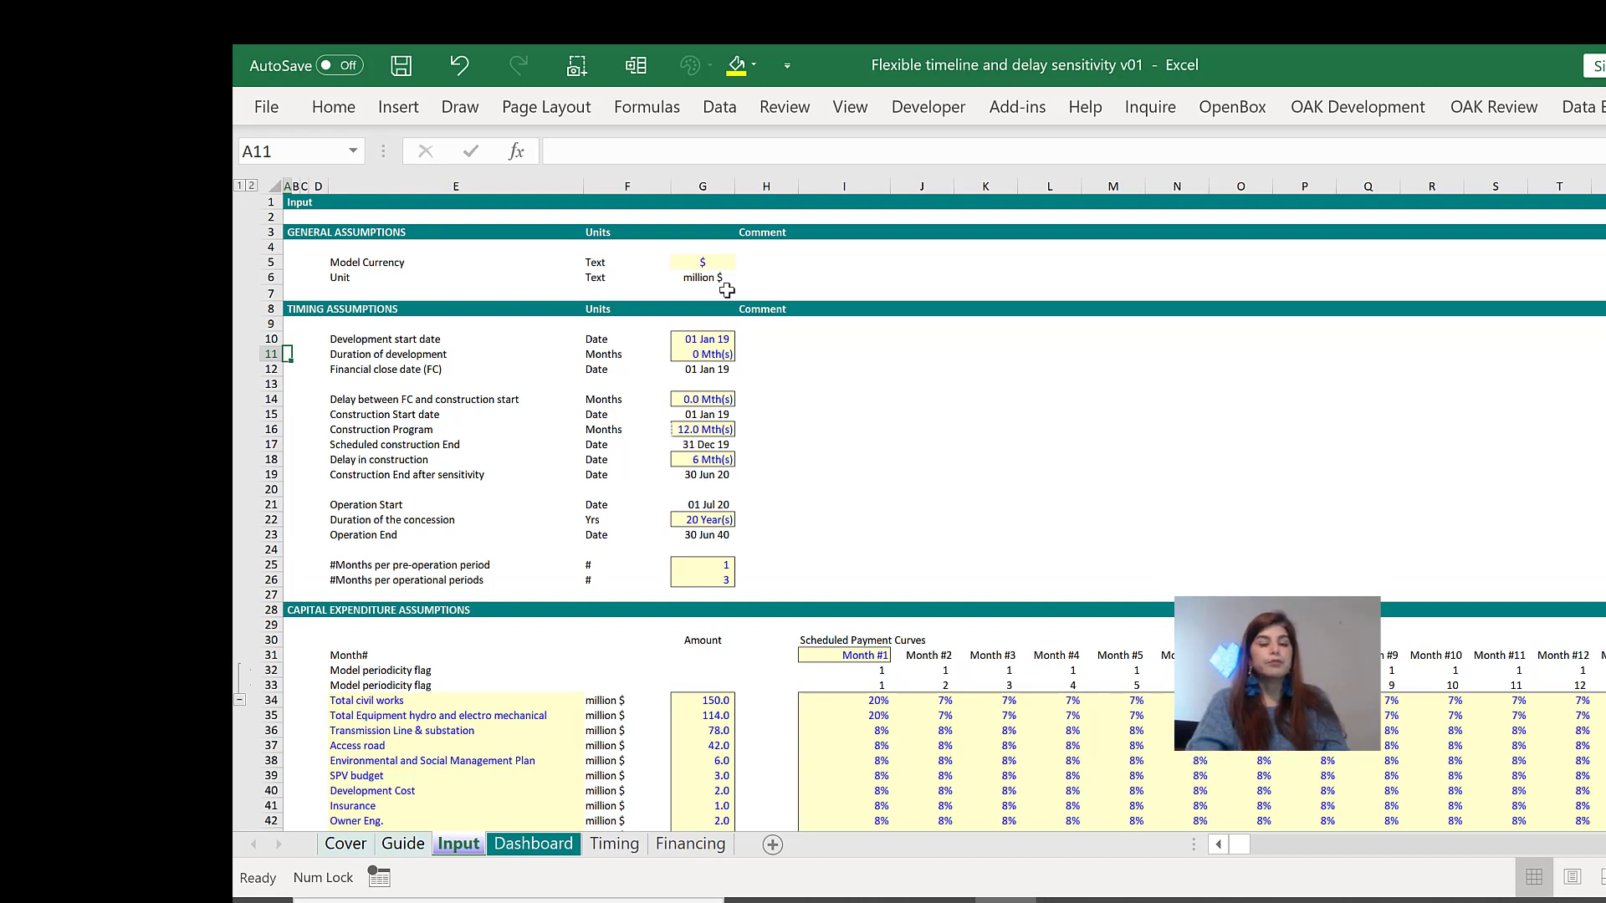
click(291, 370)
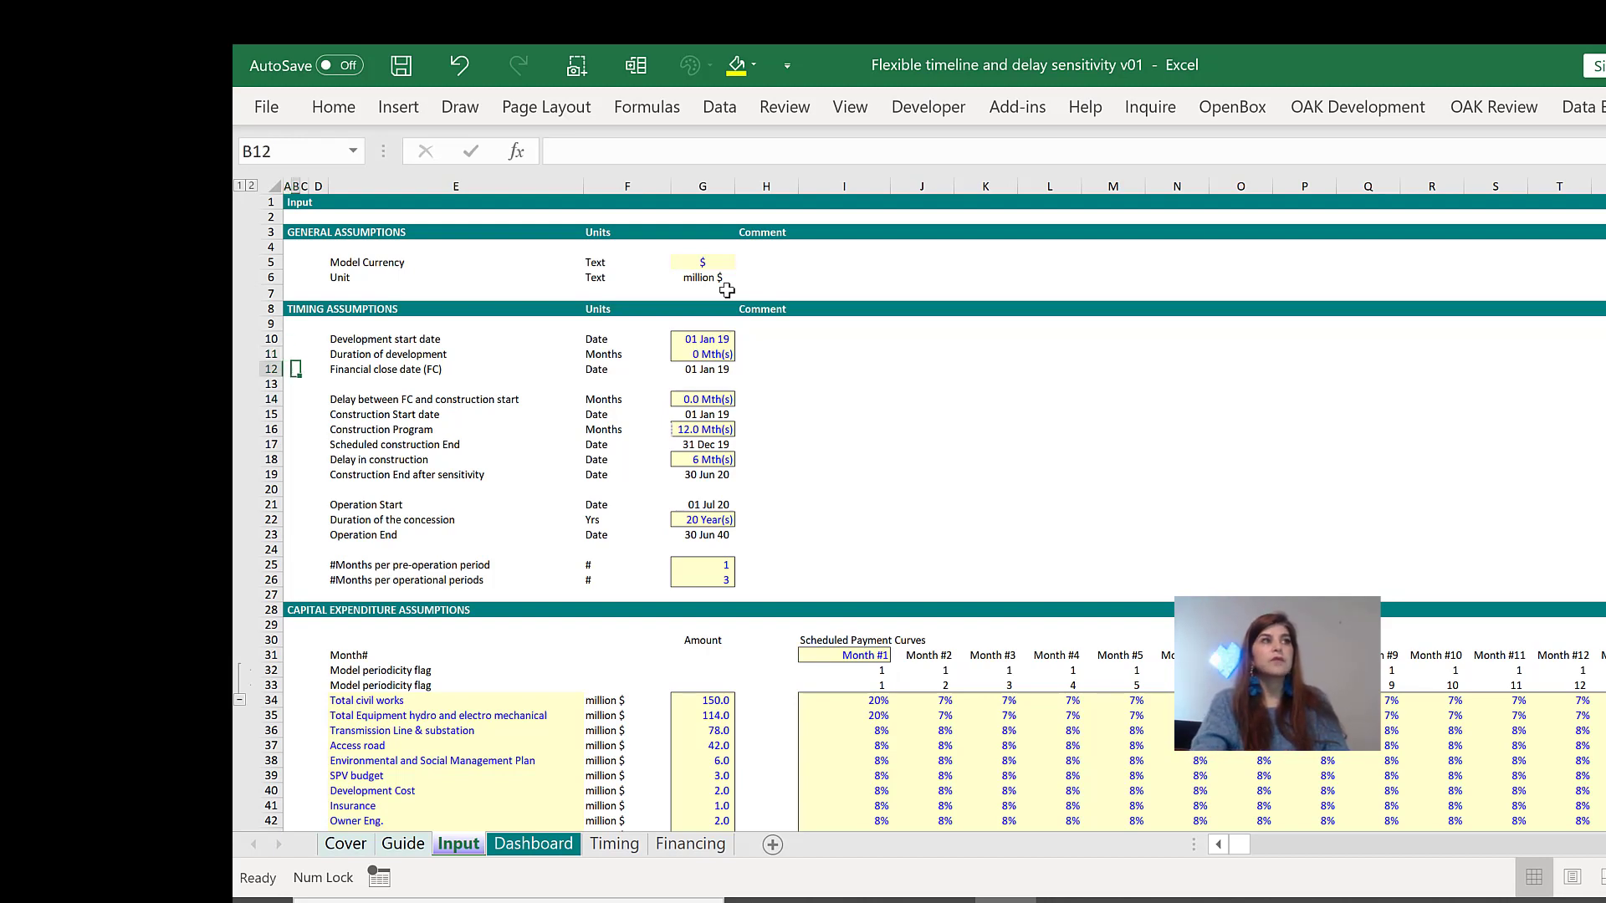
click(627, 340)
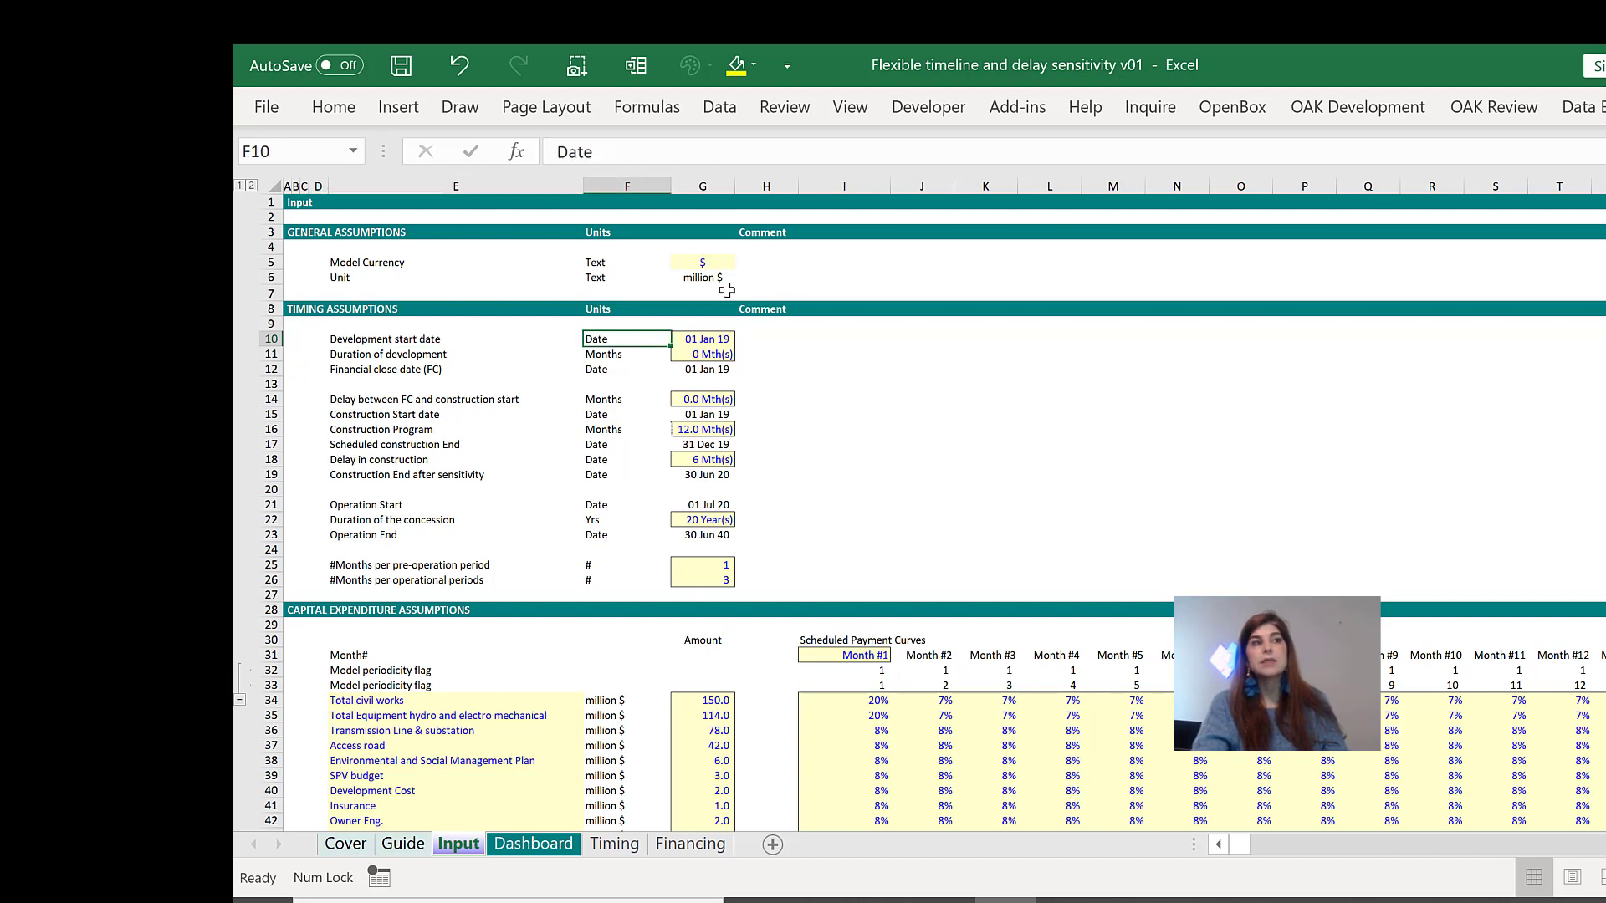
click(702, 353)
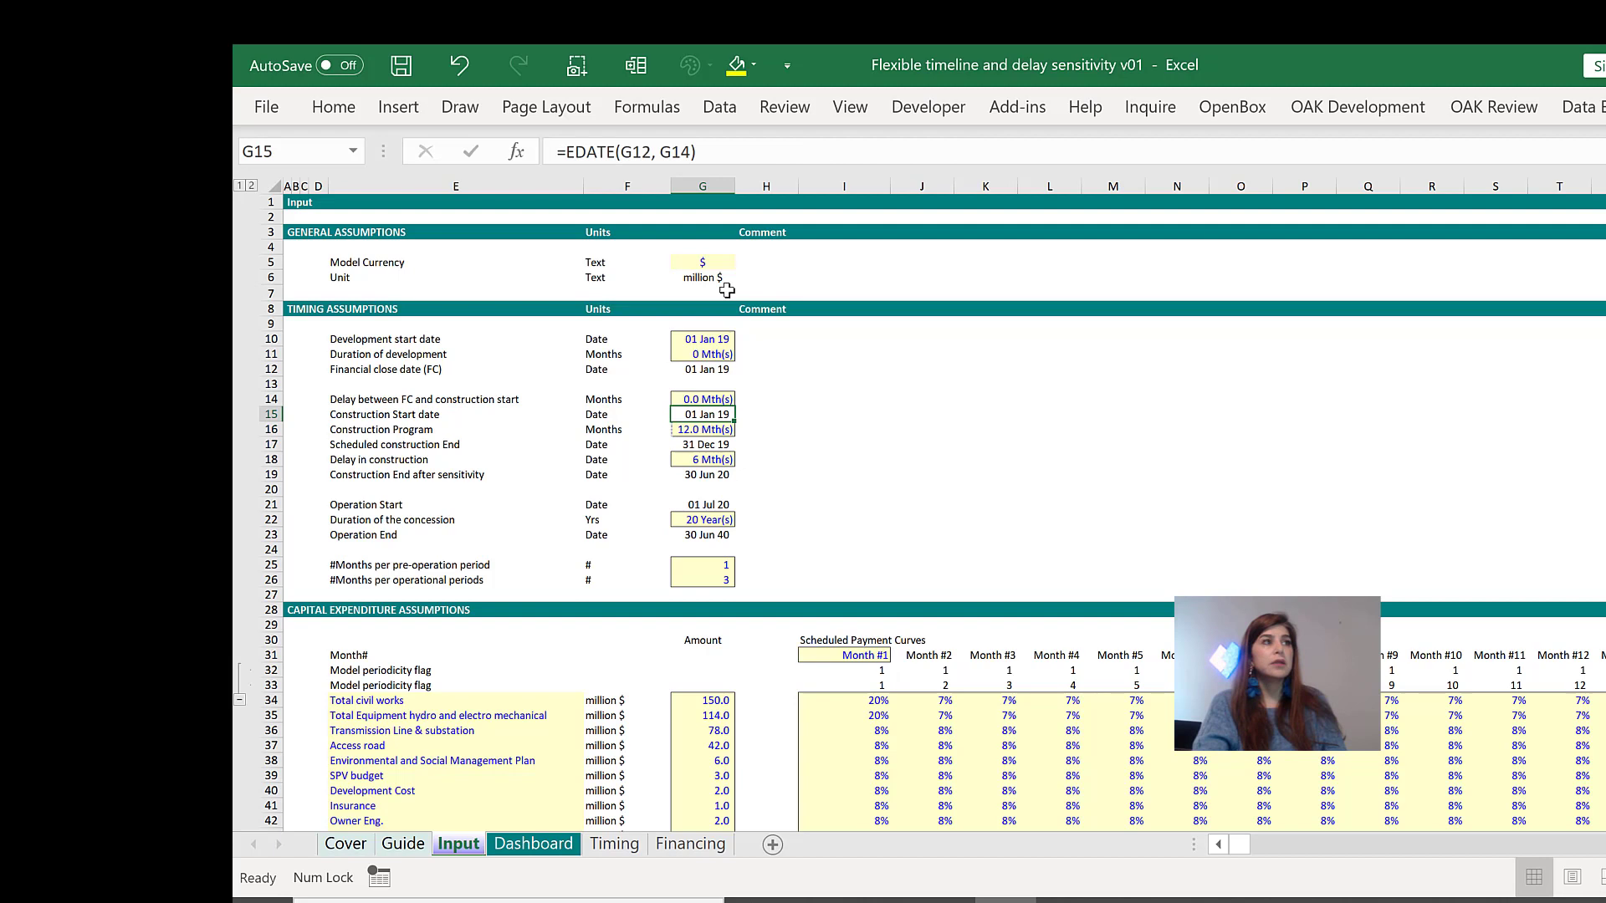
click(701, 429)
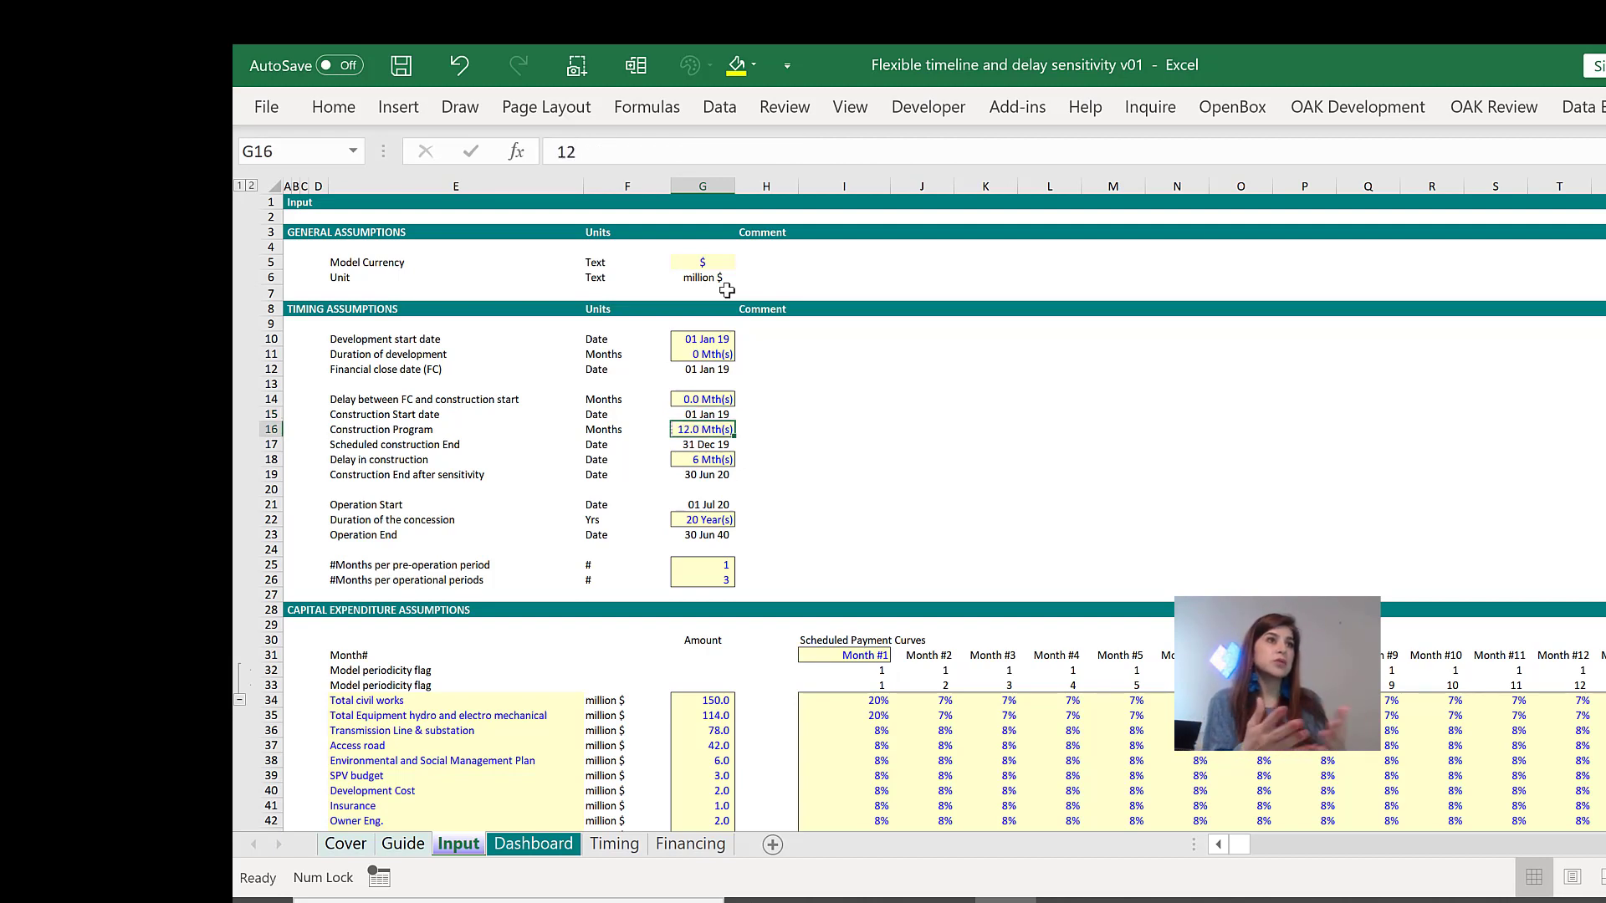
click(628, 428)
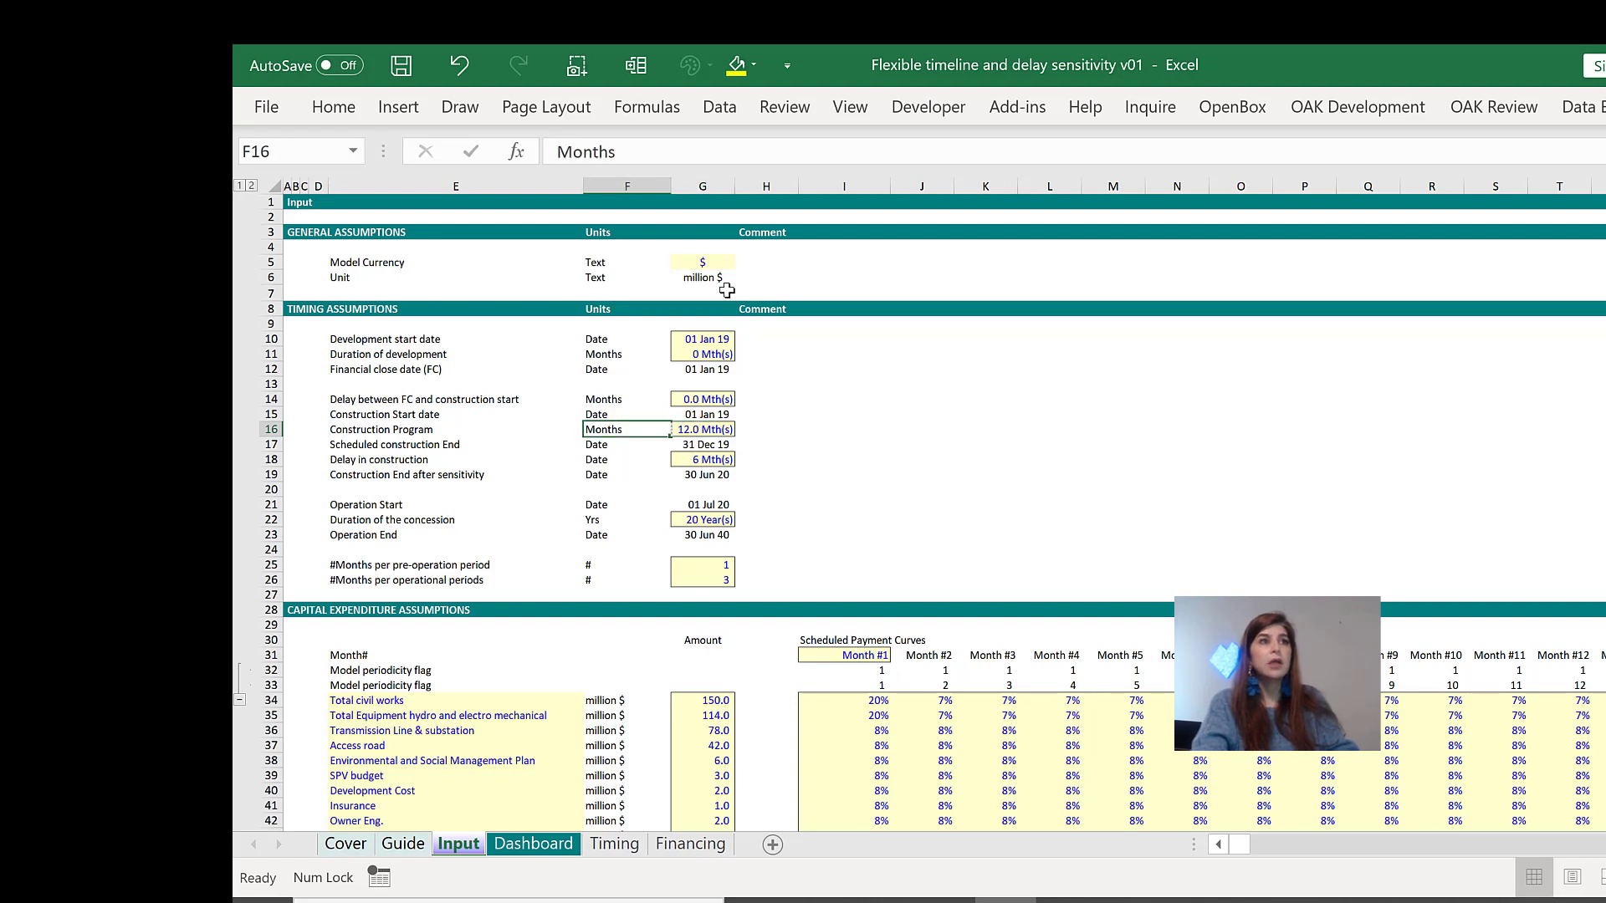
click(703, 458)
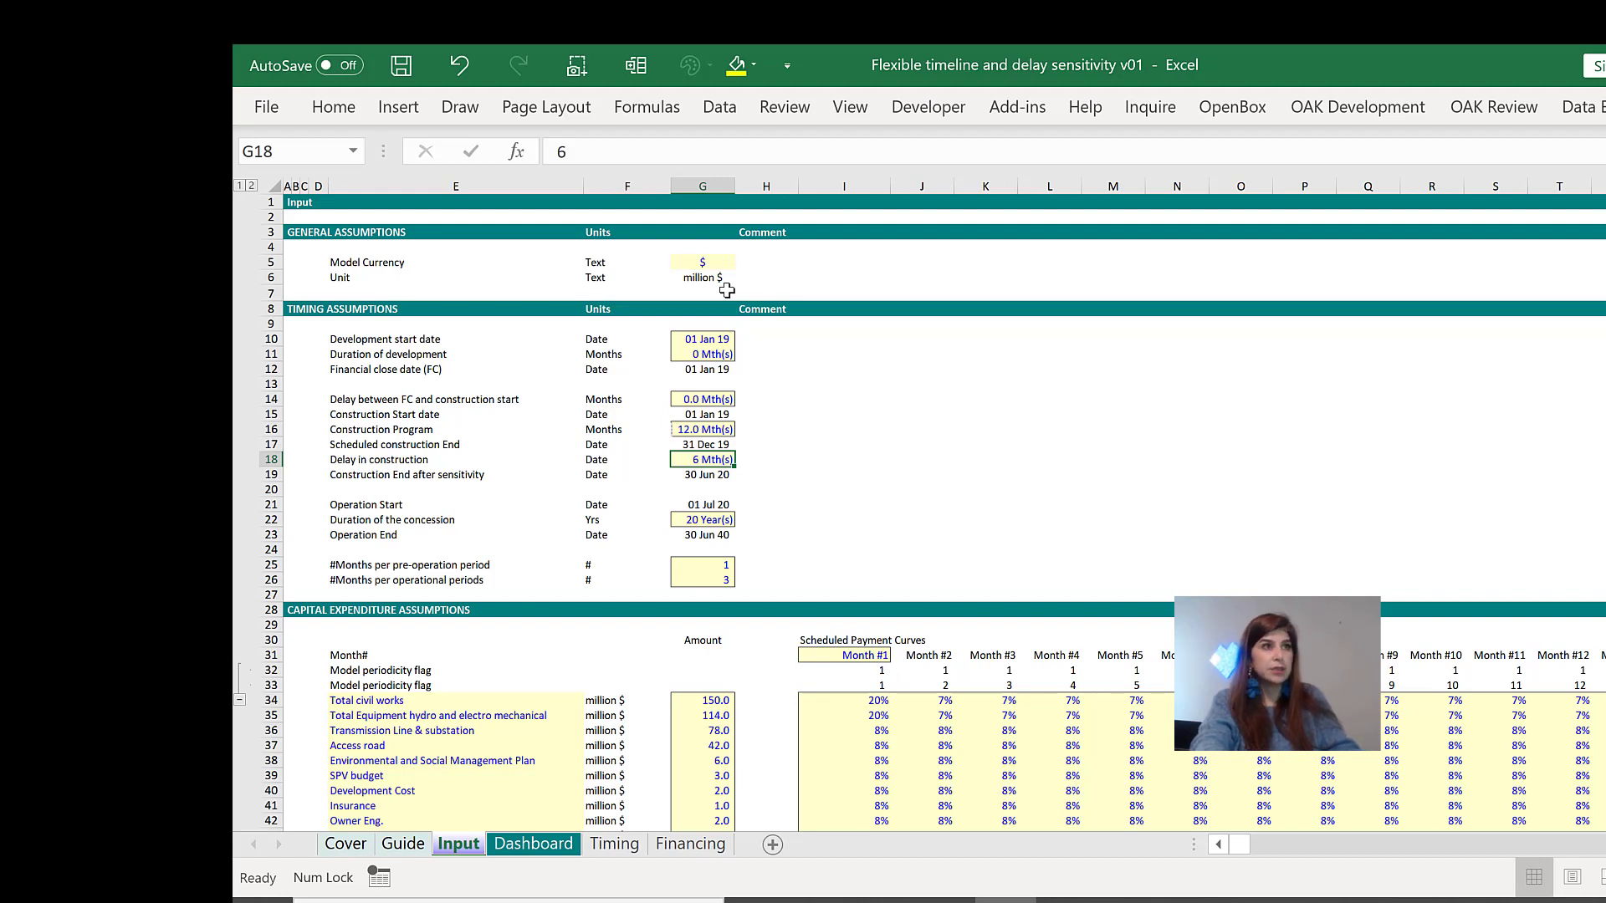
click(700, 535)
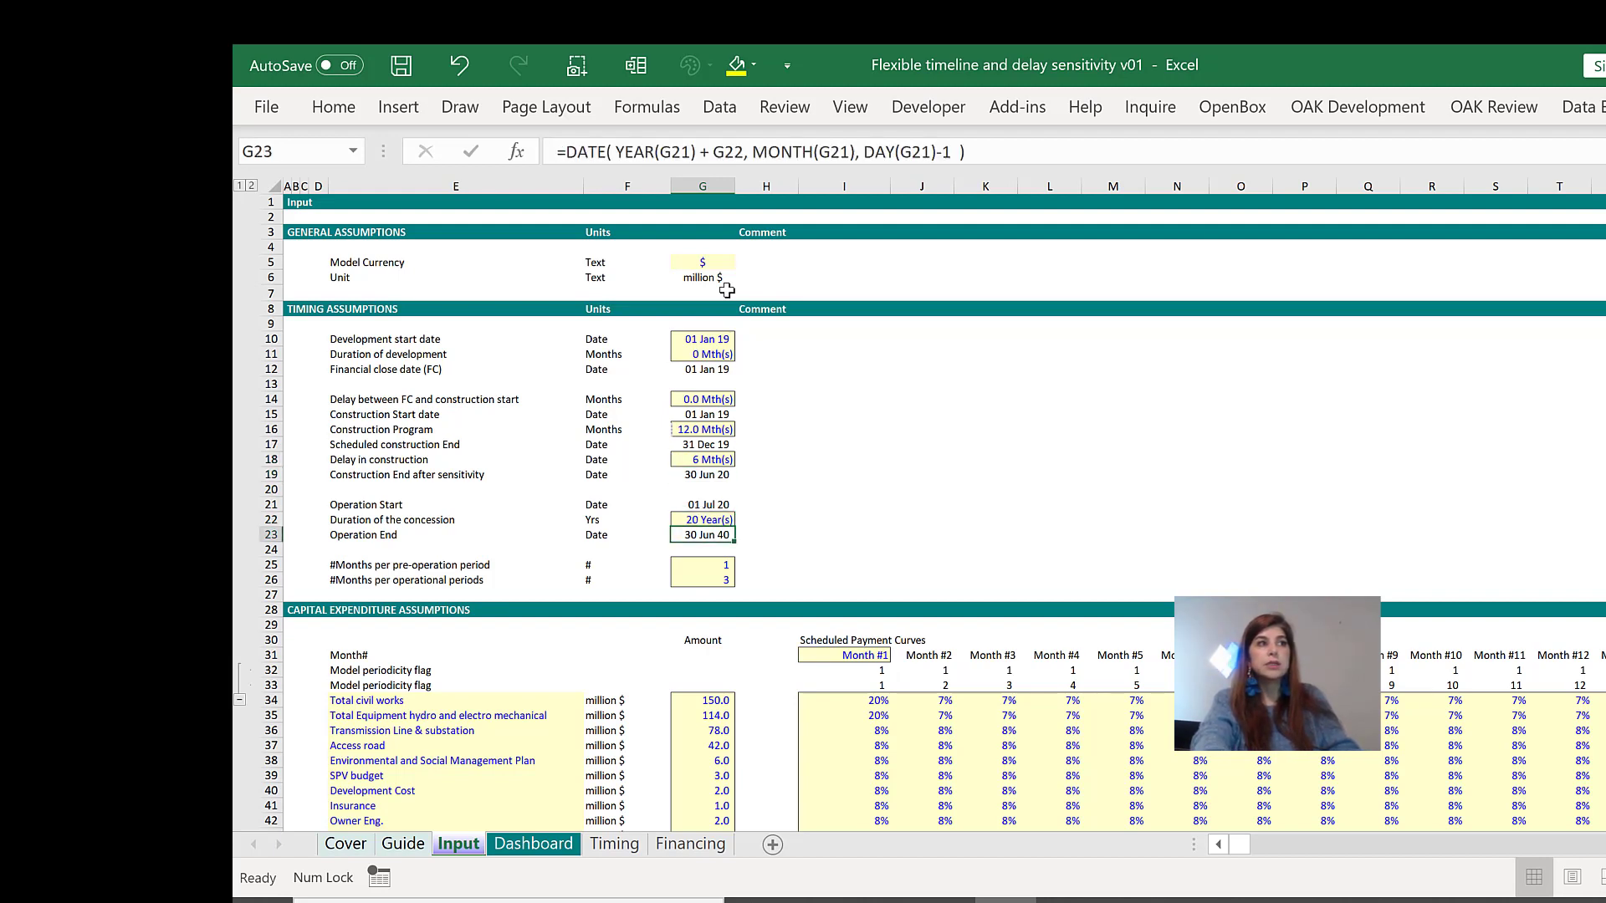
click(700, 519)
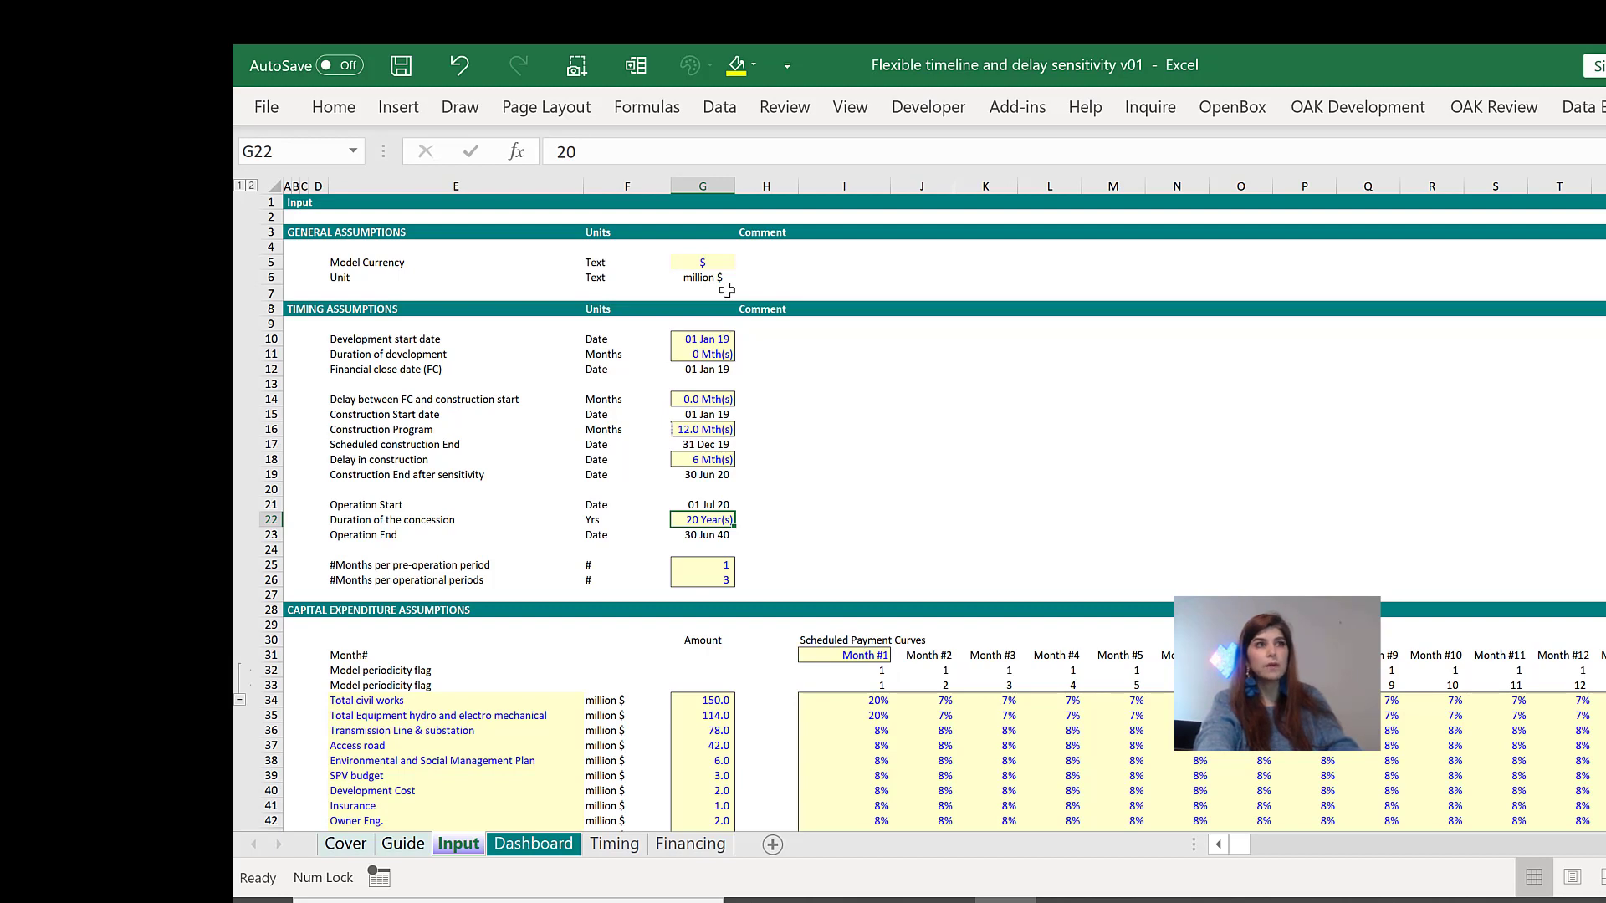
click(703, 580)
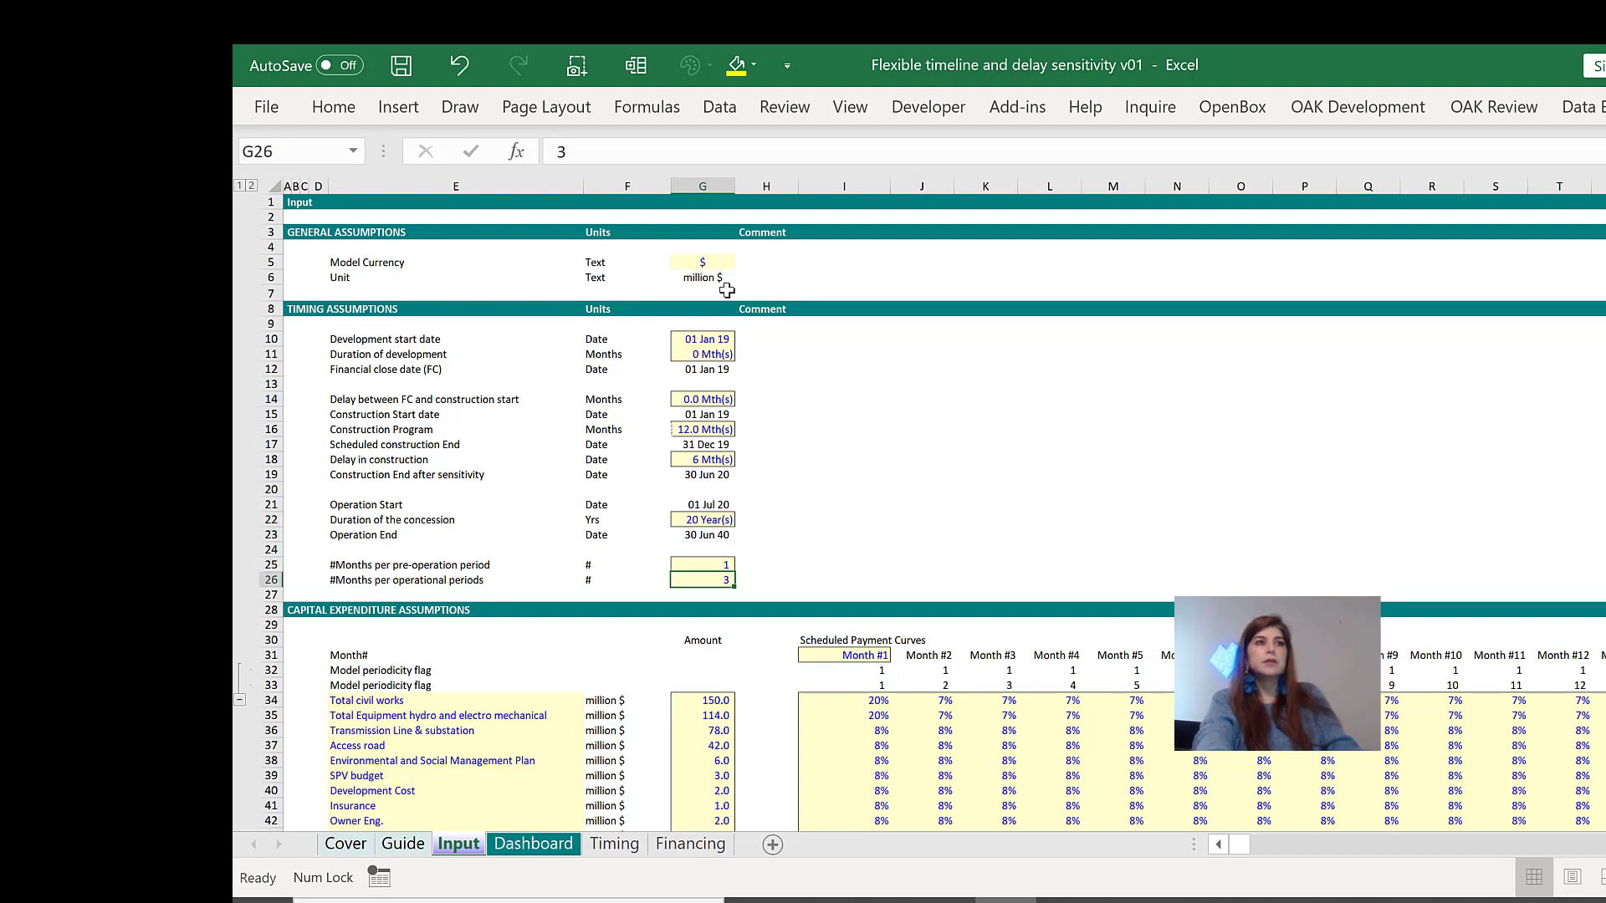
click(701, 563)
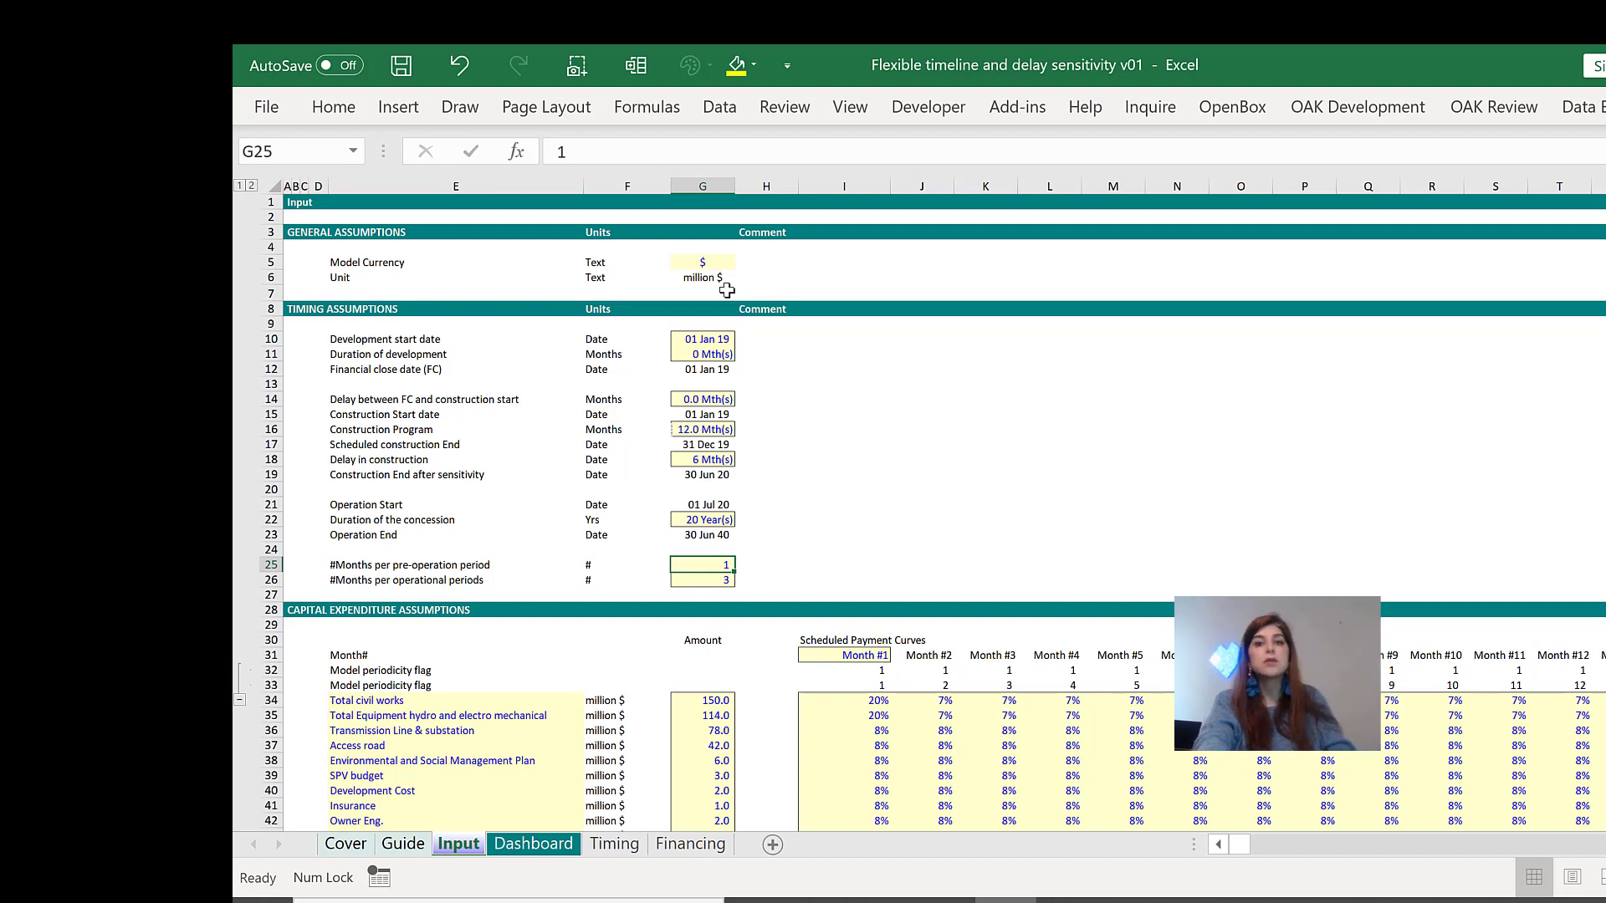
click(701, 580)
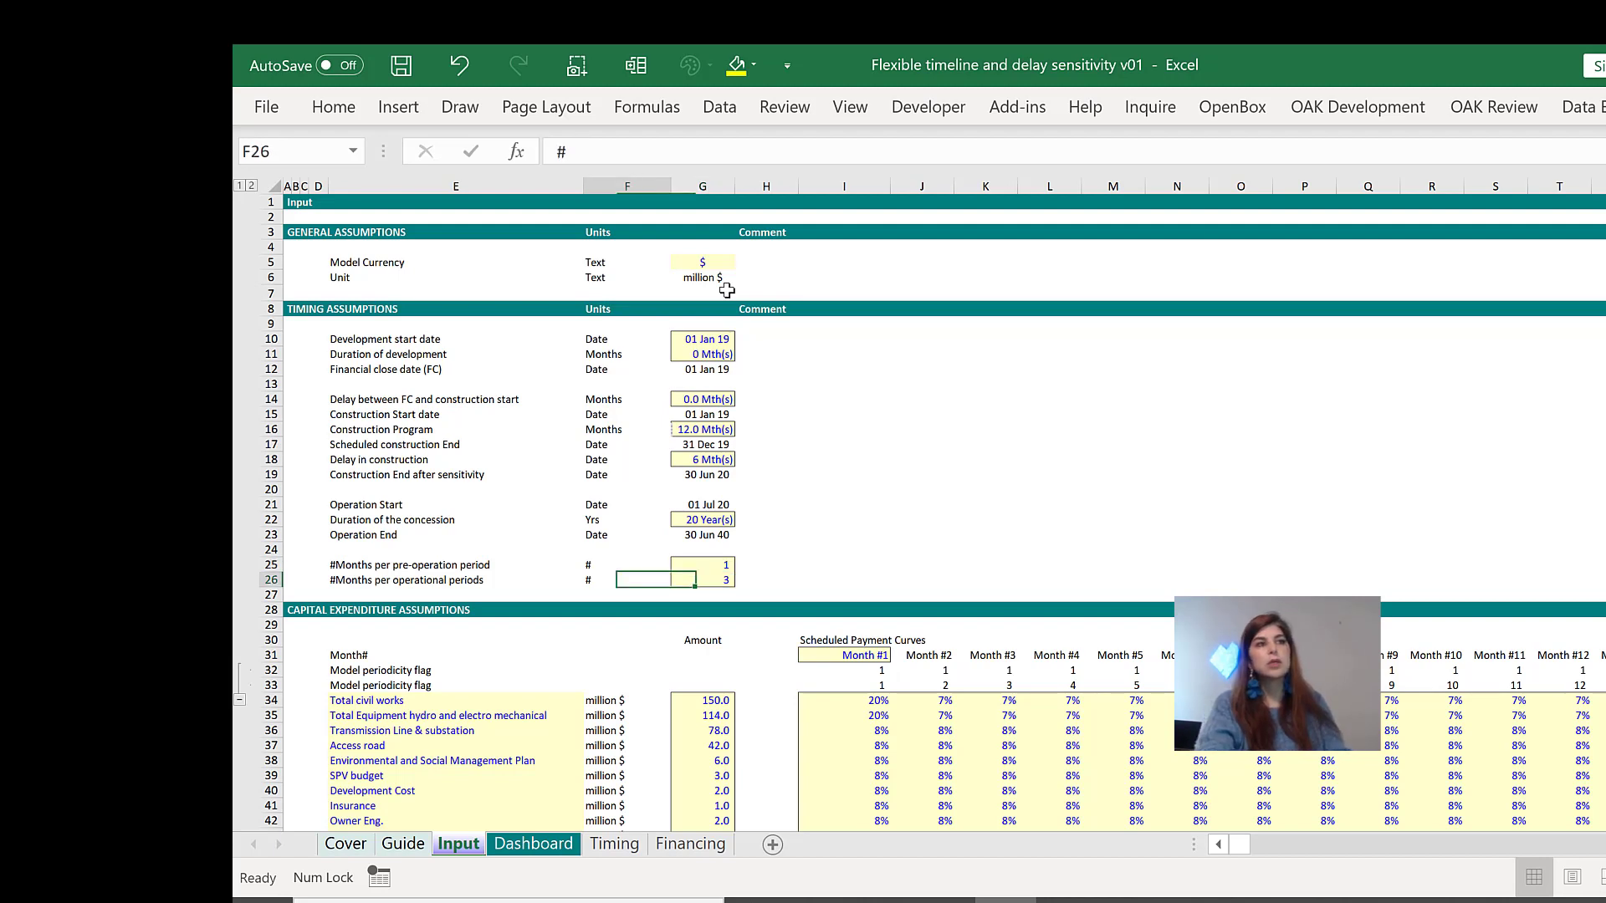
click(703, 580)
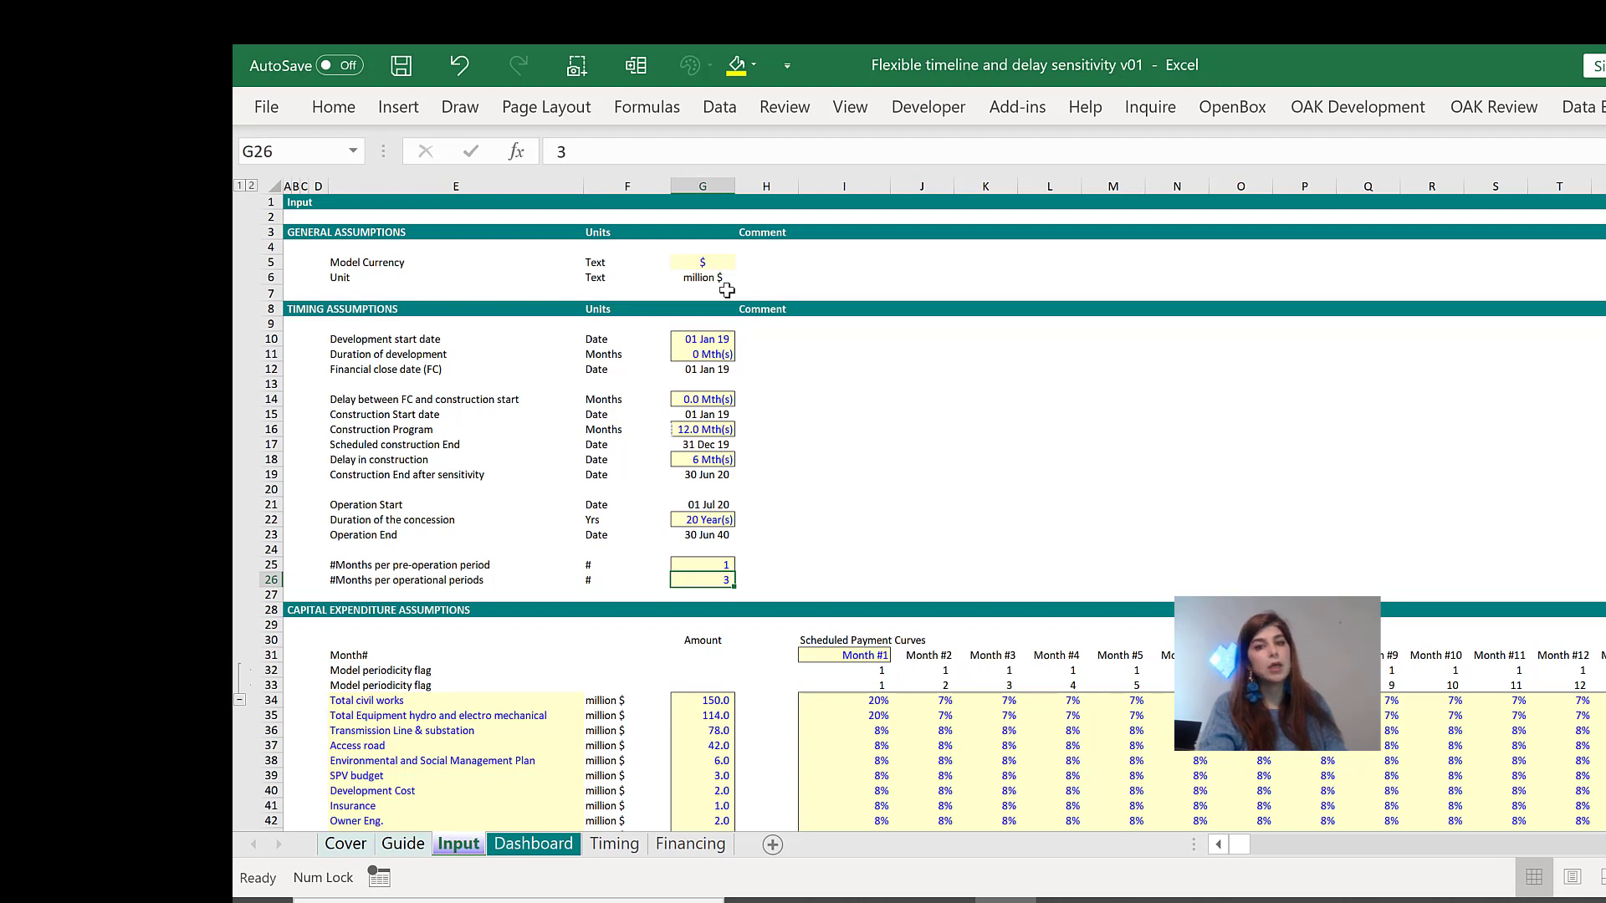
click(700, 607)
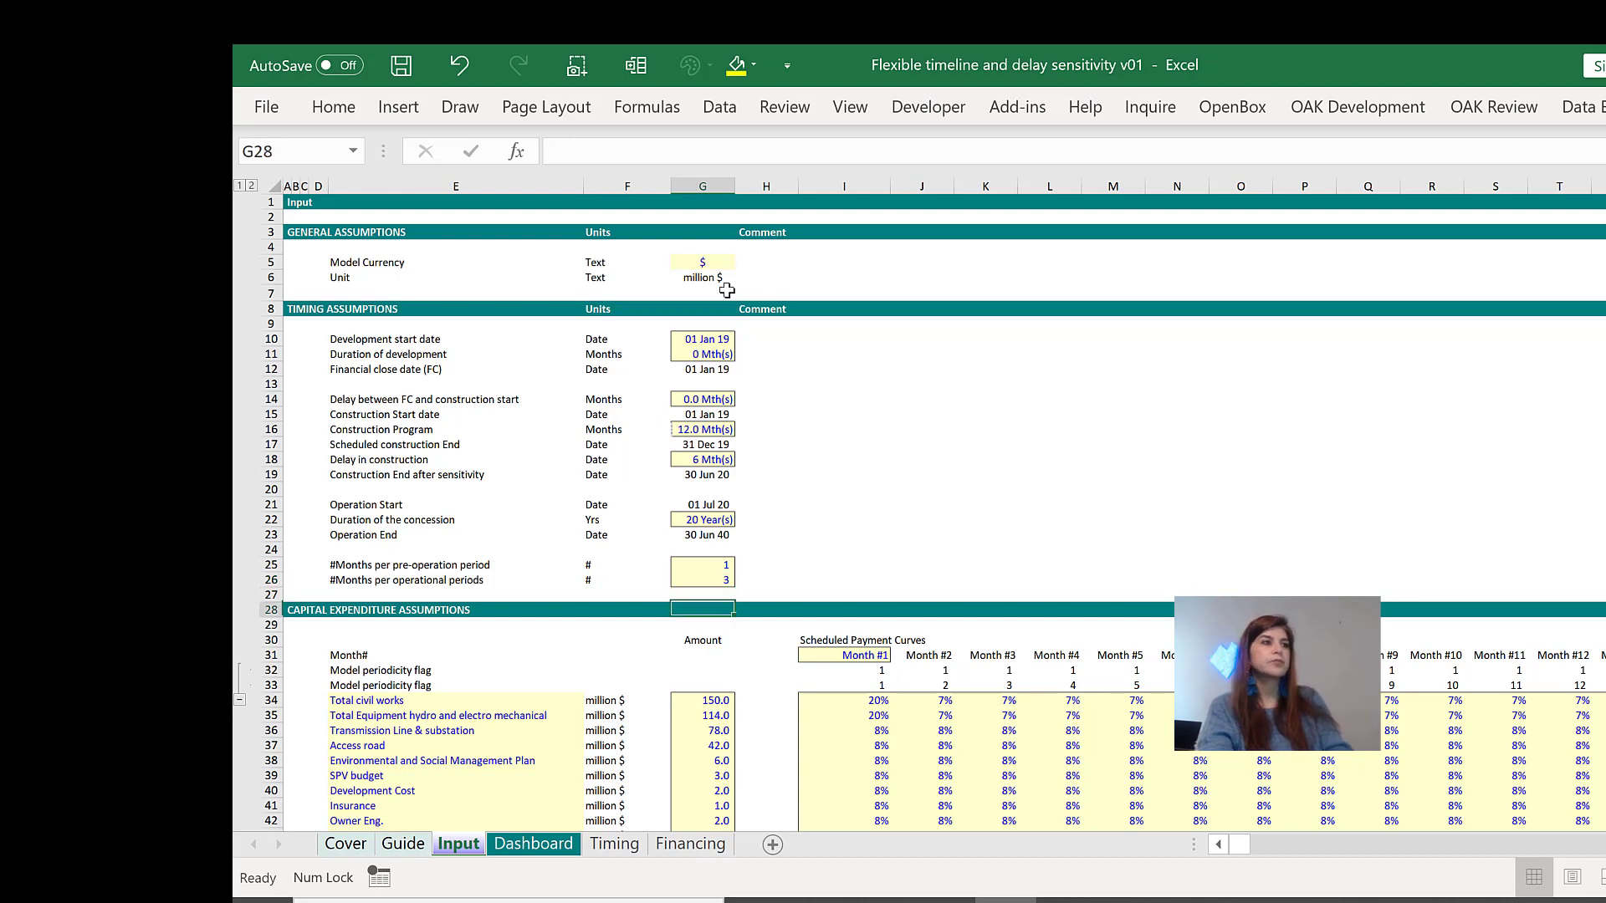
scroll(down, 3)
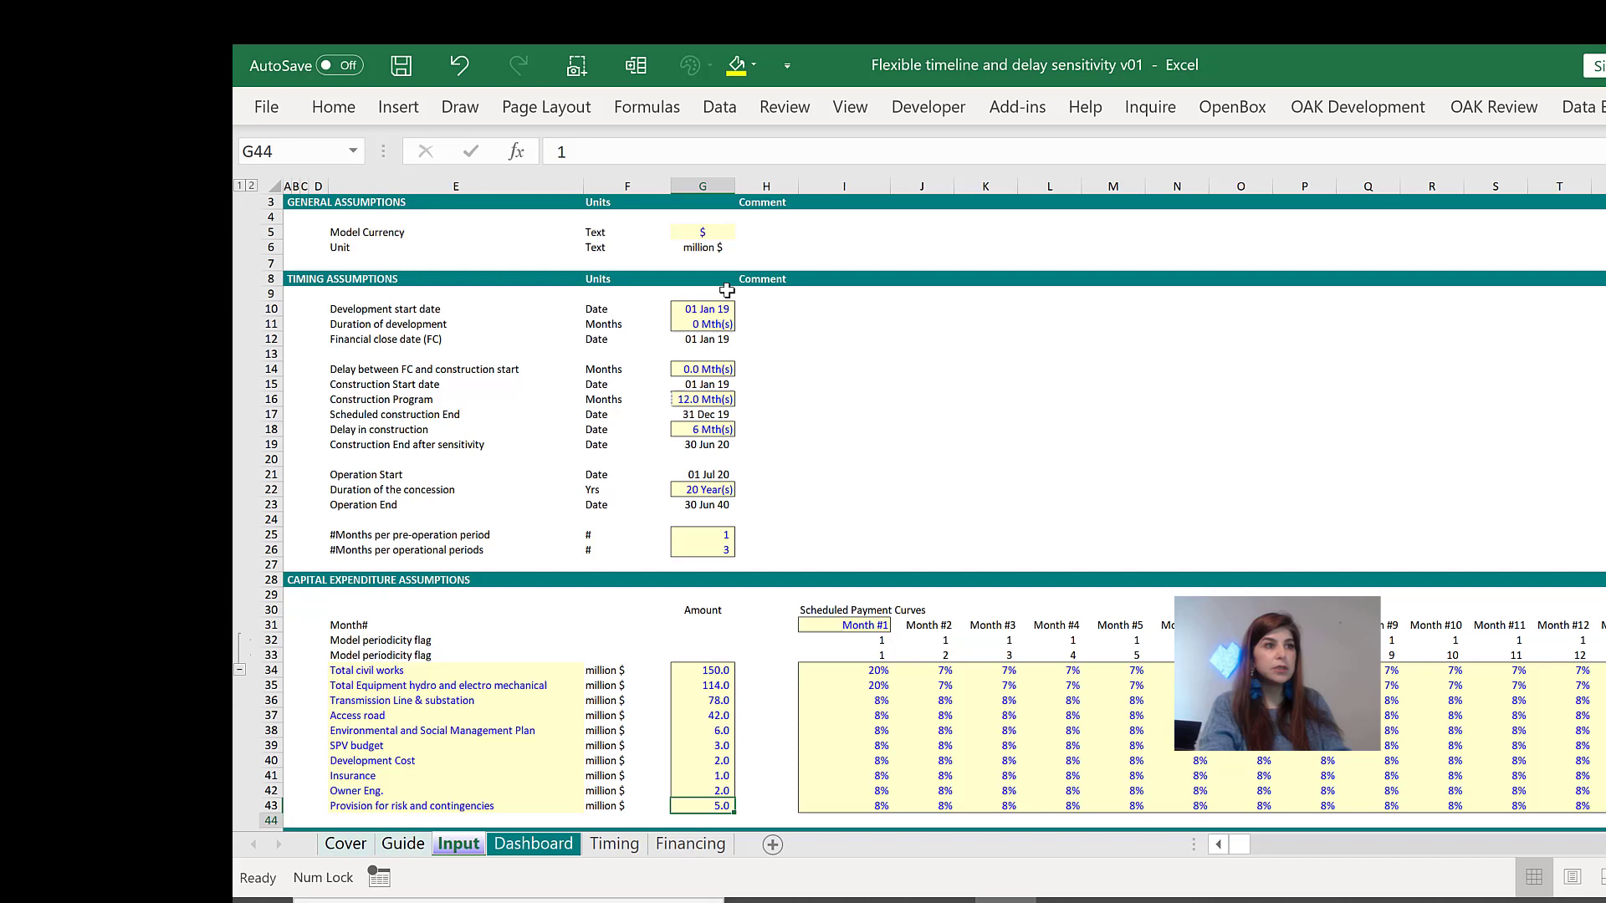
scroll(down, 3)
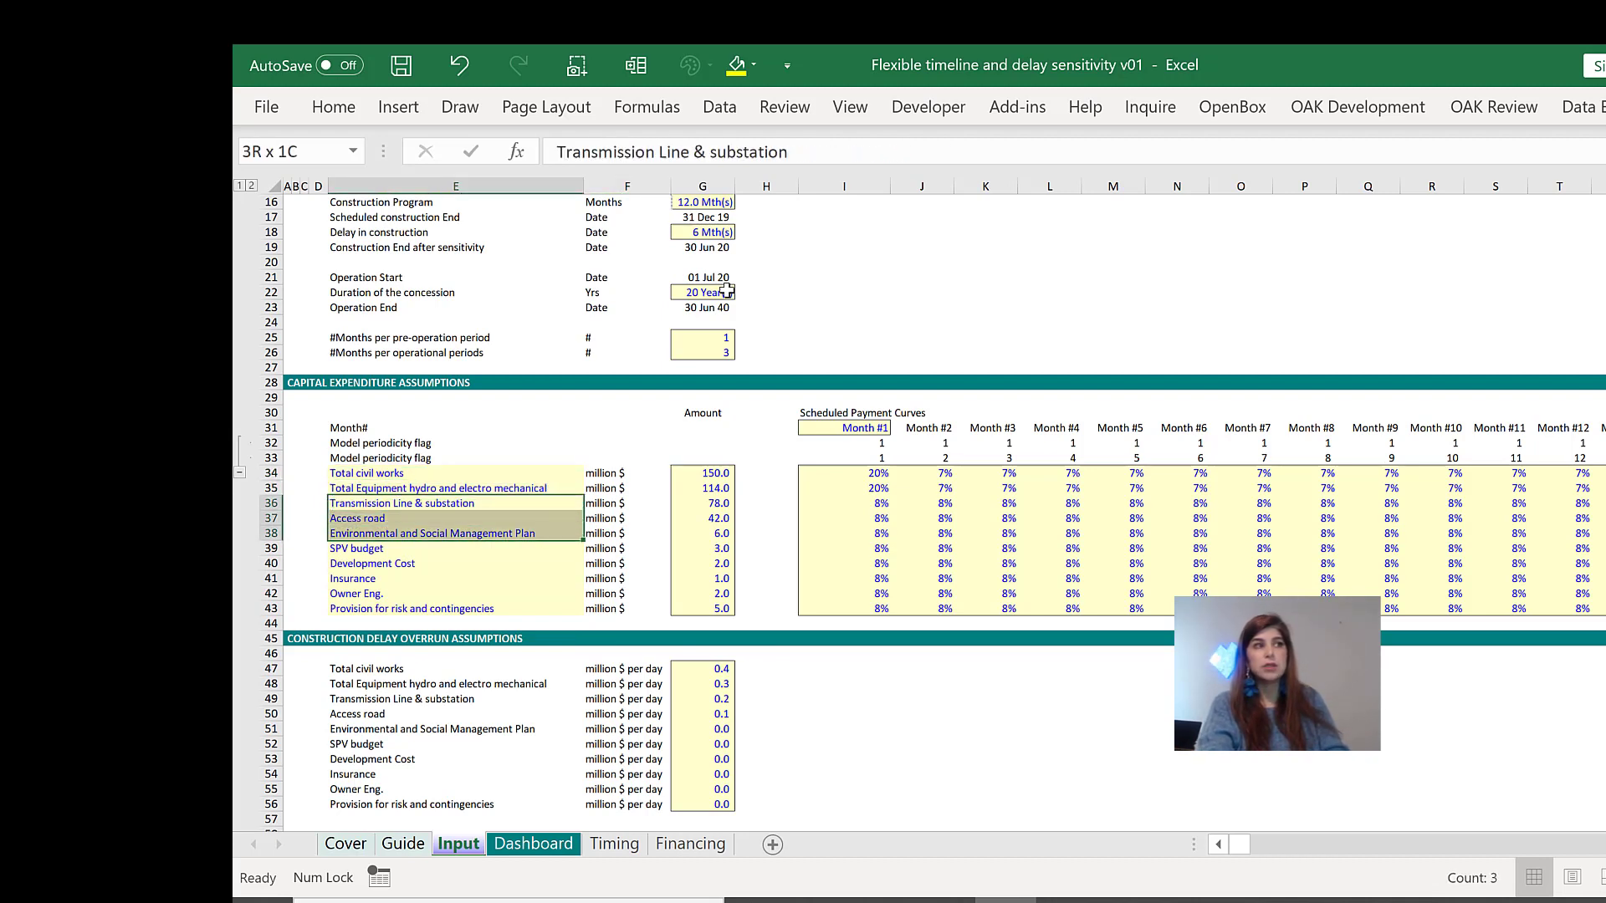
click(702, 504)
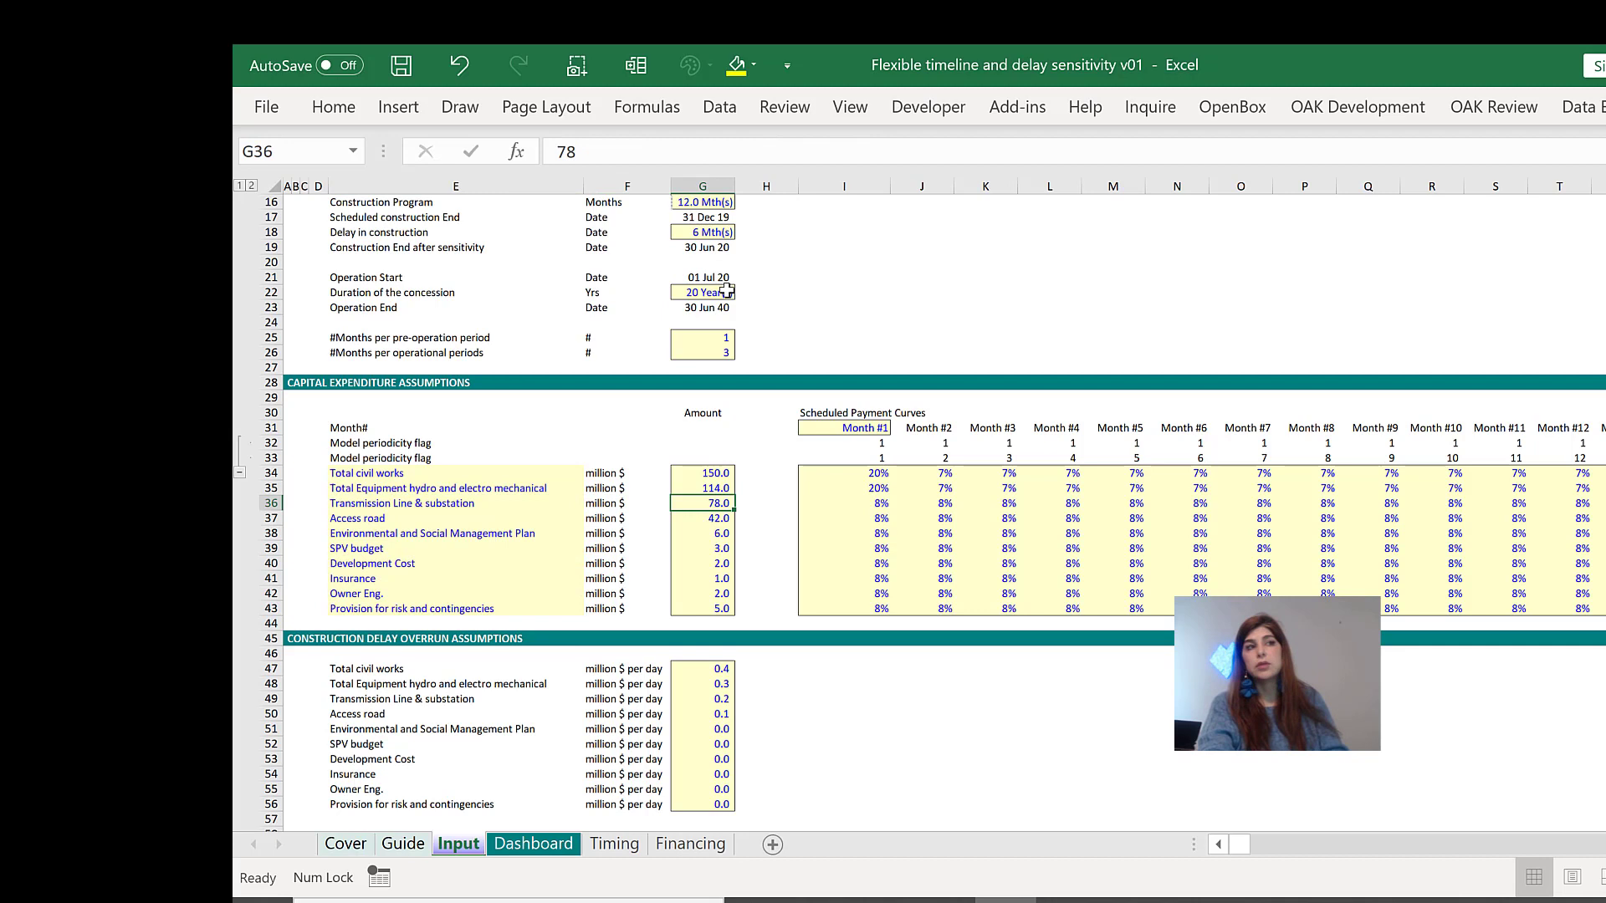
click(702, 486)
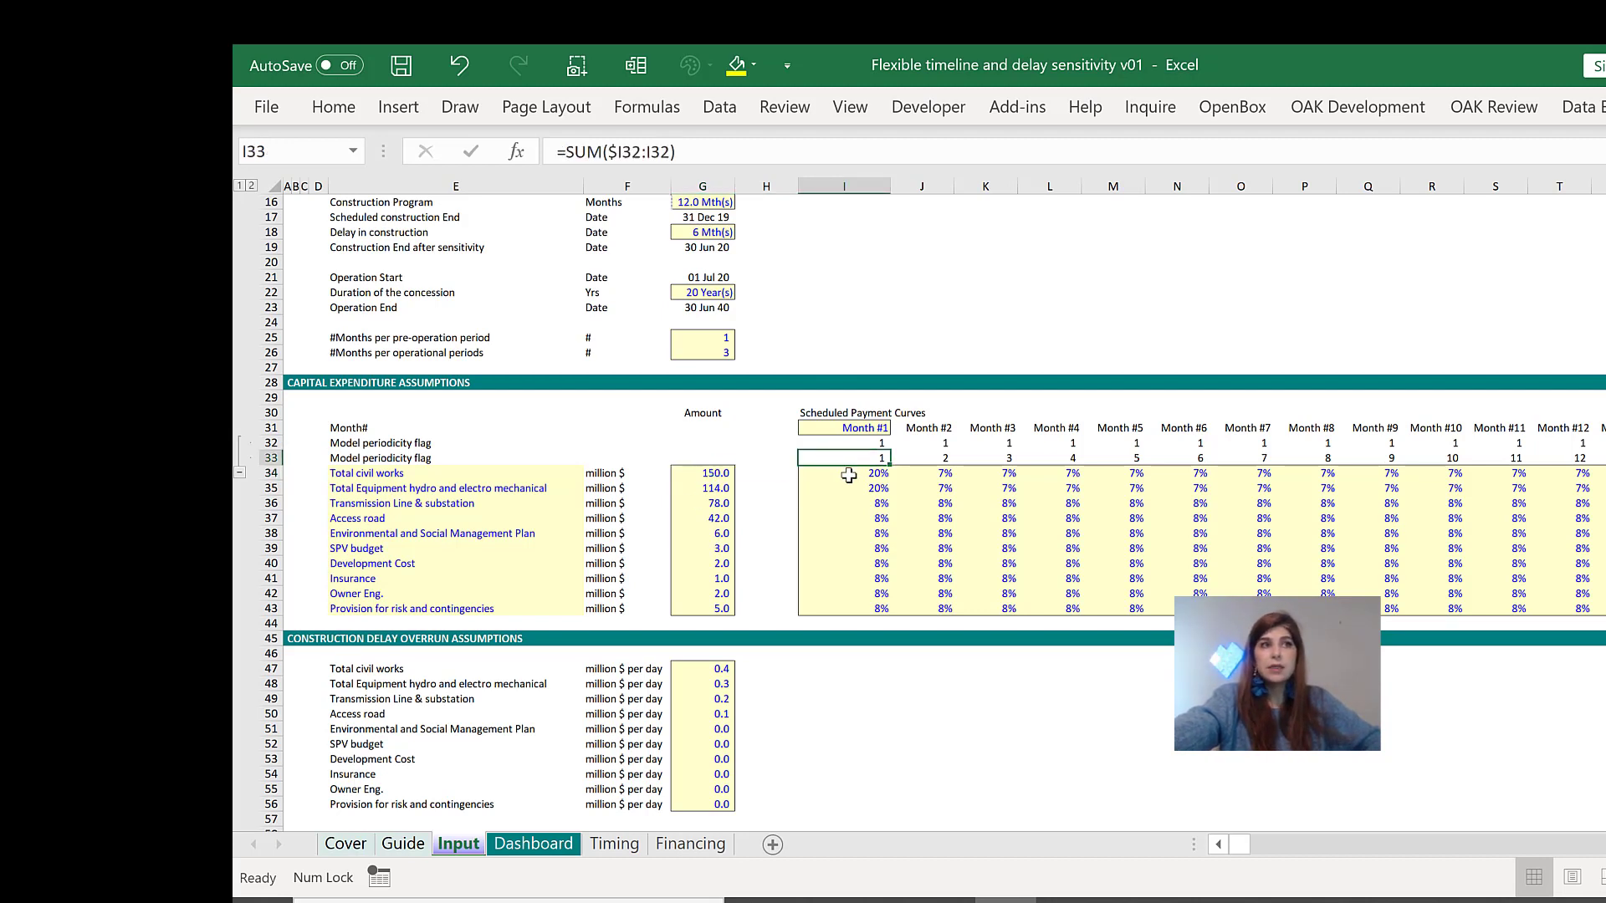
click(843, 473)
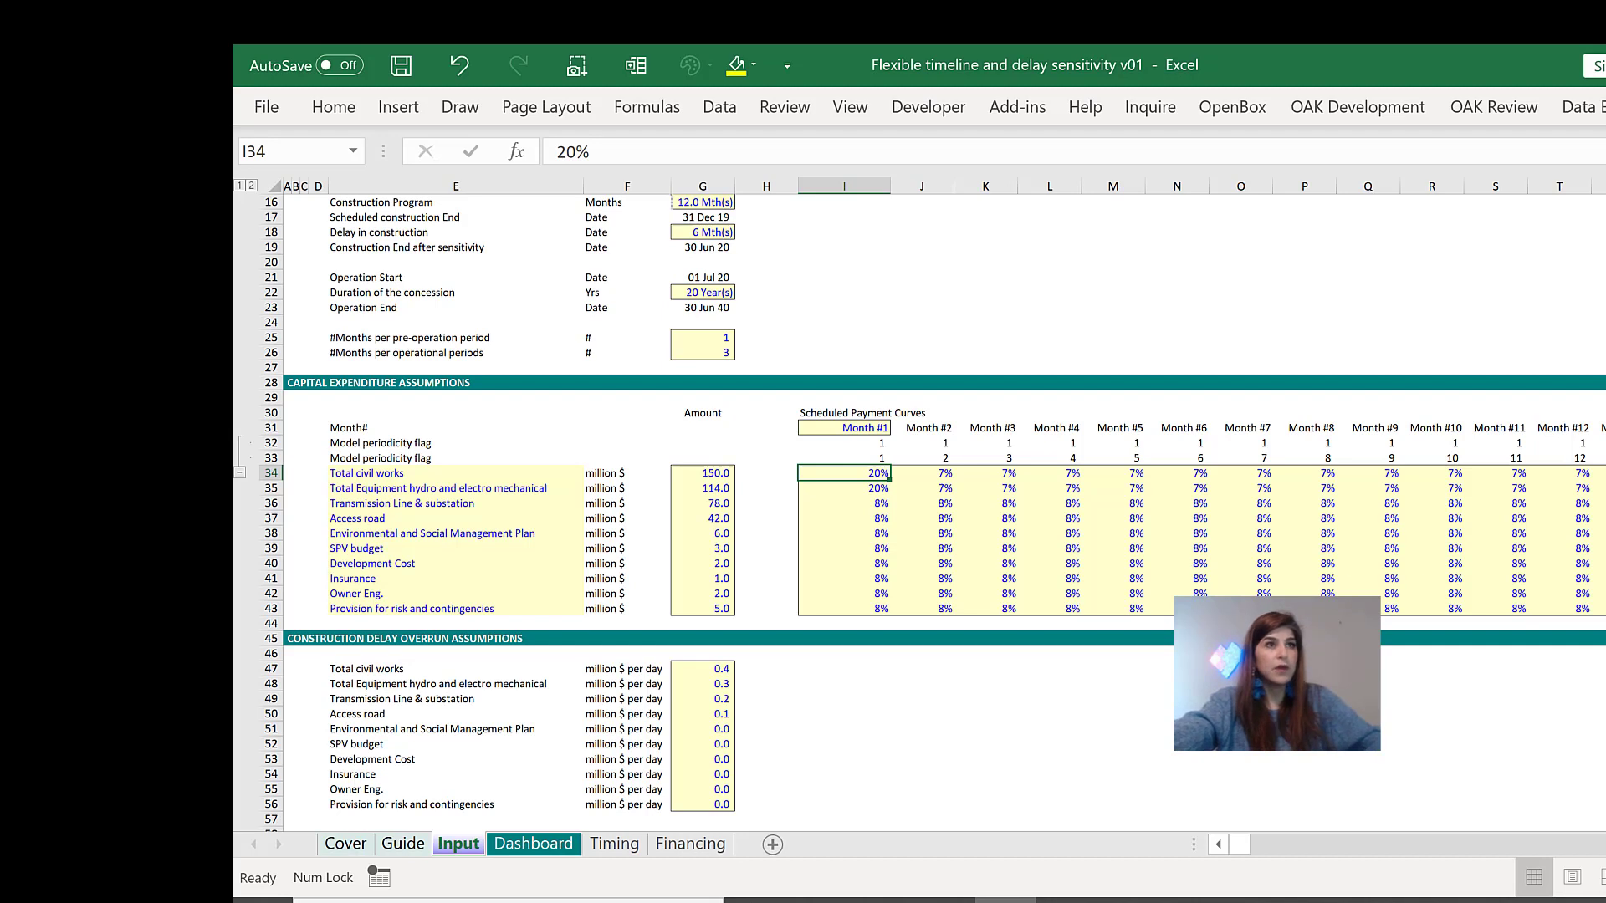
drag(878, 548, 1074, 549)
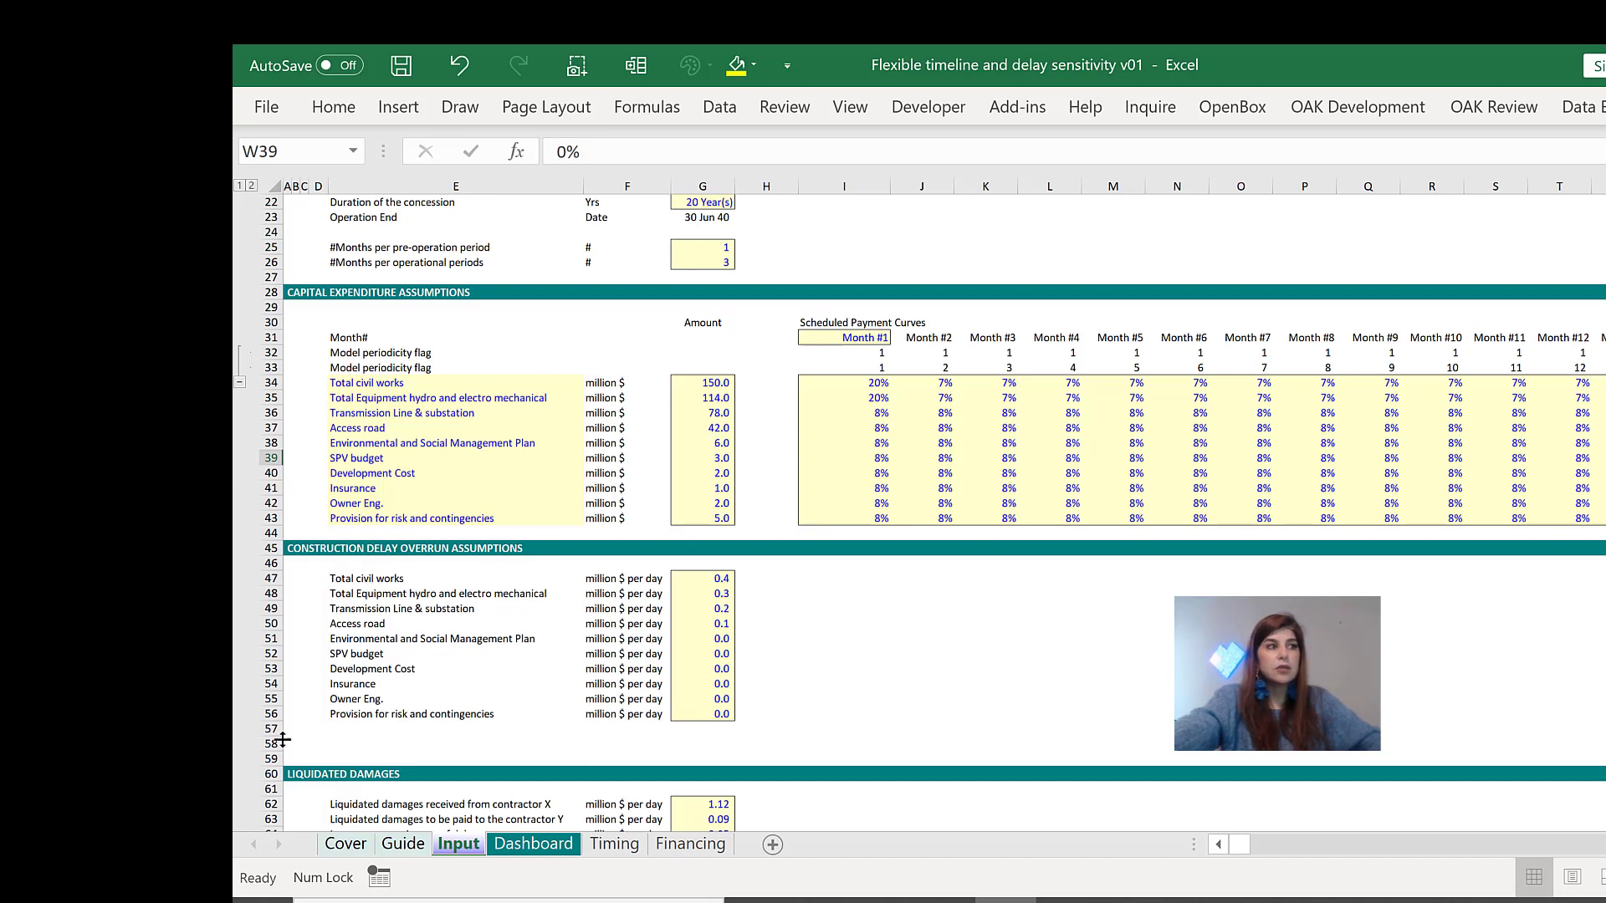
click(271, 728)
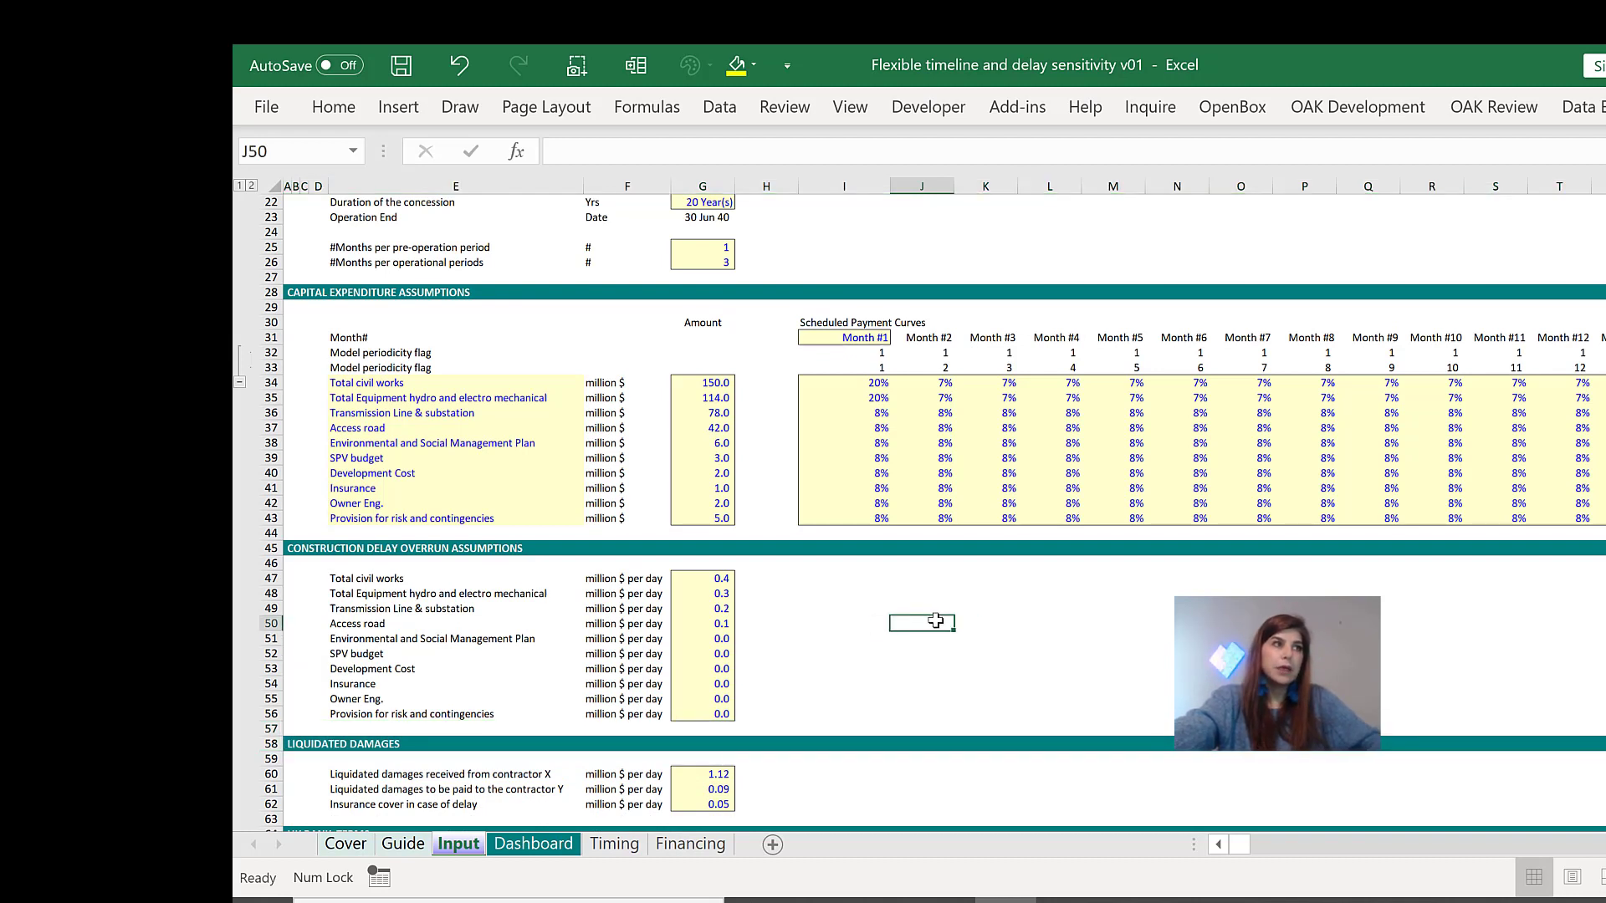
click(455, 609)
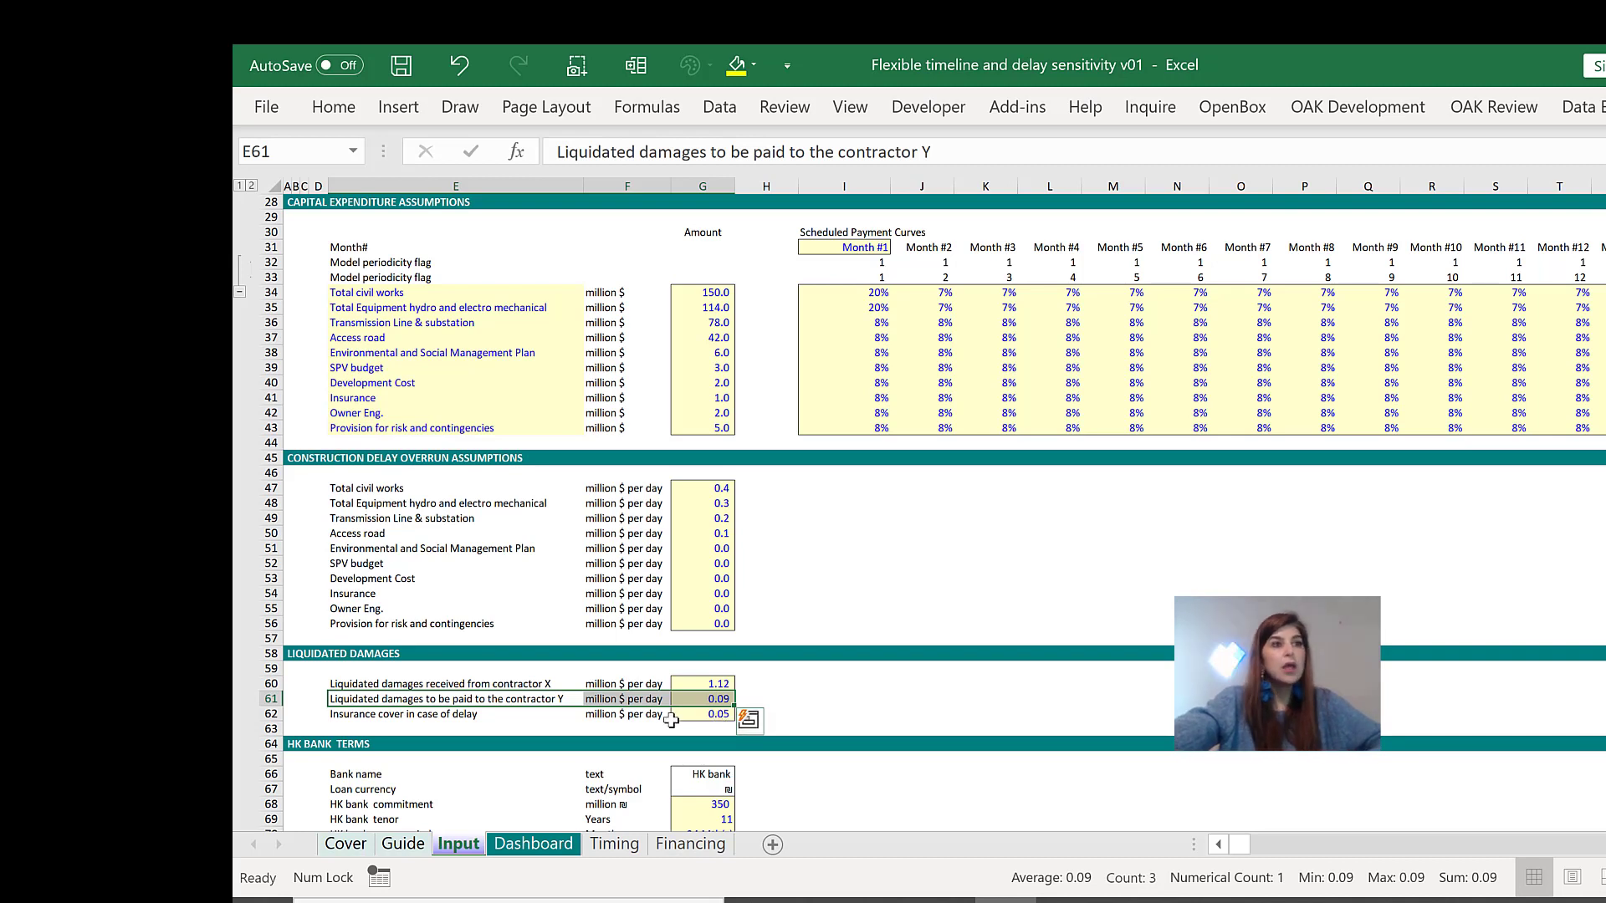
click(703, 714)
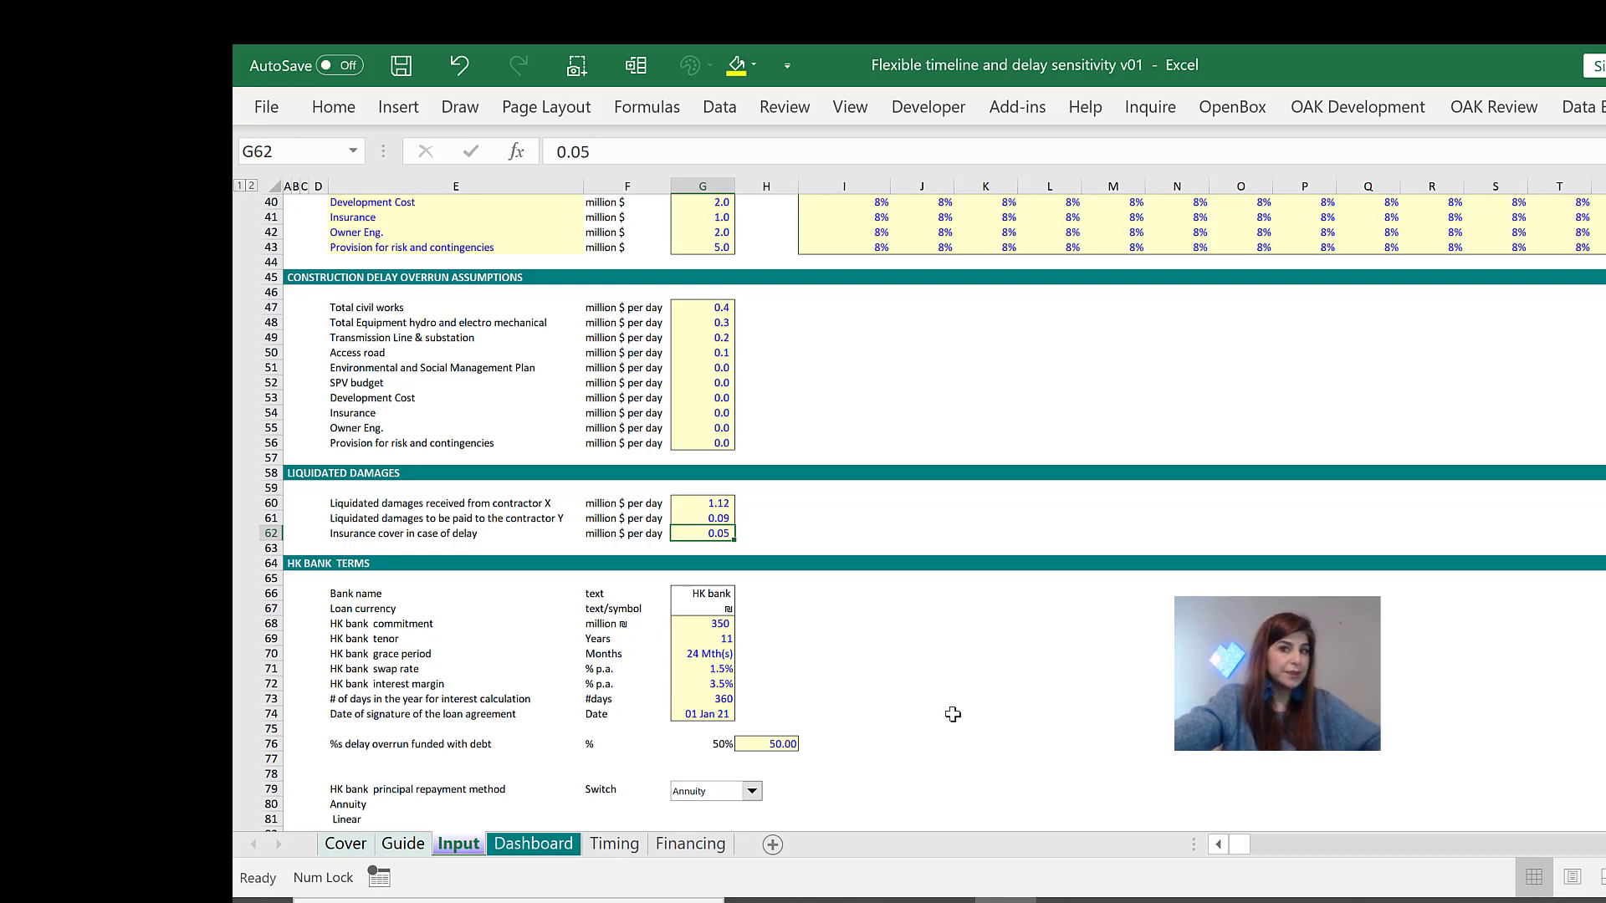
Step: Check the HK bank 350 million commitment, then move from Input to the Timing sheet
click(703, 624)
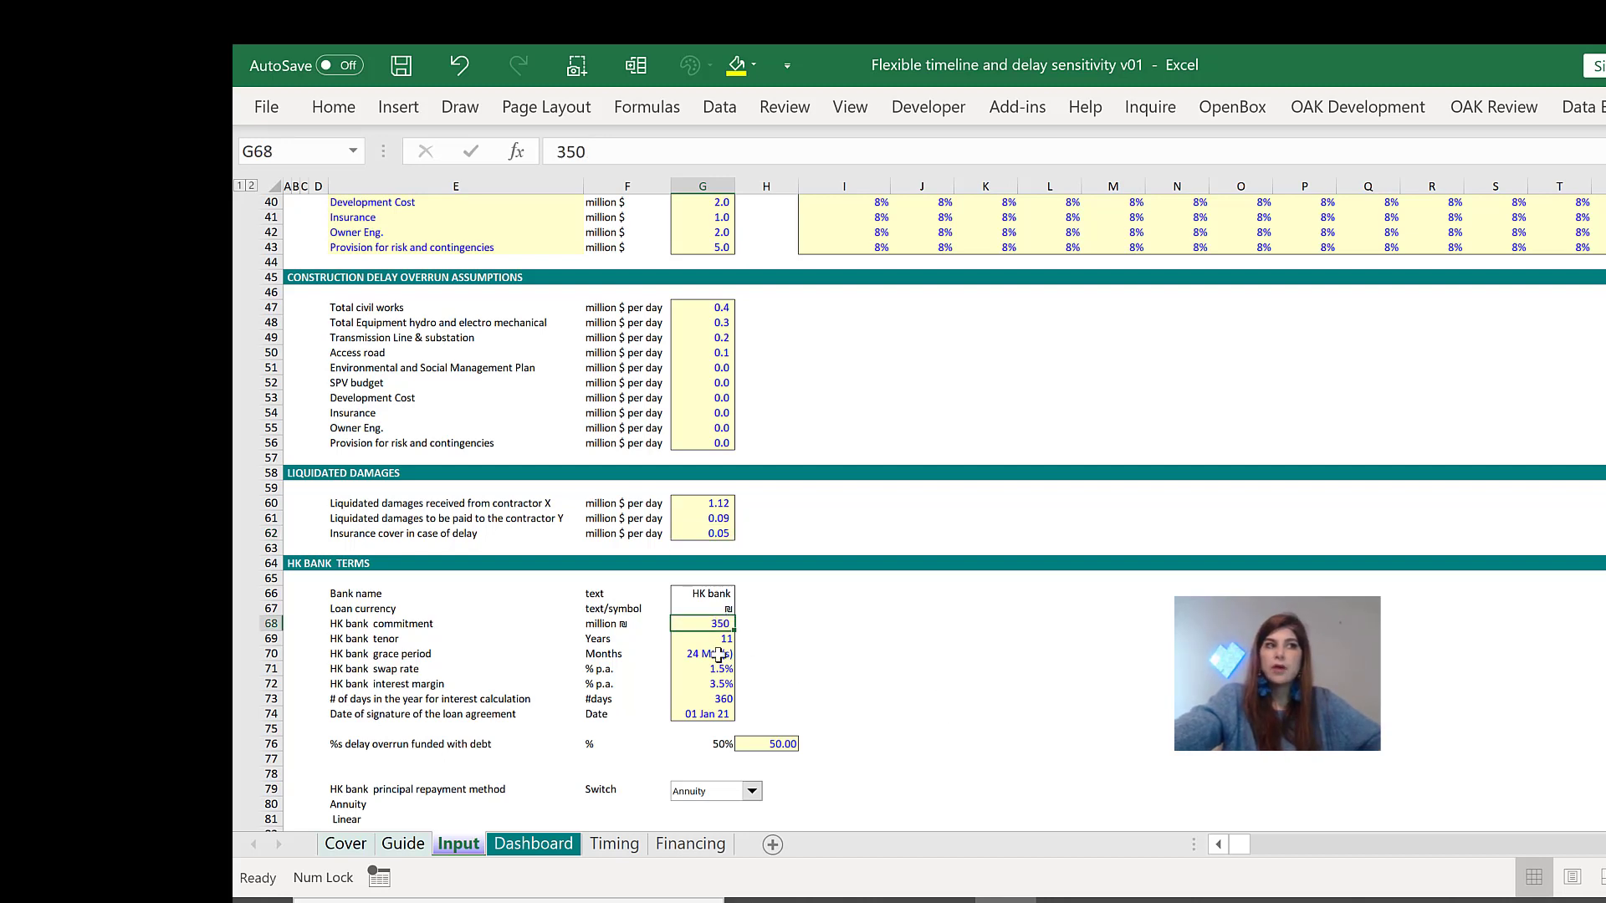
mouse_move(786, 692)
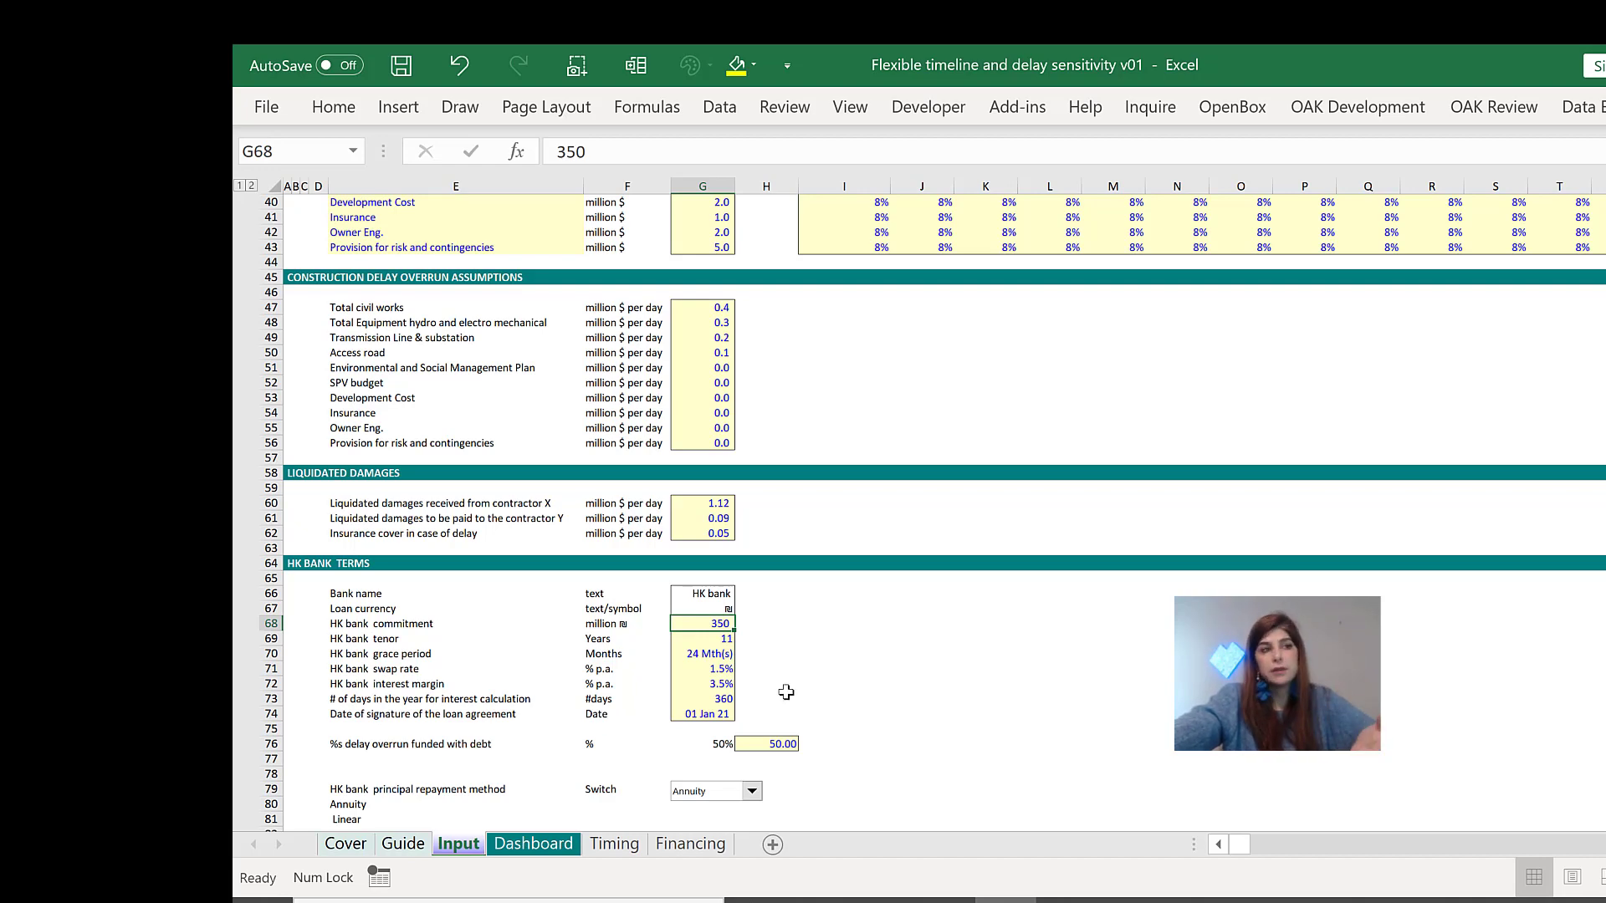
scroll(down, 3)
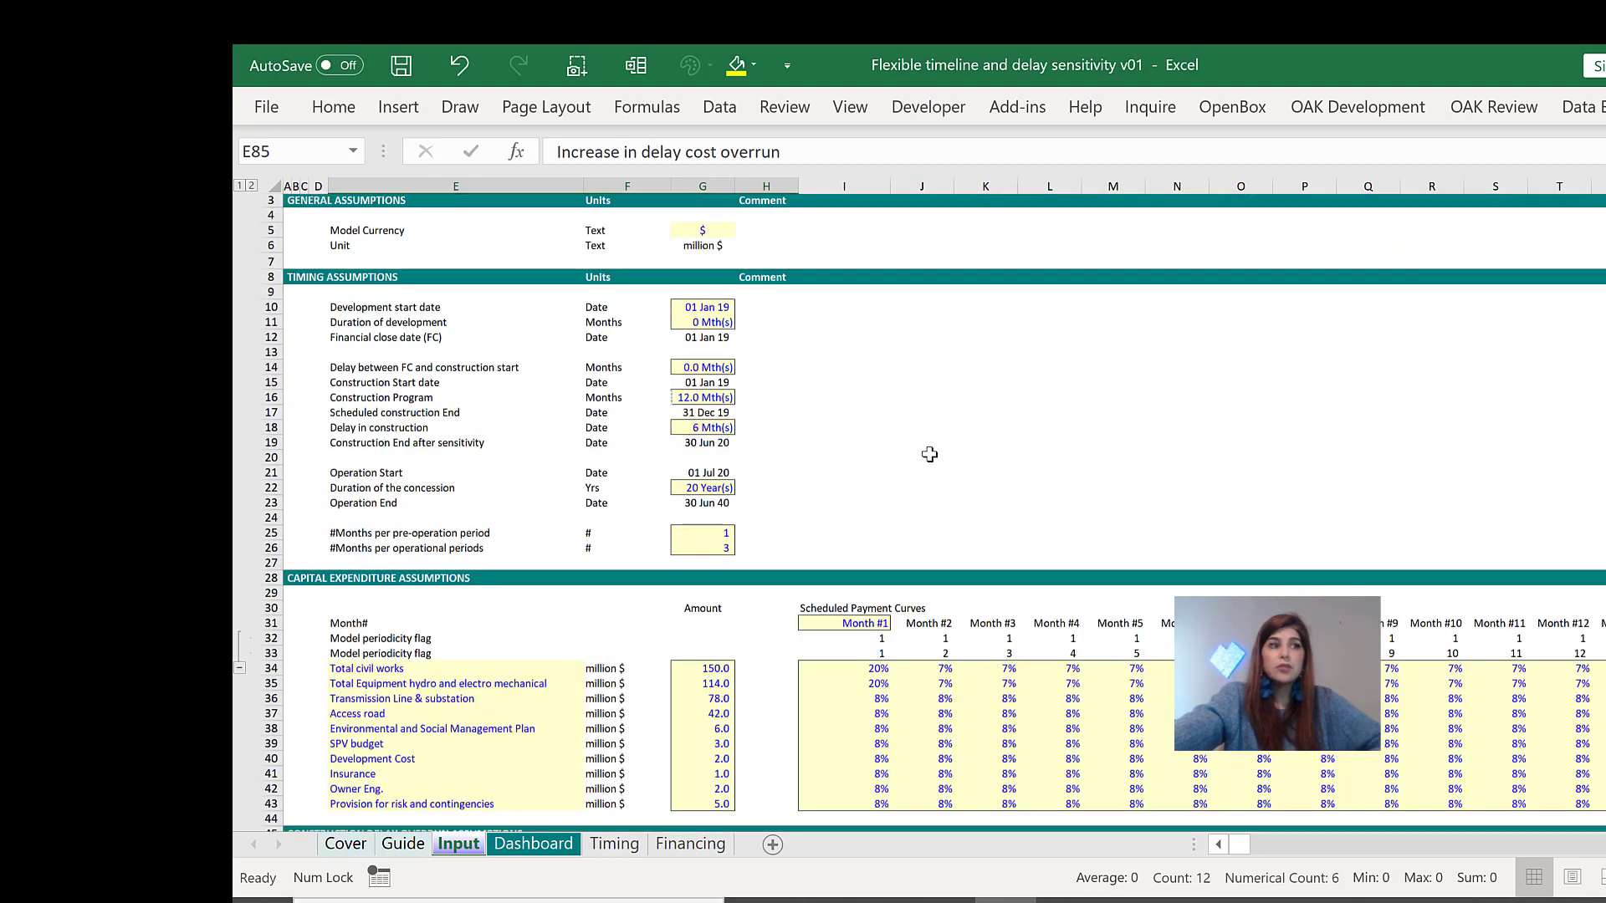
click(614, 843)
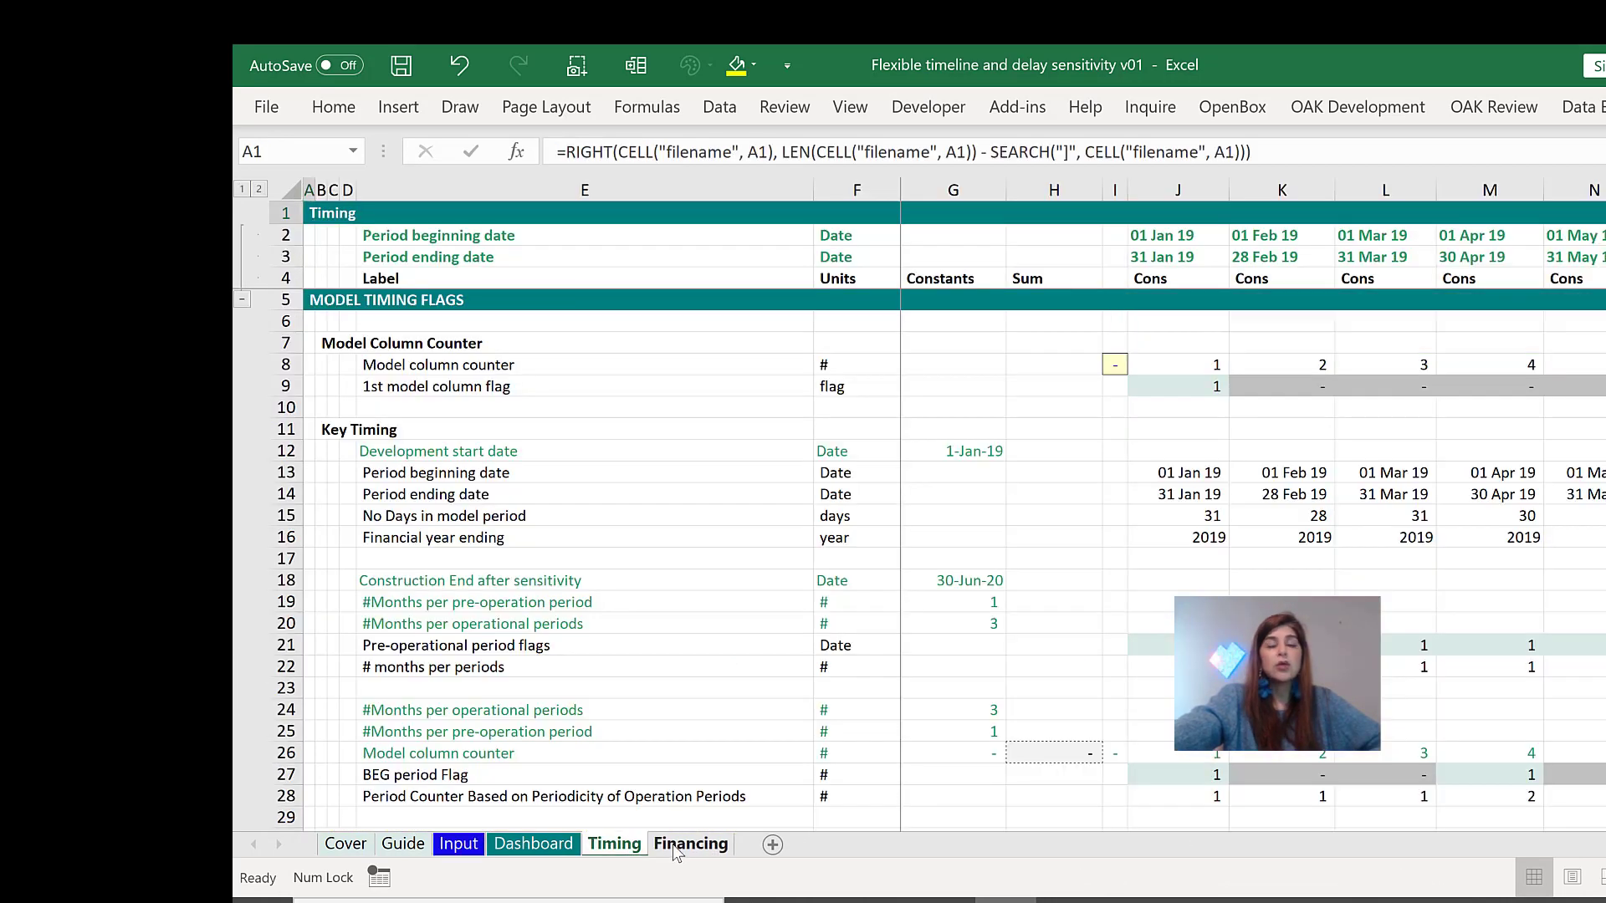
click(691, 843)
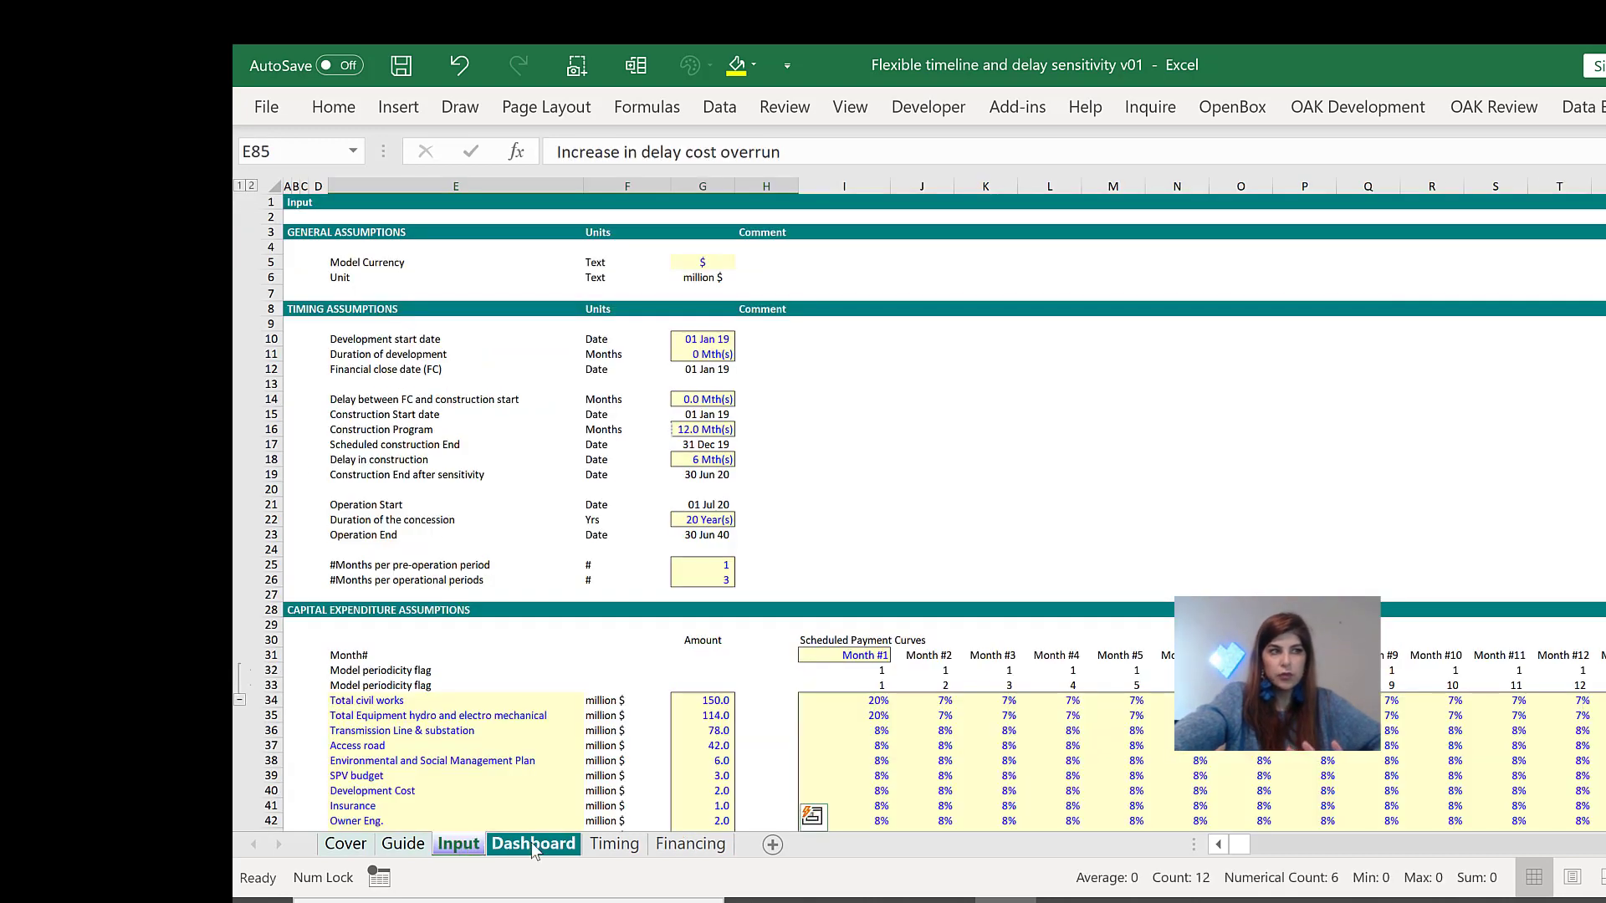
Step: Show the Dashboard with its delay control panel, uses and sources tables and charts
click(532, 842)
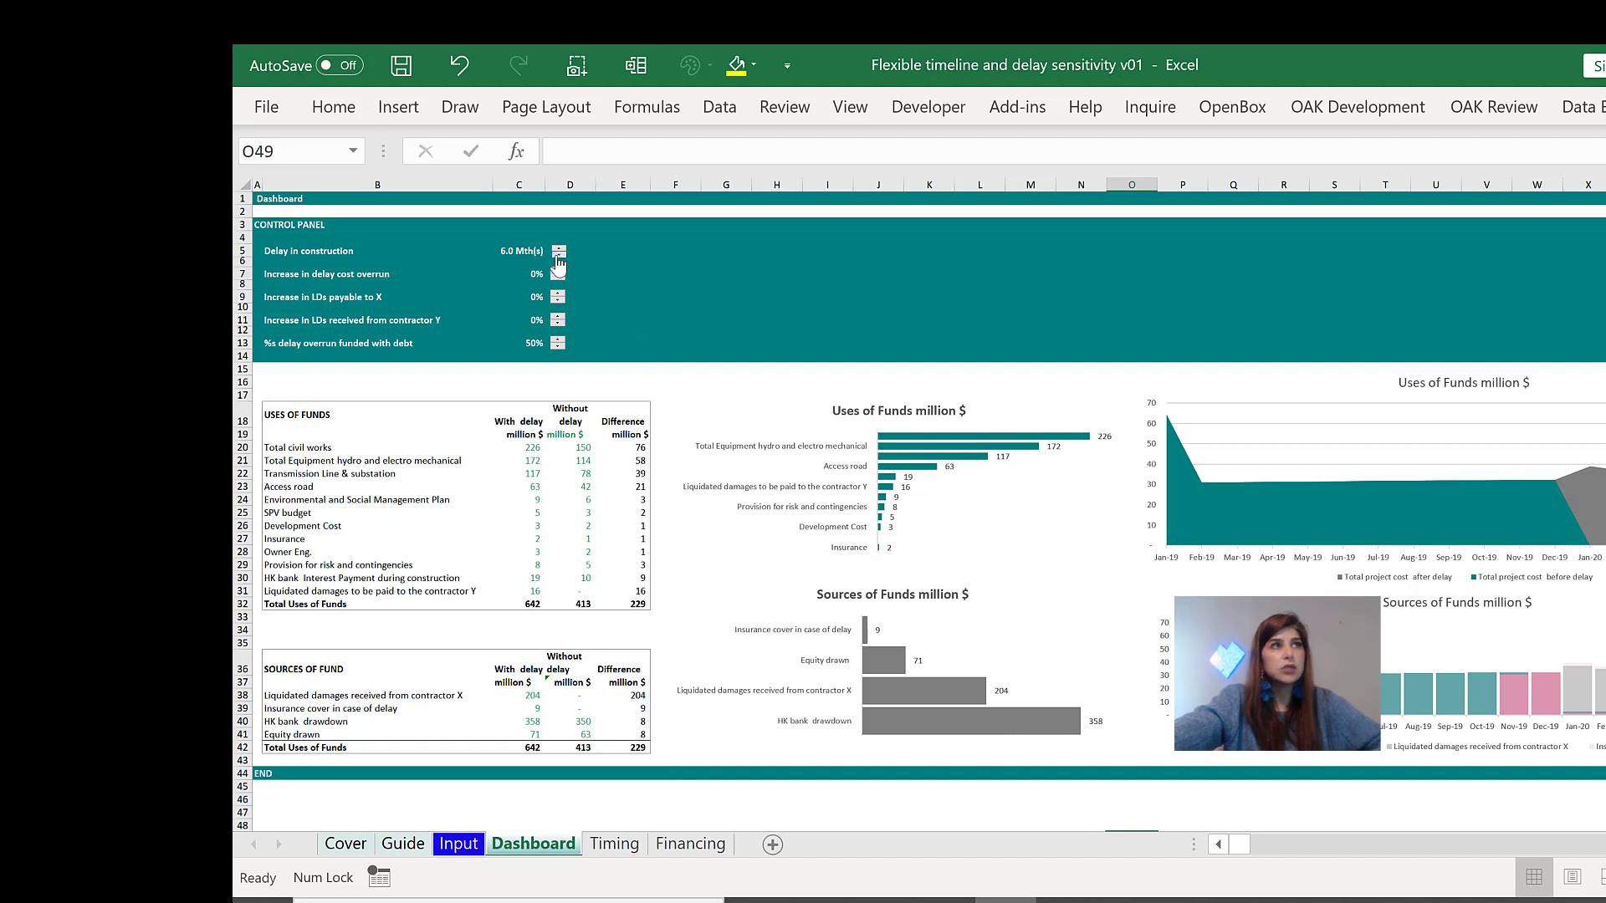
Step: Spin the construction delay down to 0.0 months and check total uses, HK bank drawdown and equity at 413
click(559, 255)
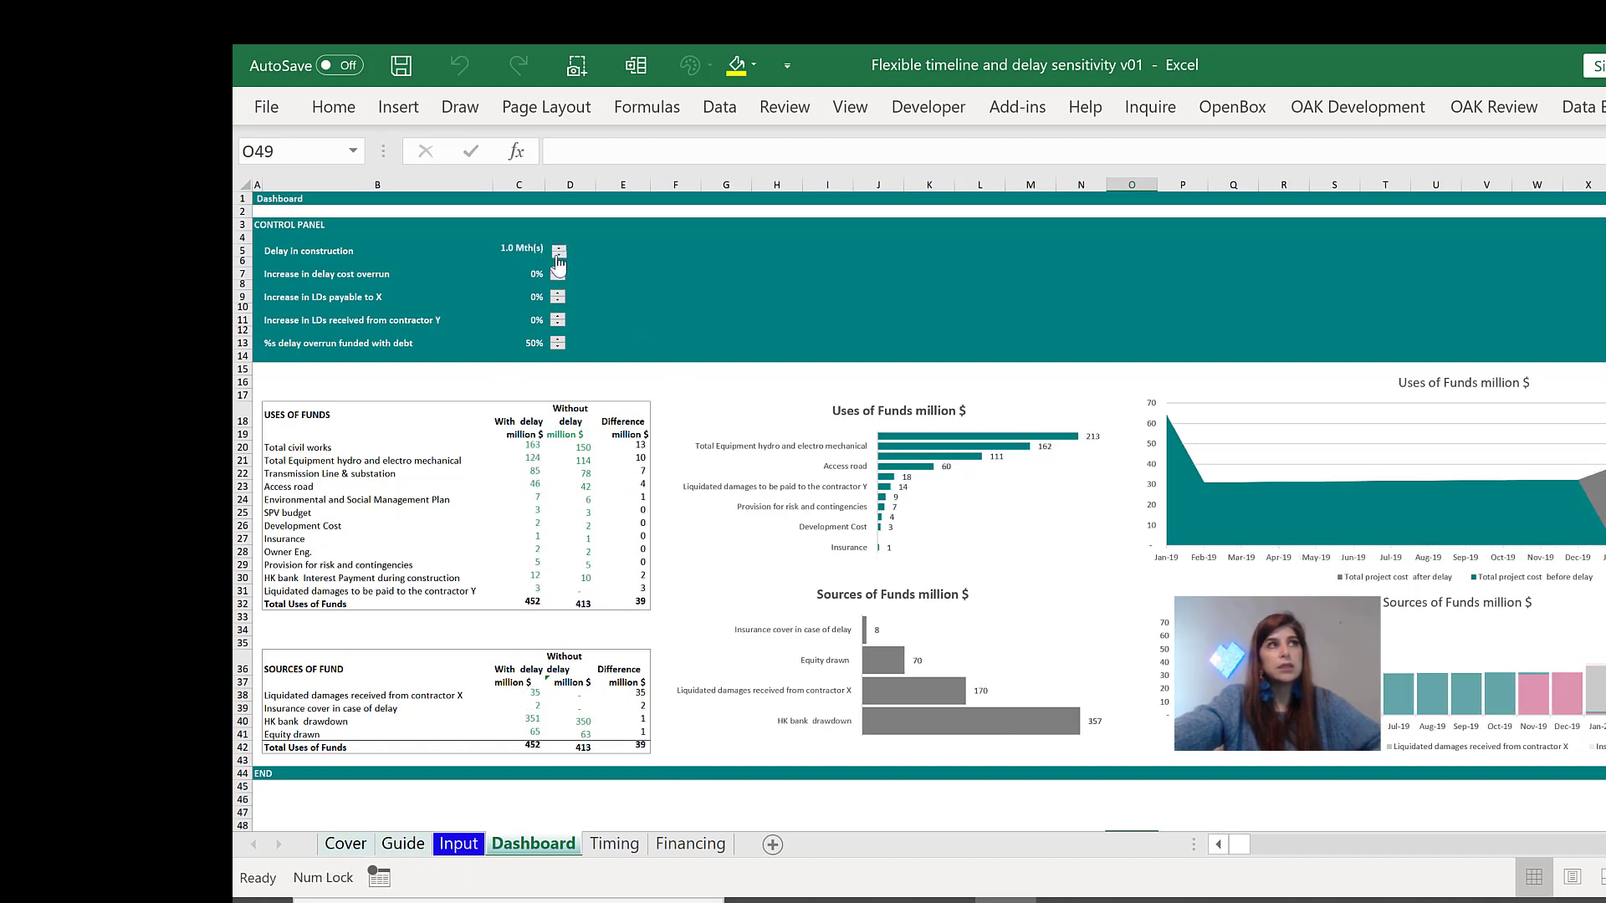
click(559, 255)
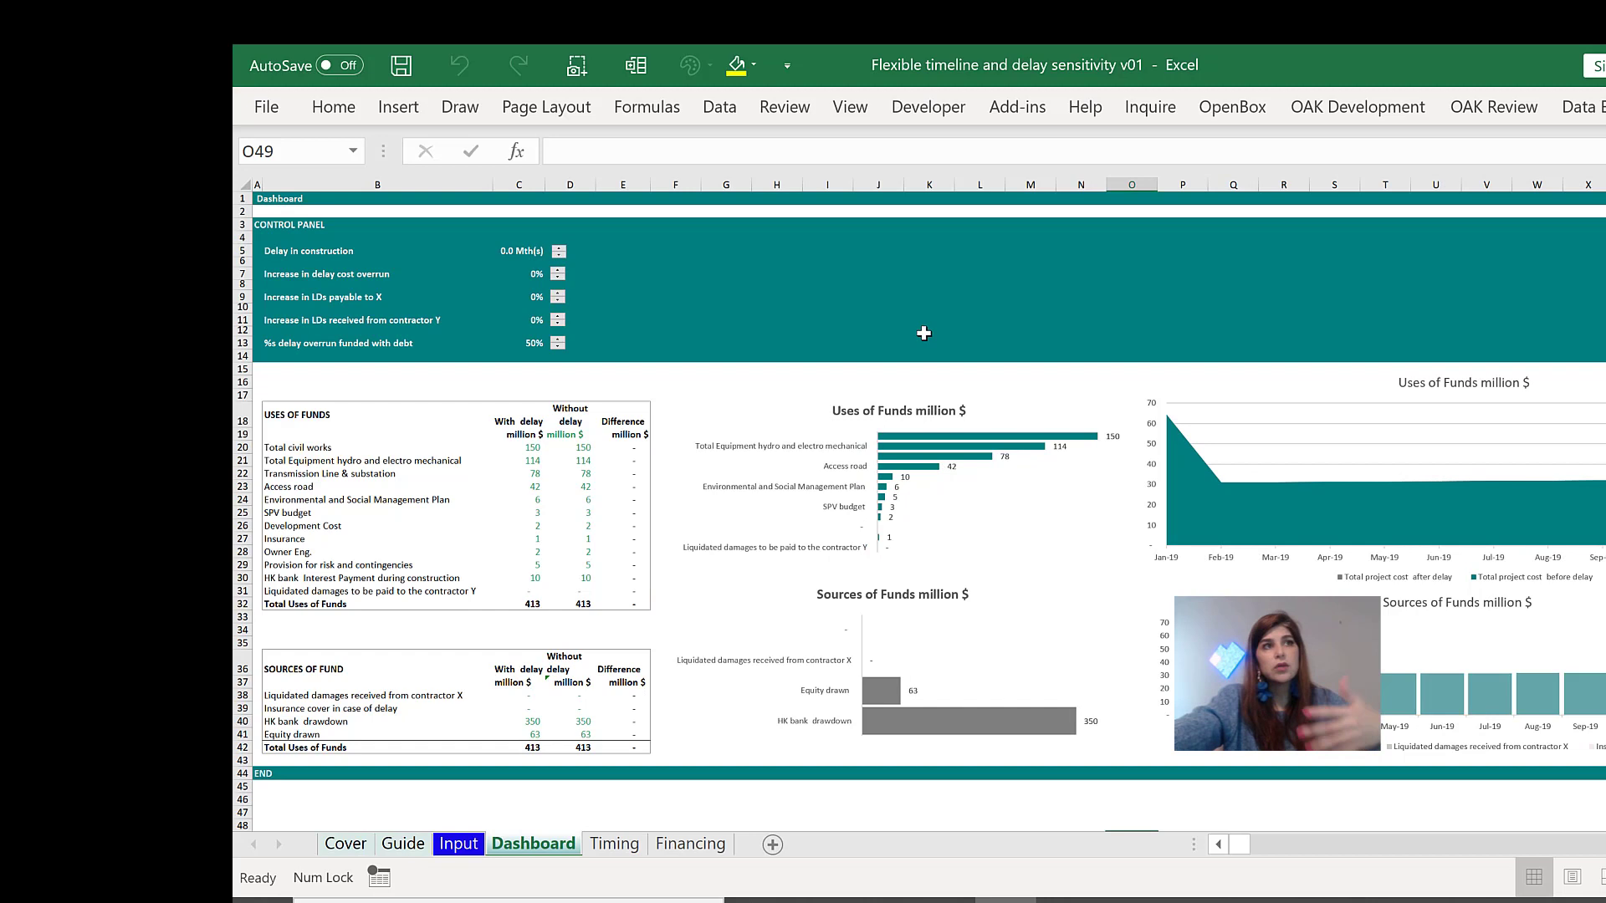
mouse_move(1010, 400)
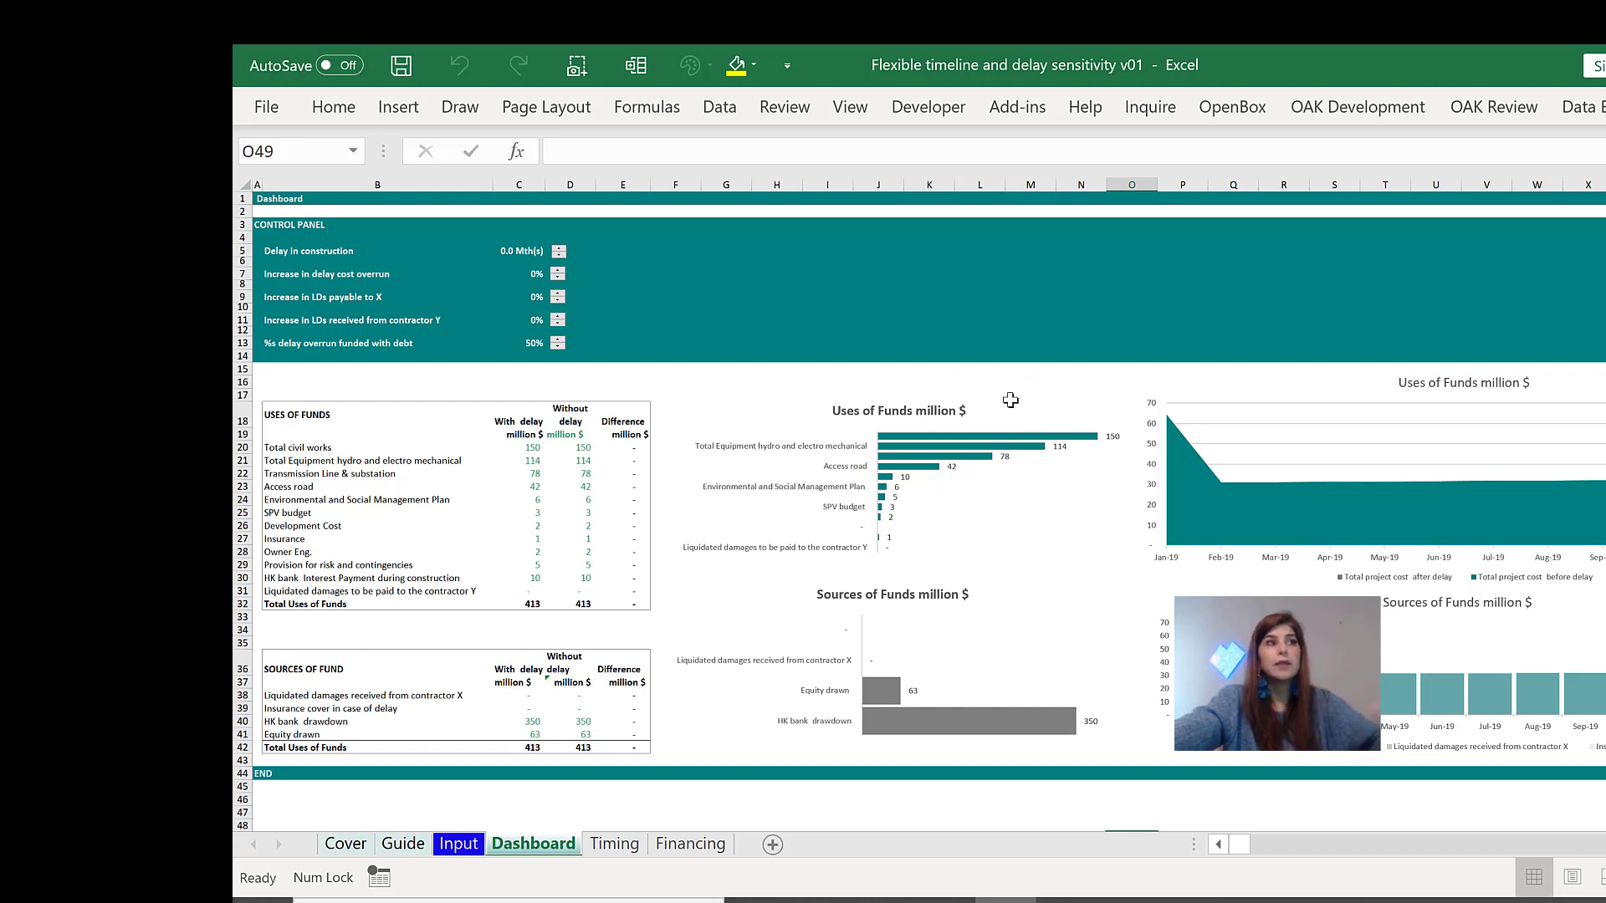
mouse_move(771, 480)
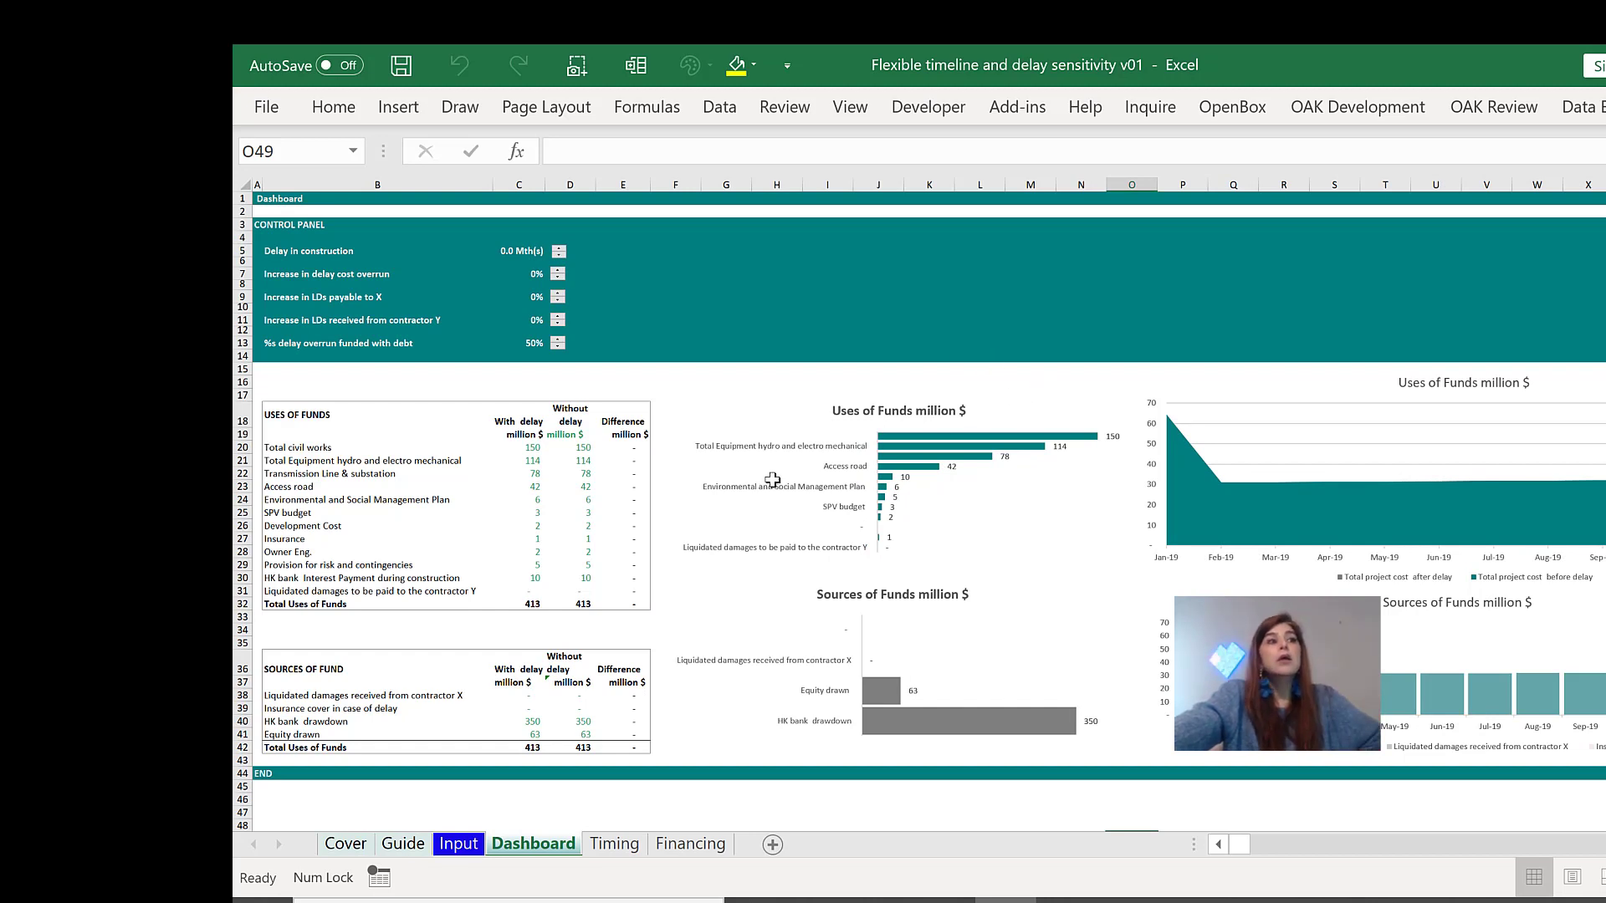
click(569, 604)
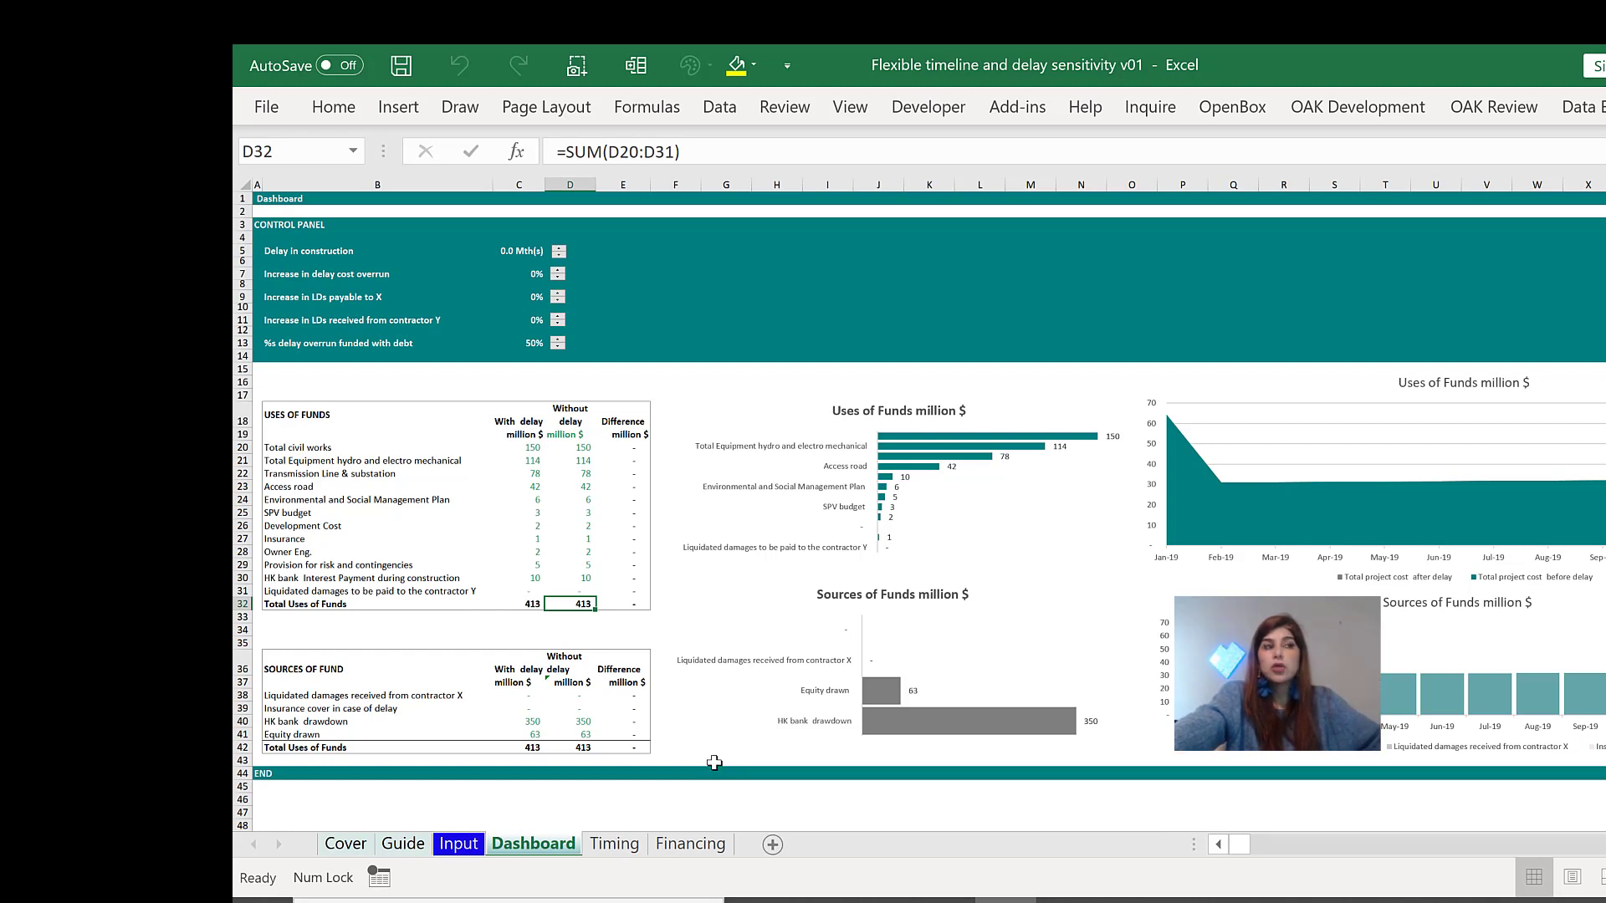
mouse_move(705, 788)
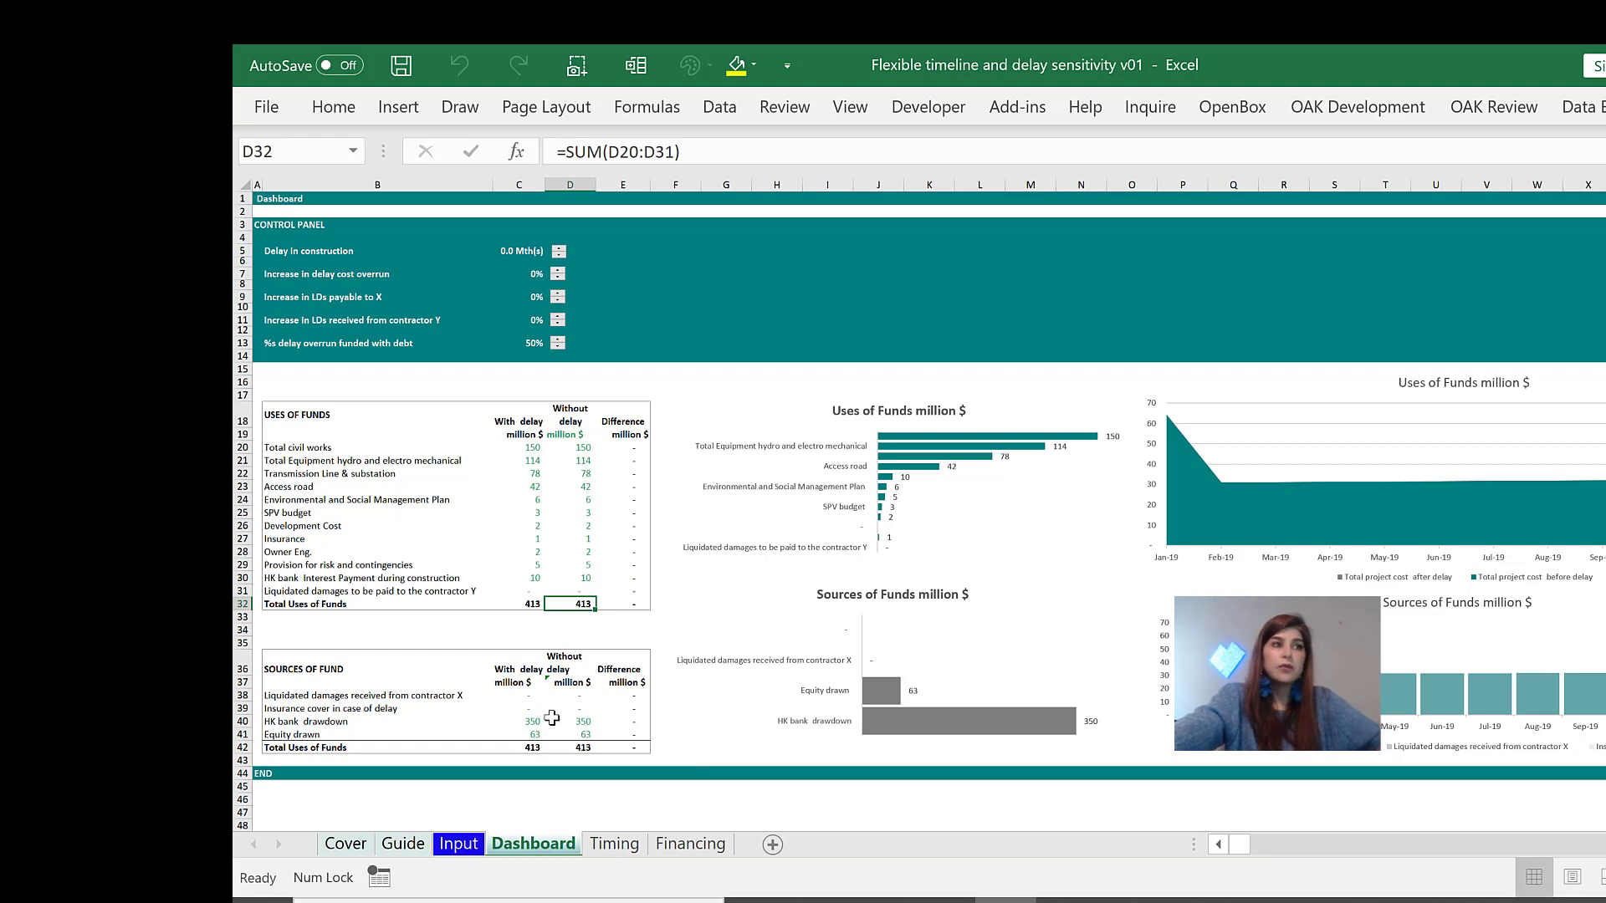
click(568, 719)
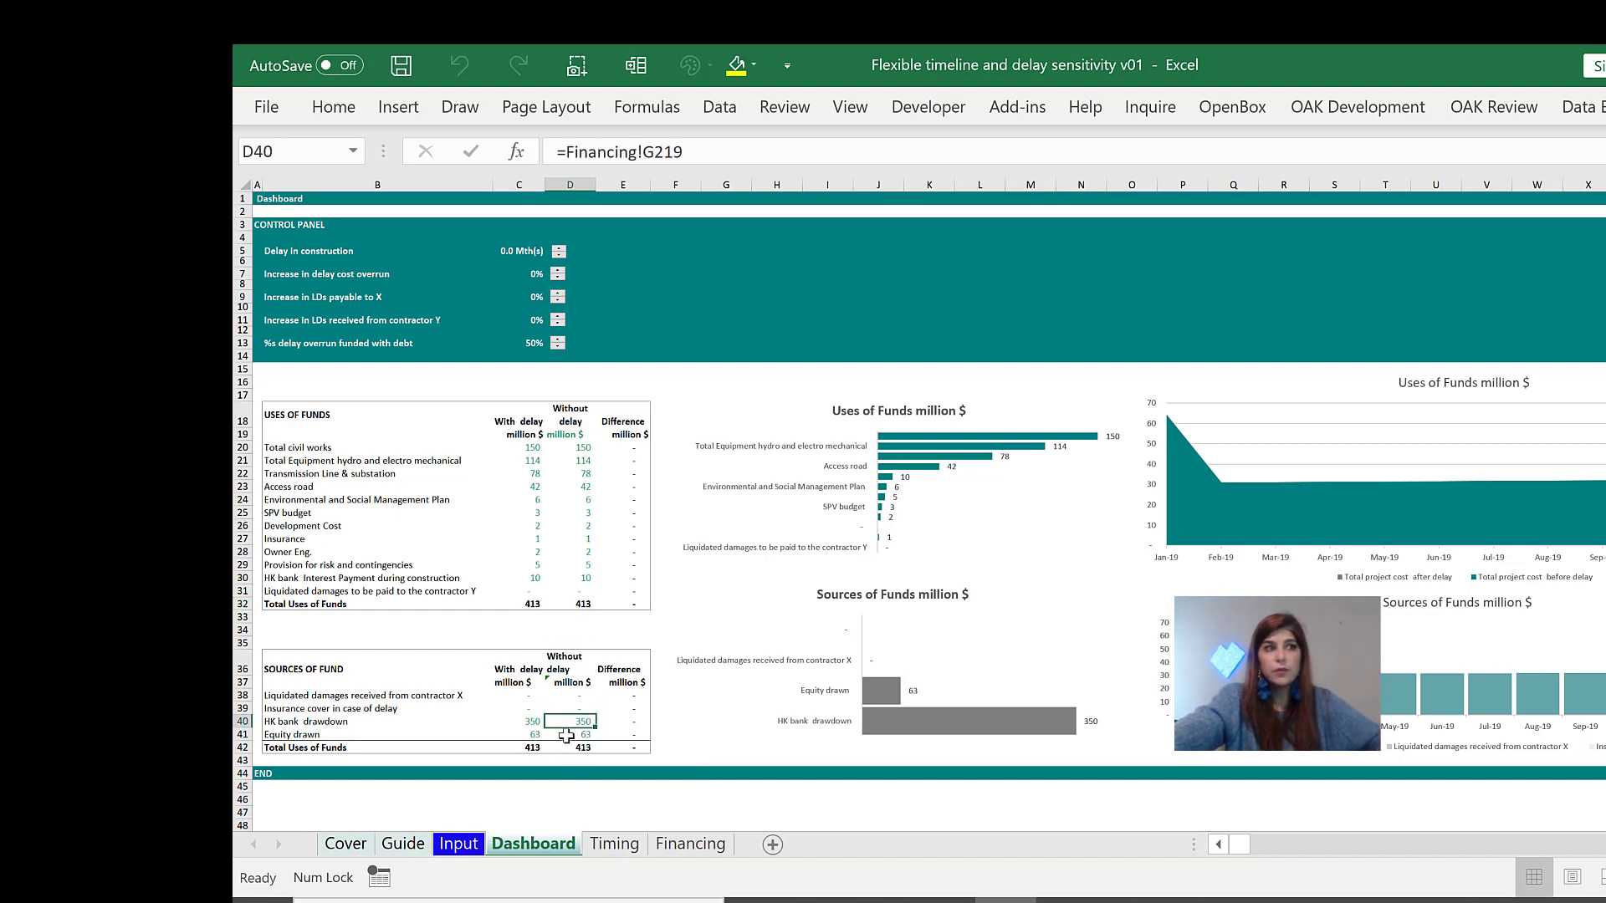
click(572, 734)
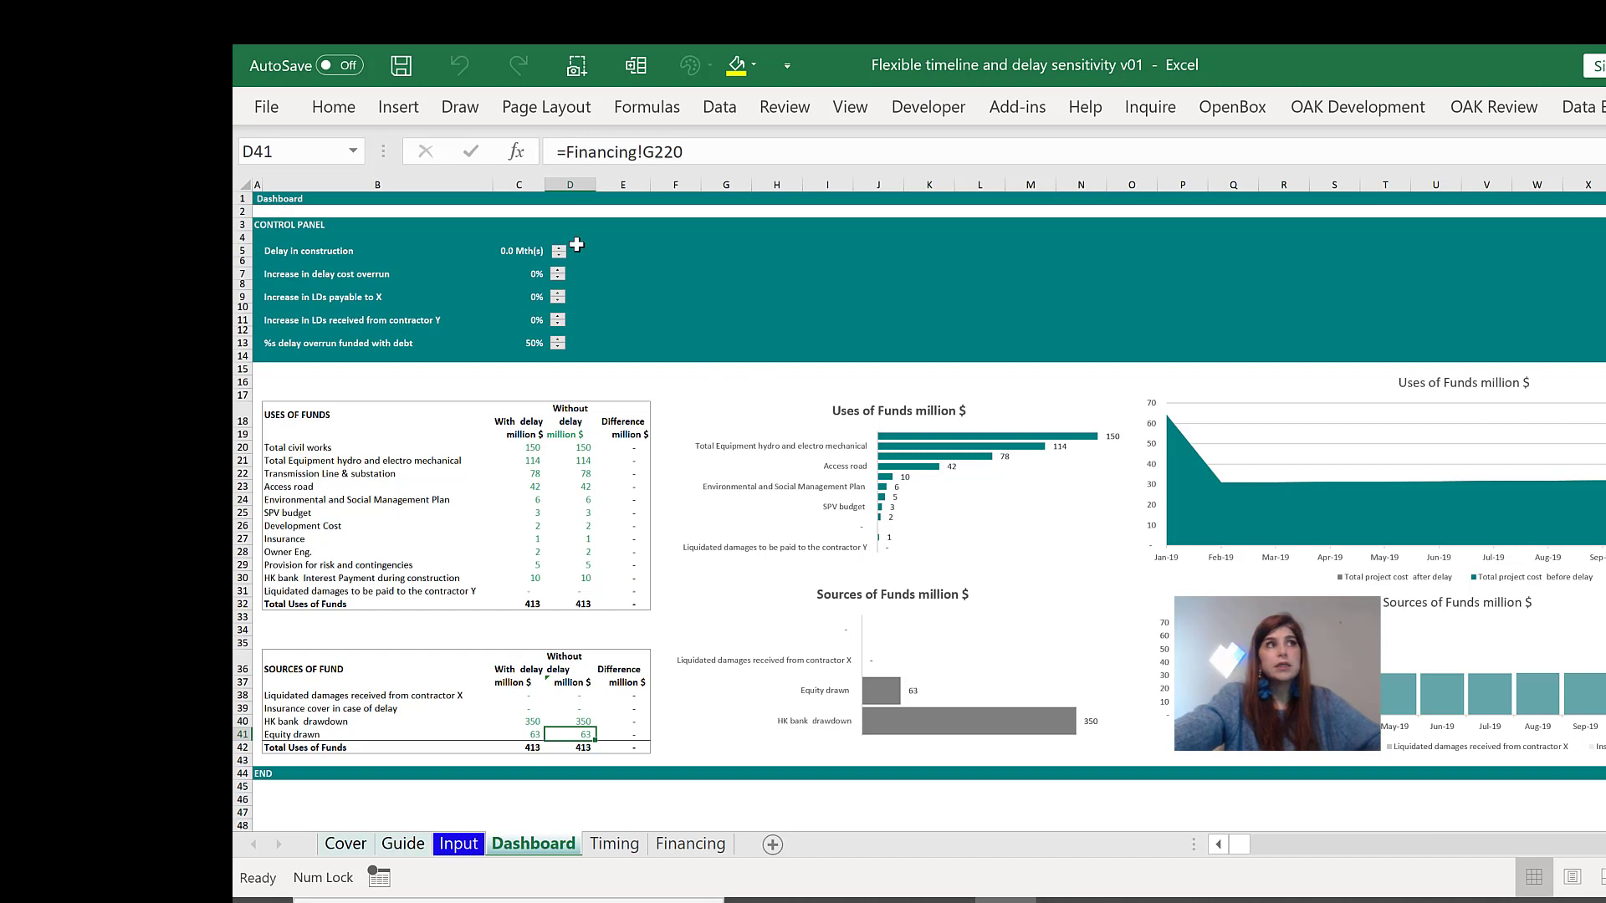
click(562, 248)
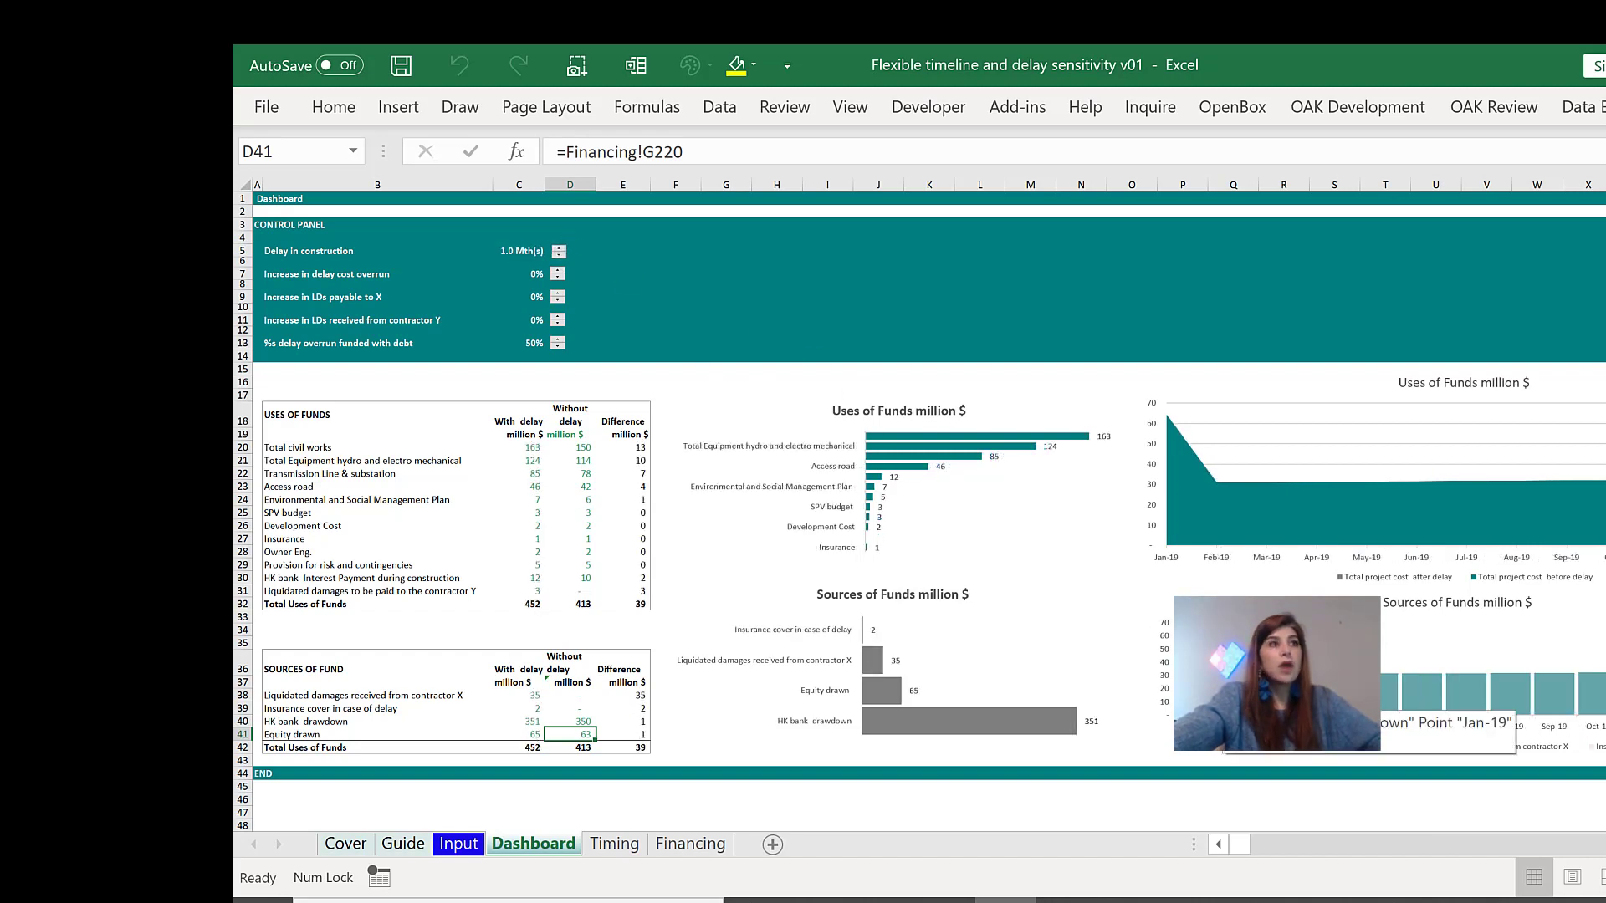
click(622, 604)
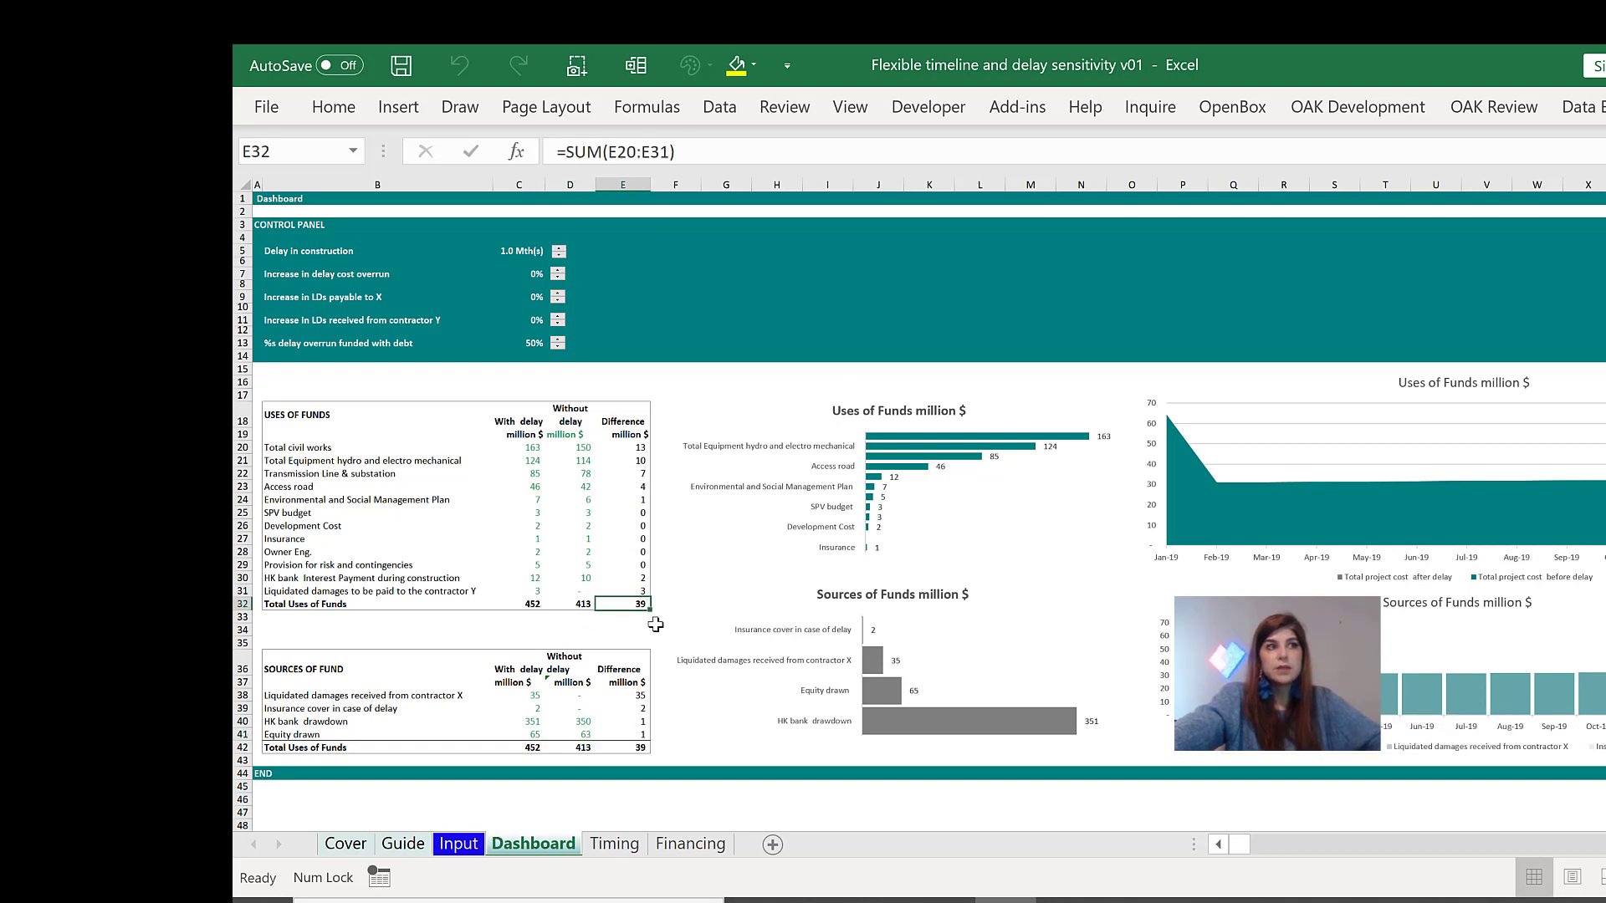
mouse_move(734, 711)
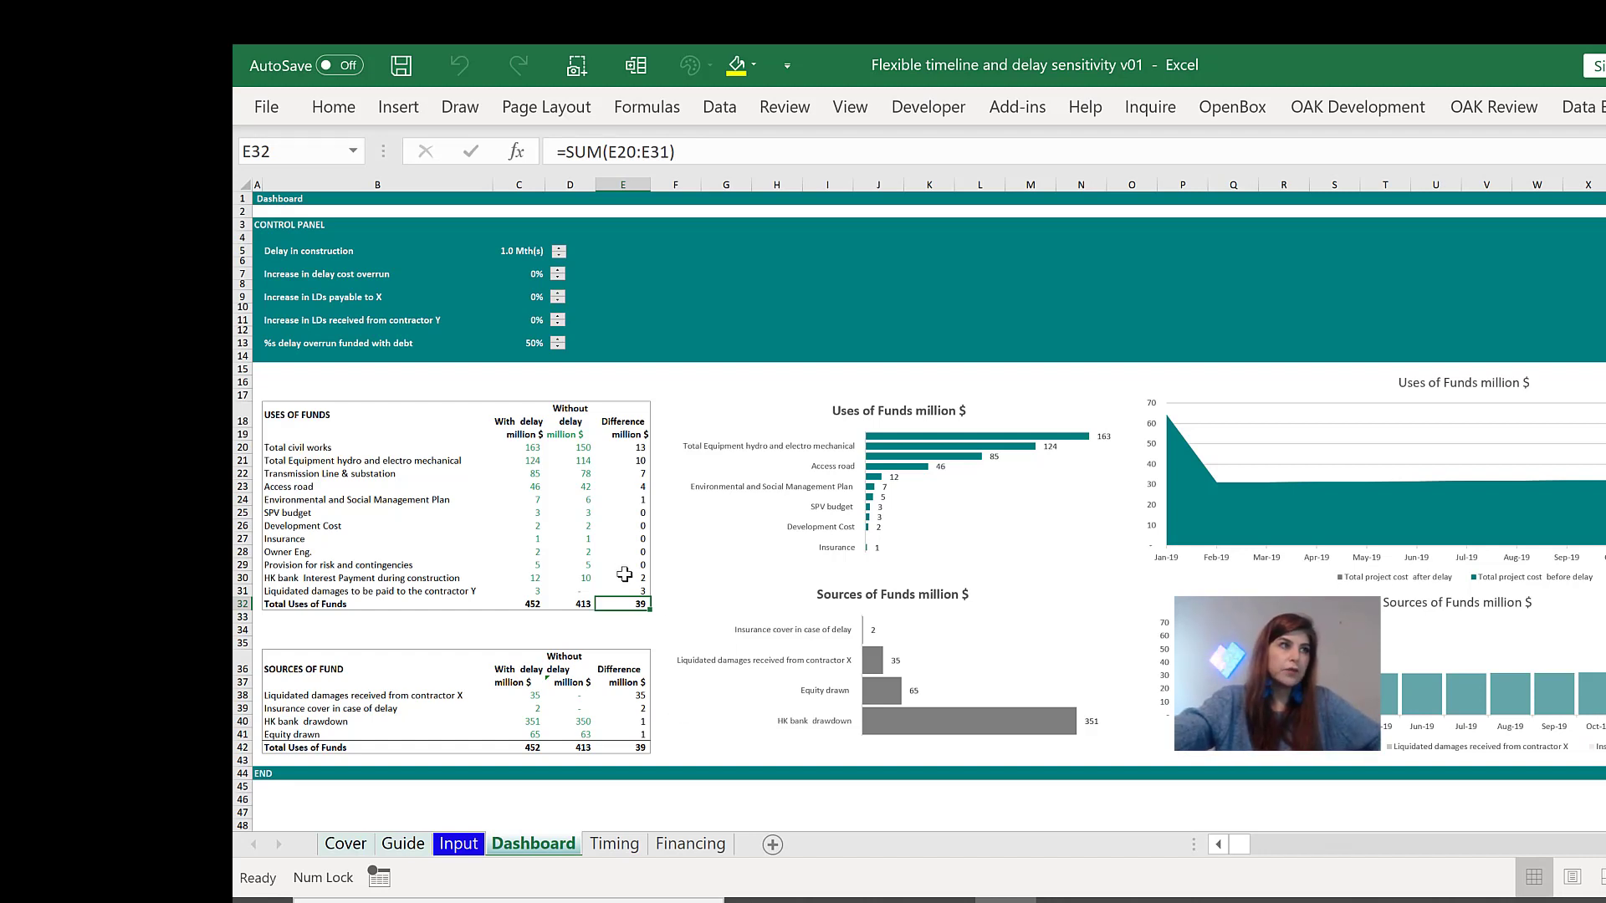
click(622, 577)
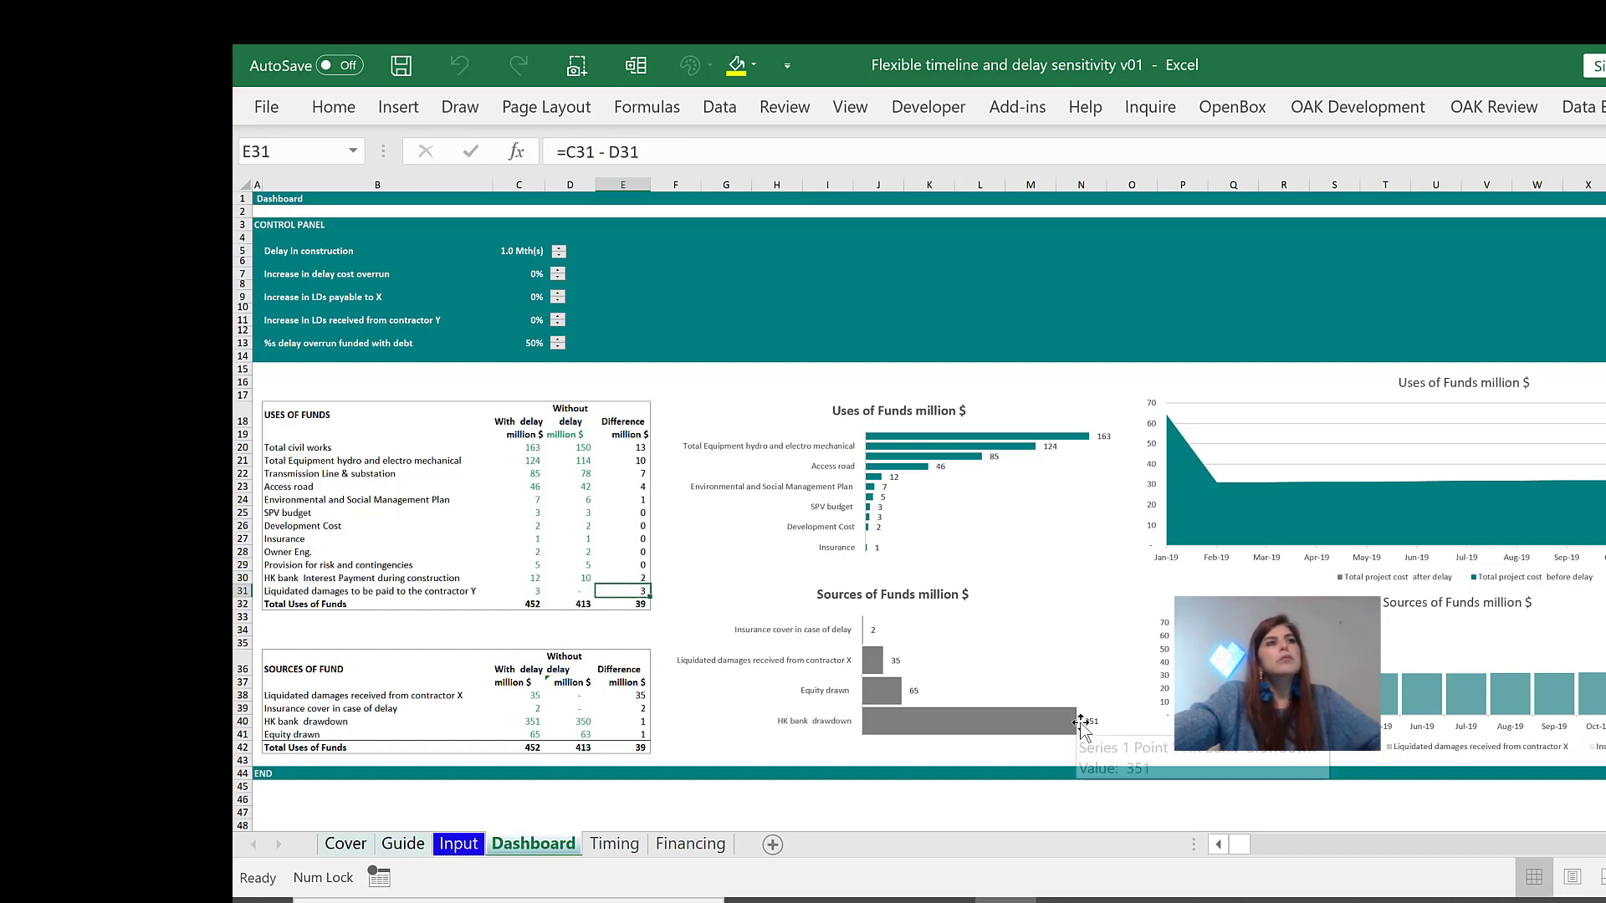
click(622, 604)
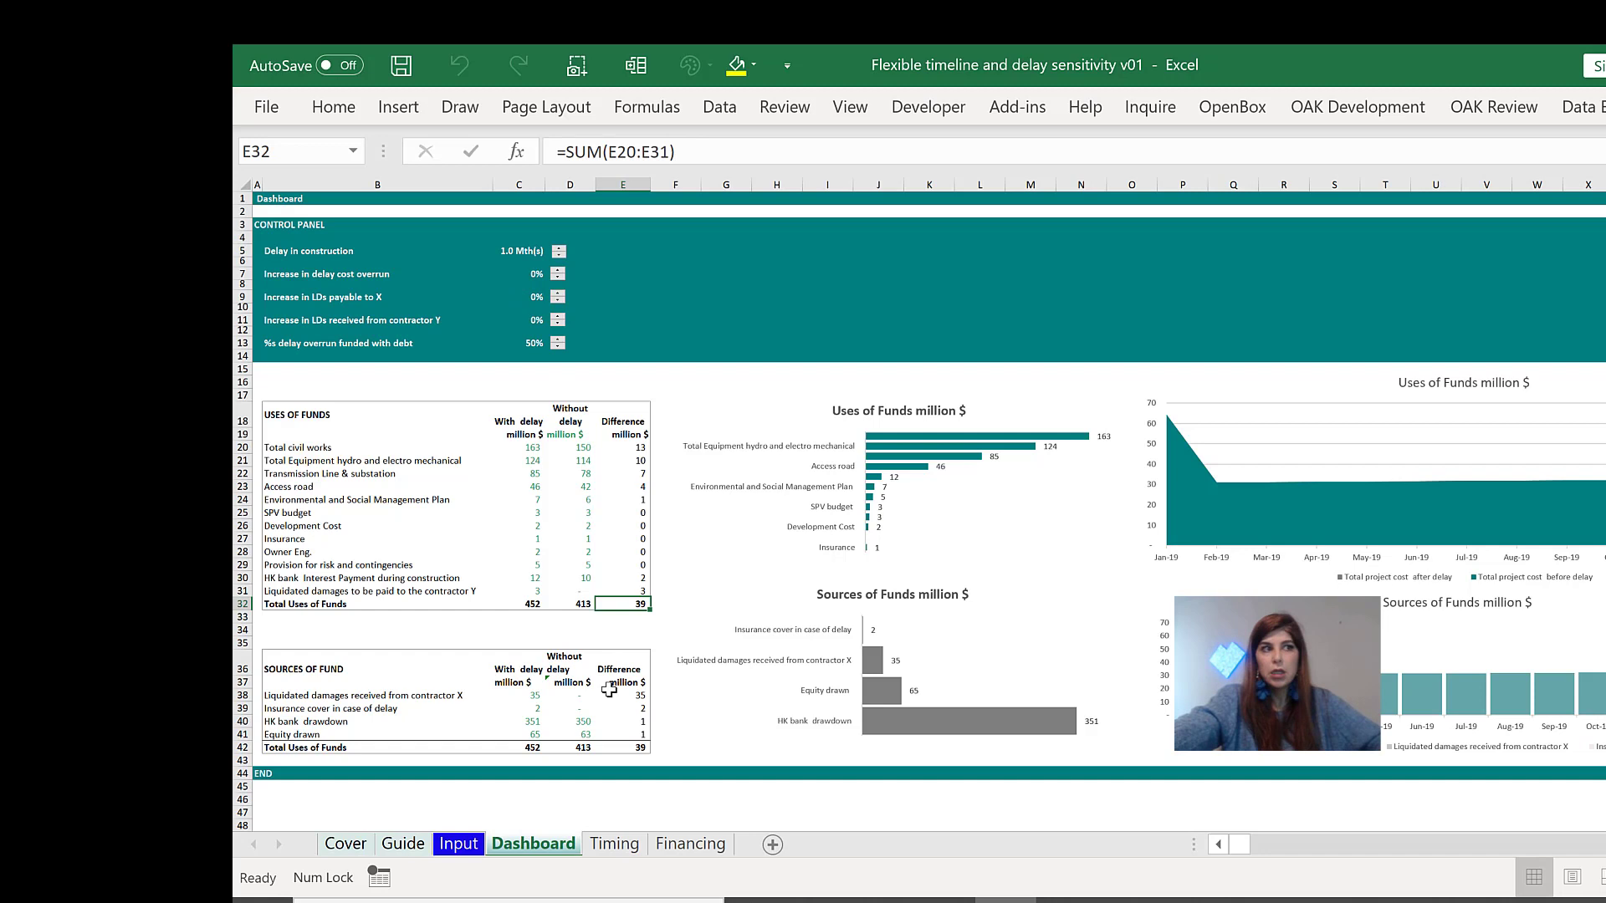
drag(622, 694, 623, 736)
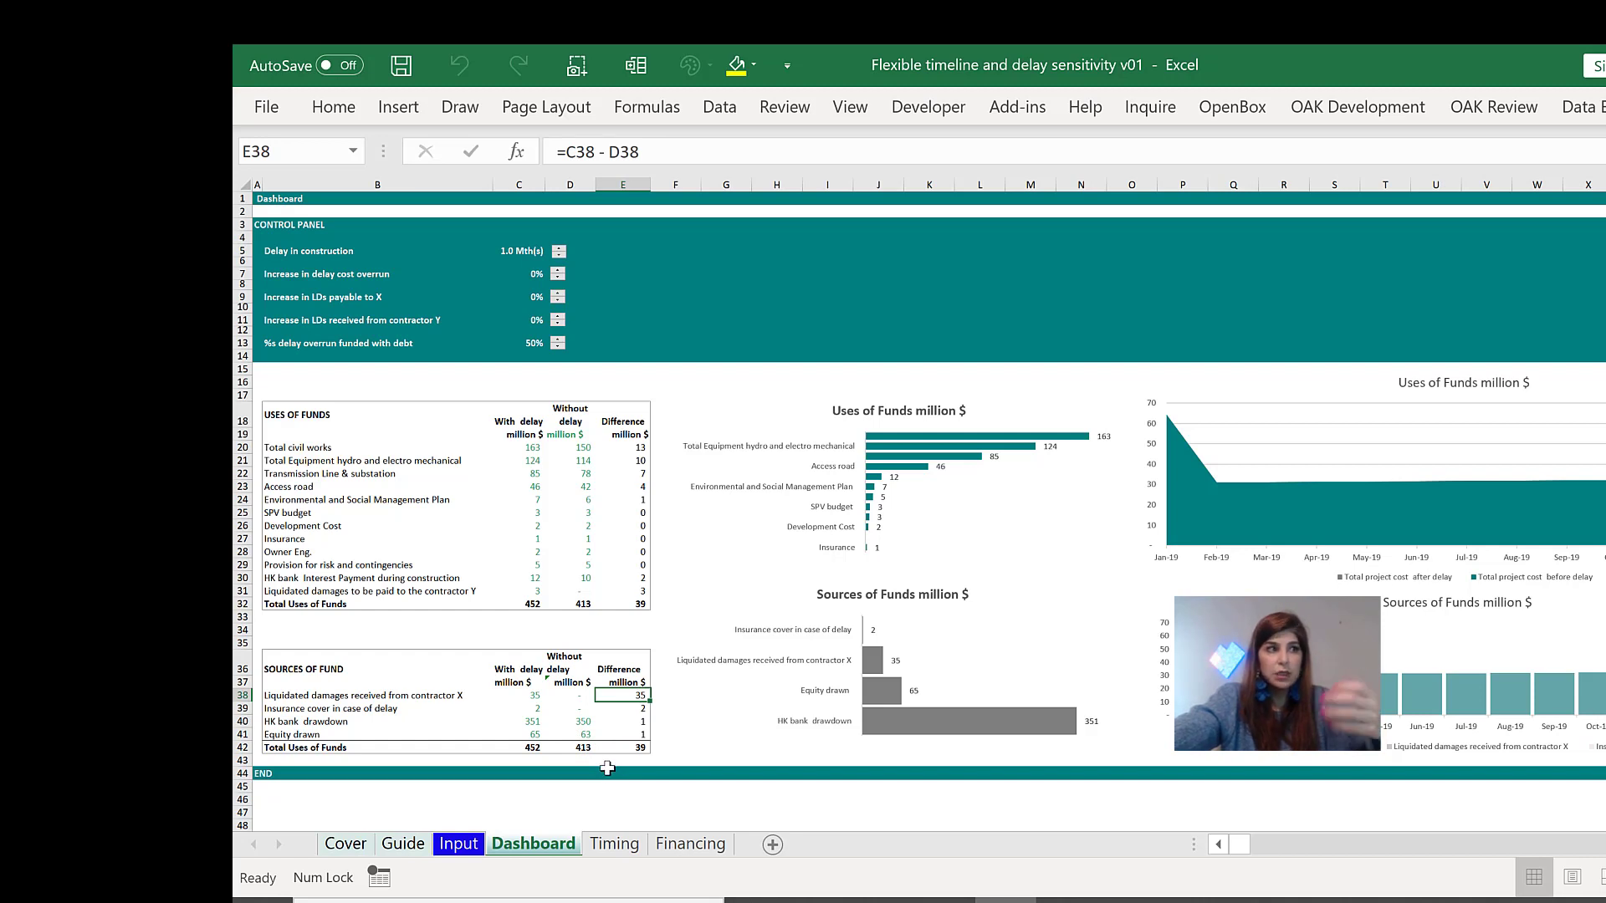
click(622, 707)
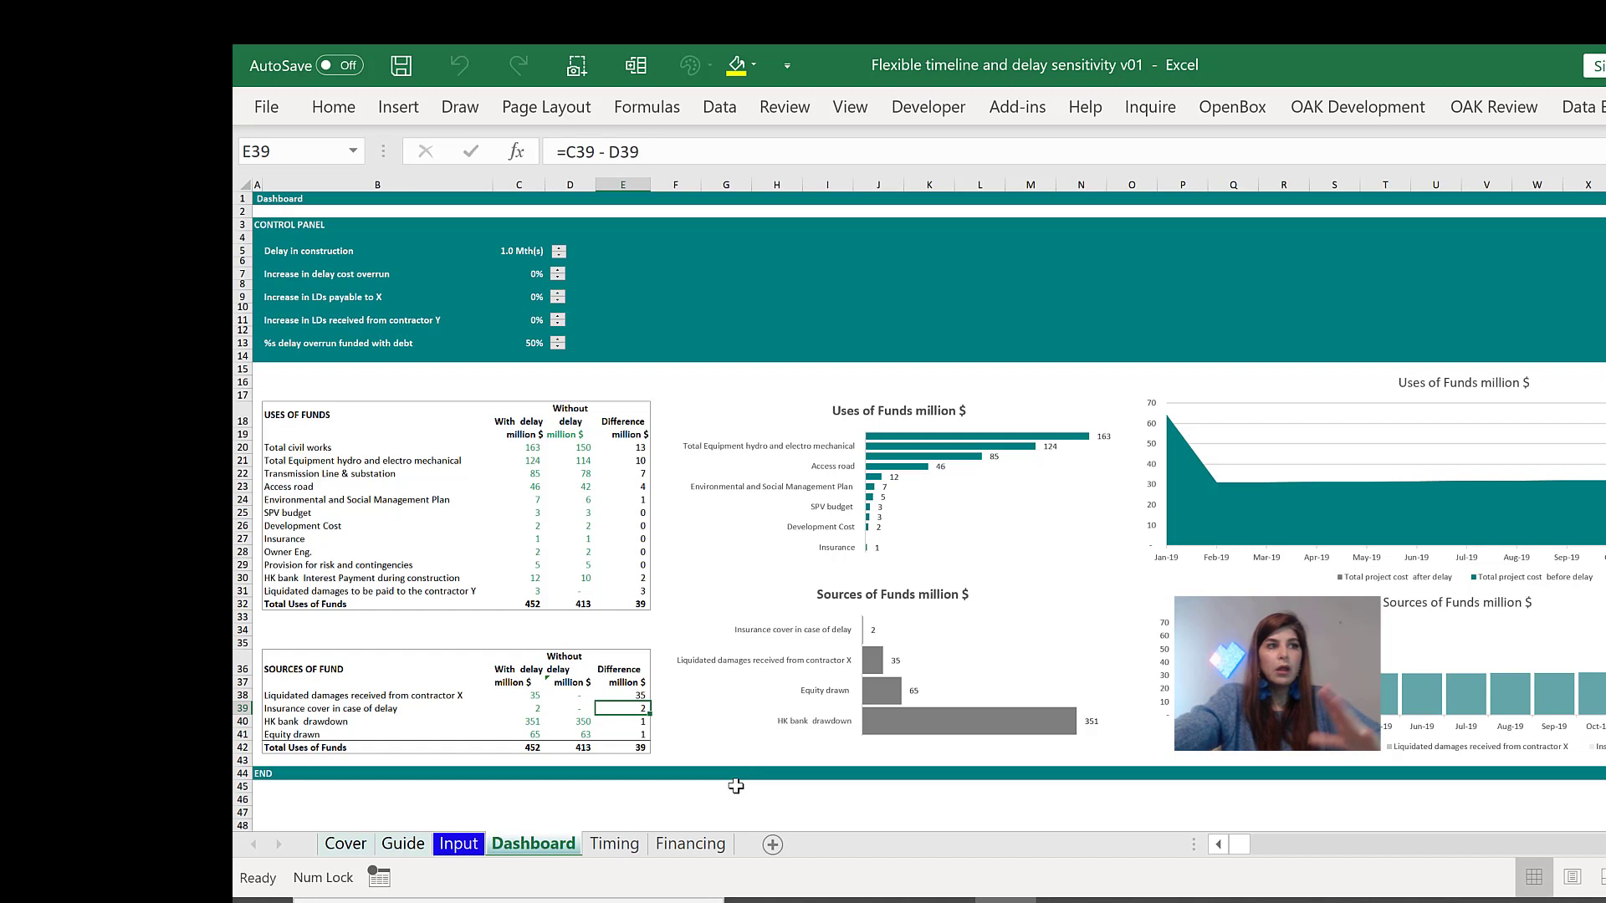
click(622, 734)
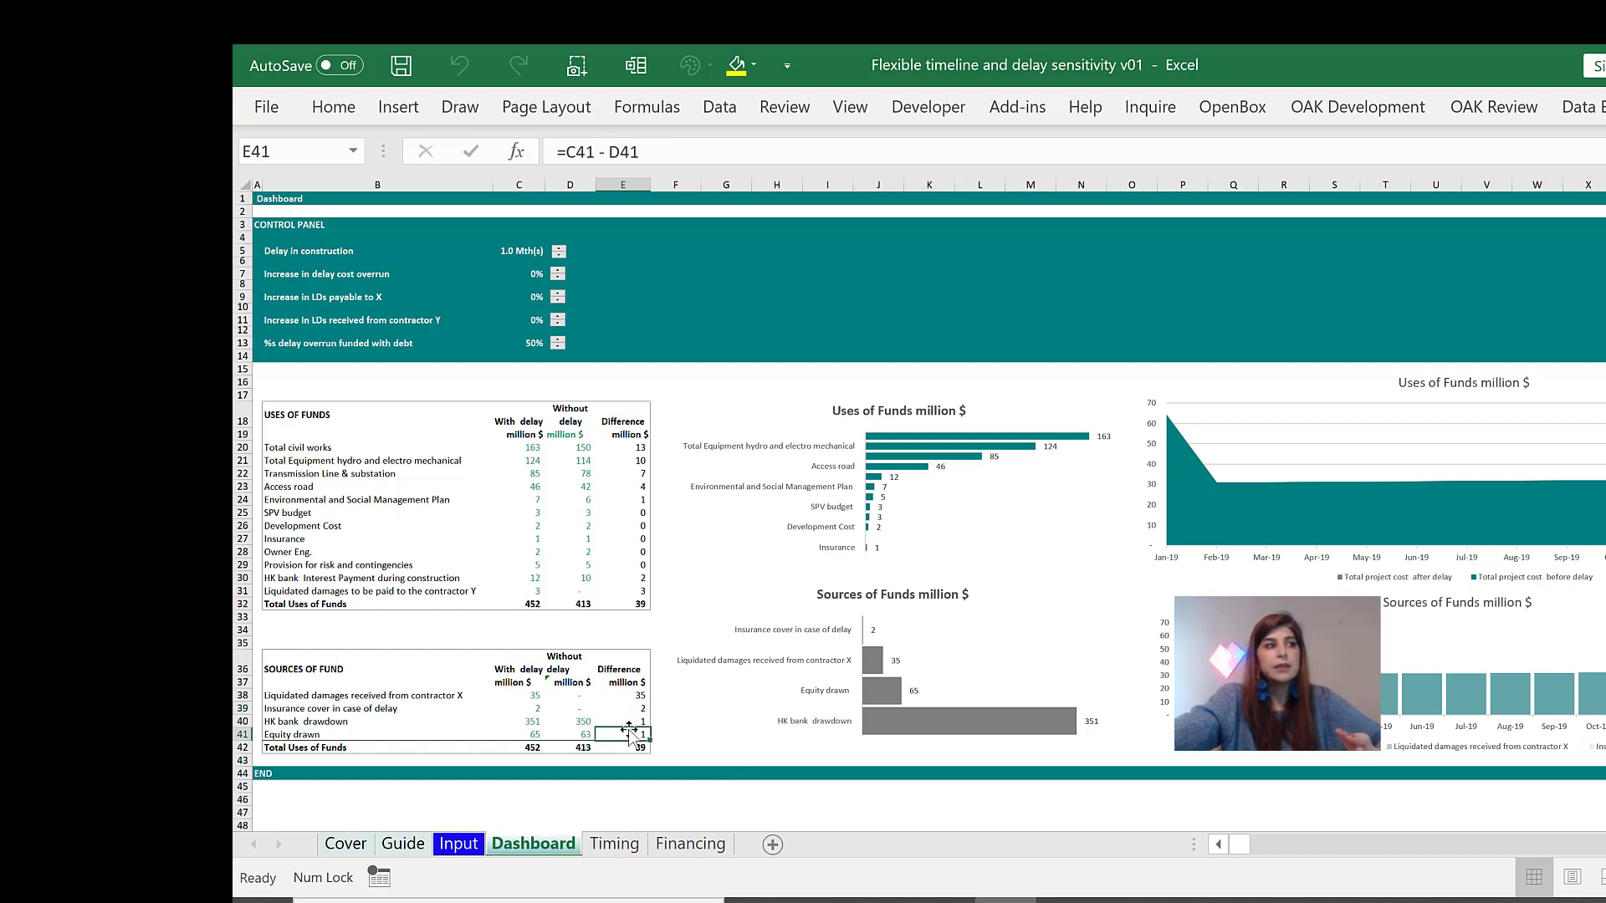
click(622, 721)
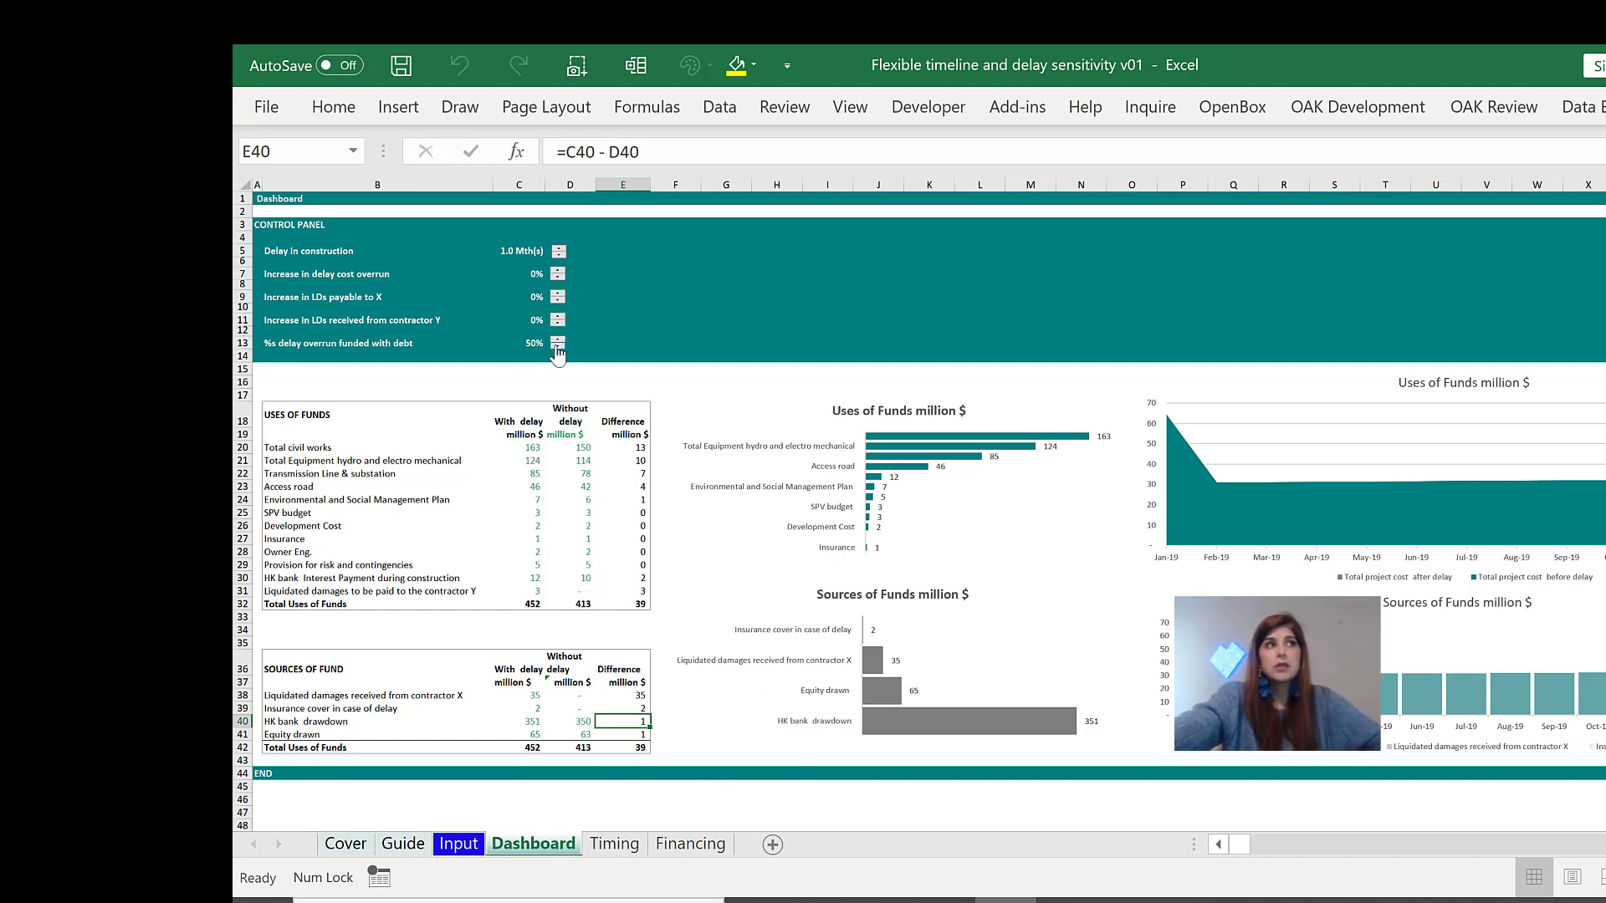
Step: Spin '% delay overrun funded with debt' down from 50% to 0%, leaving equity to cover the overrun
click(559, 347)
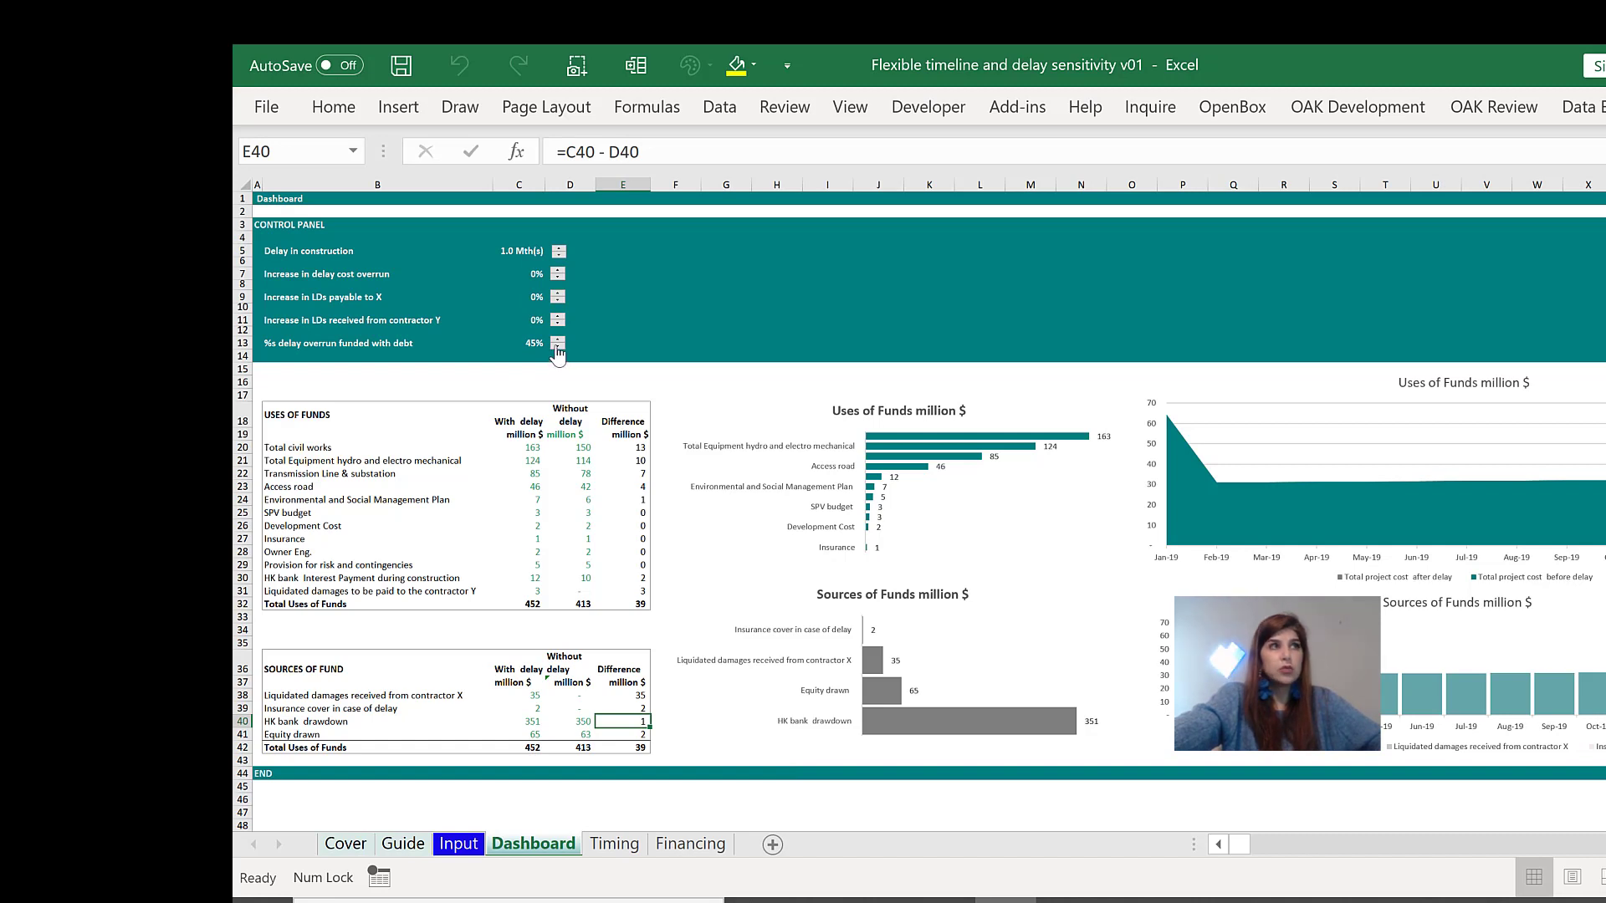
click(559, 347)
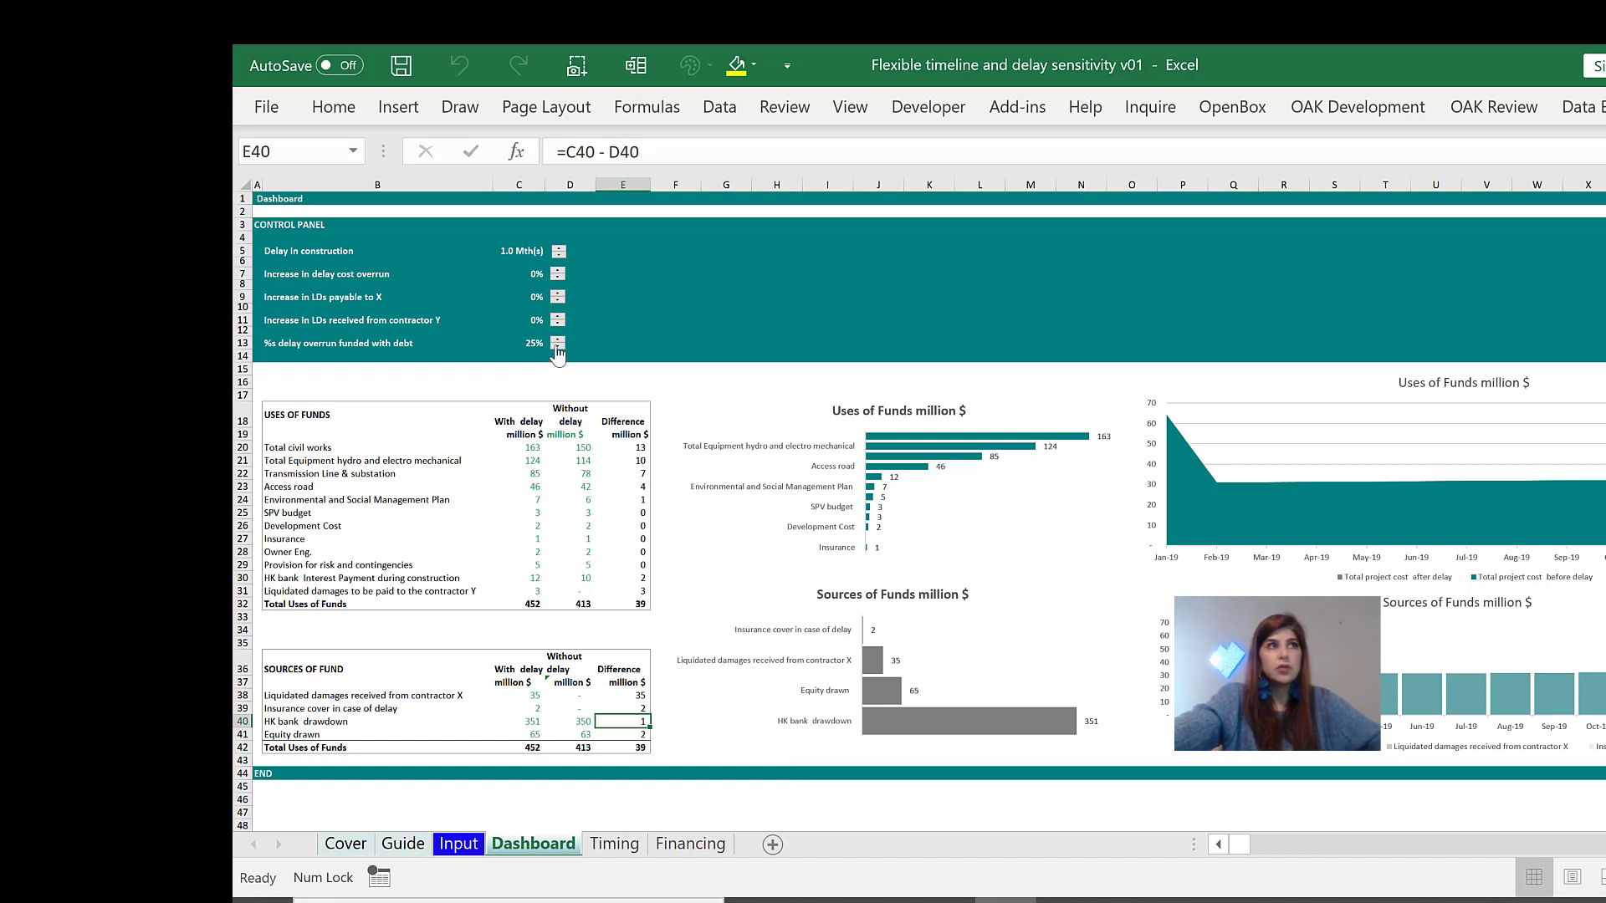
click(559, 348)
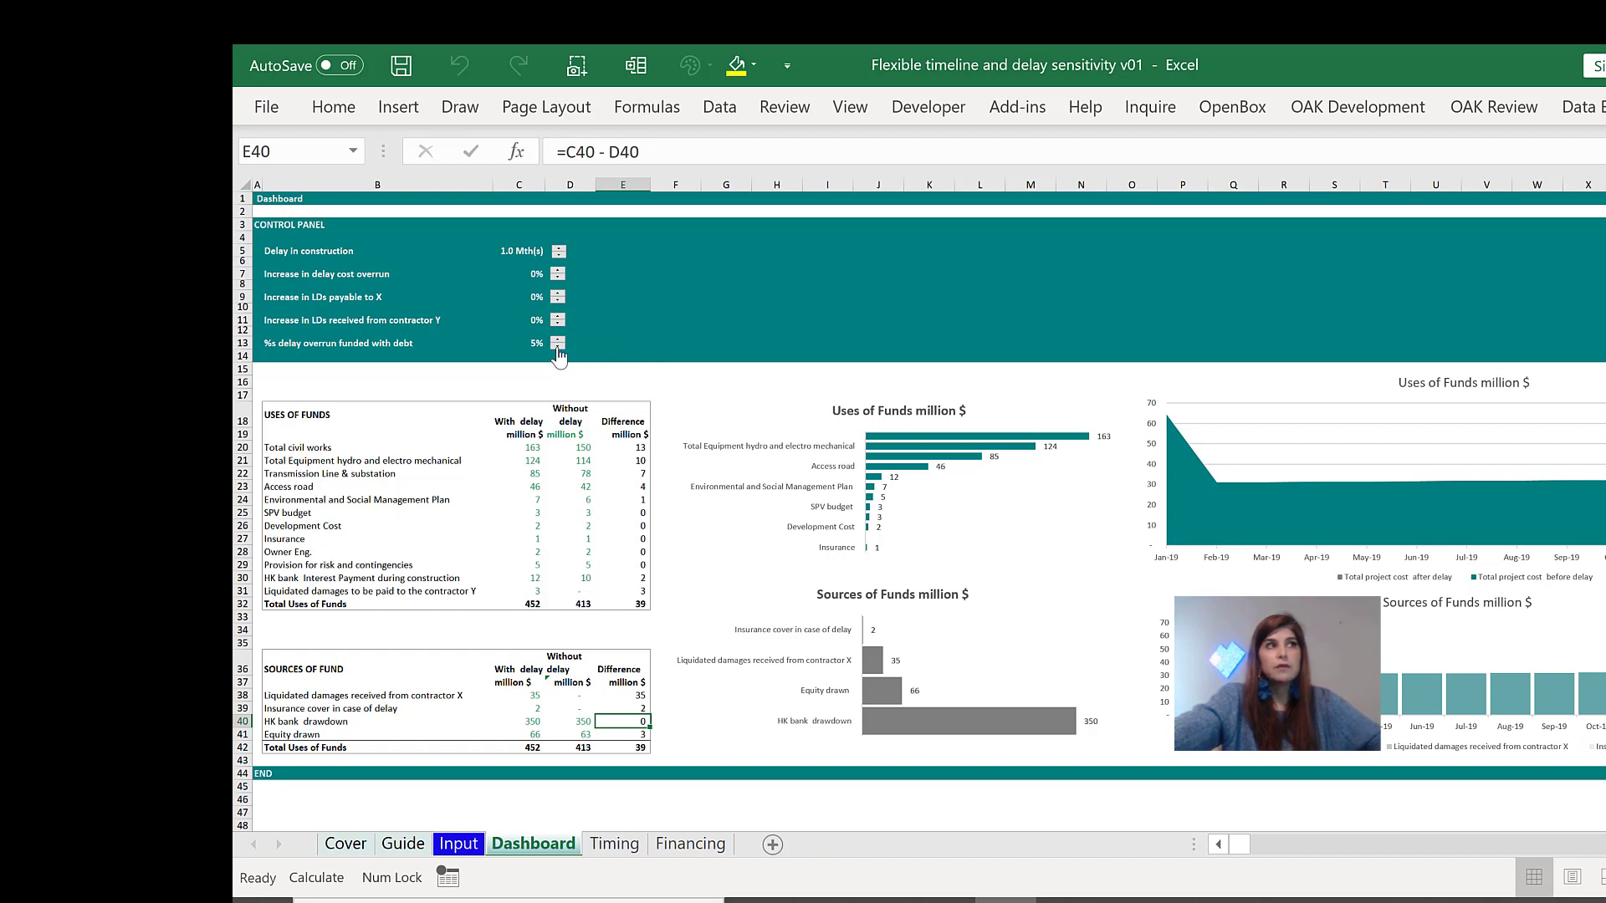
click(557, 348)
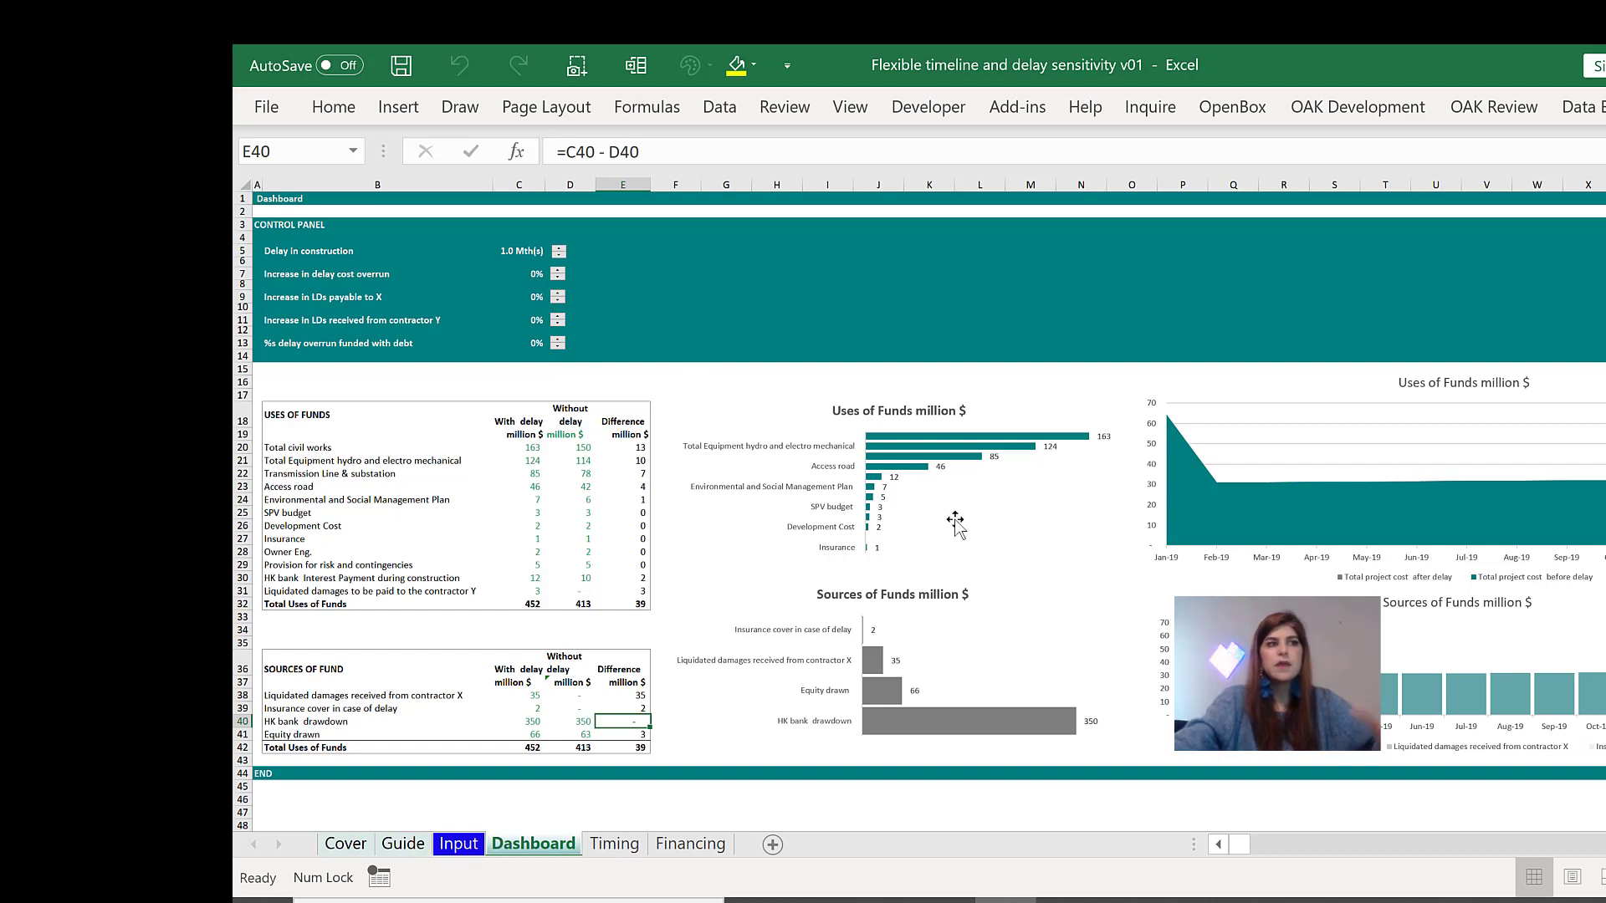
mouse_move(955, 522)
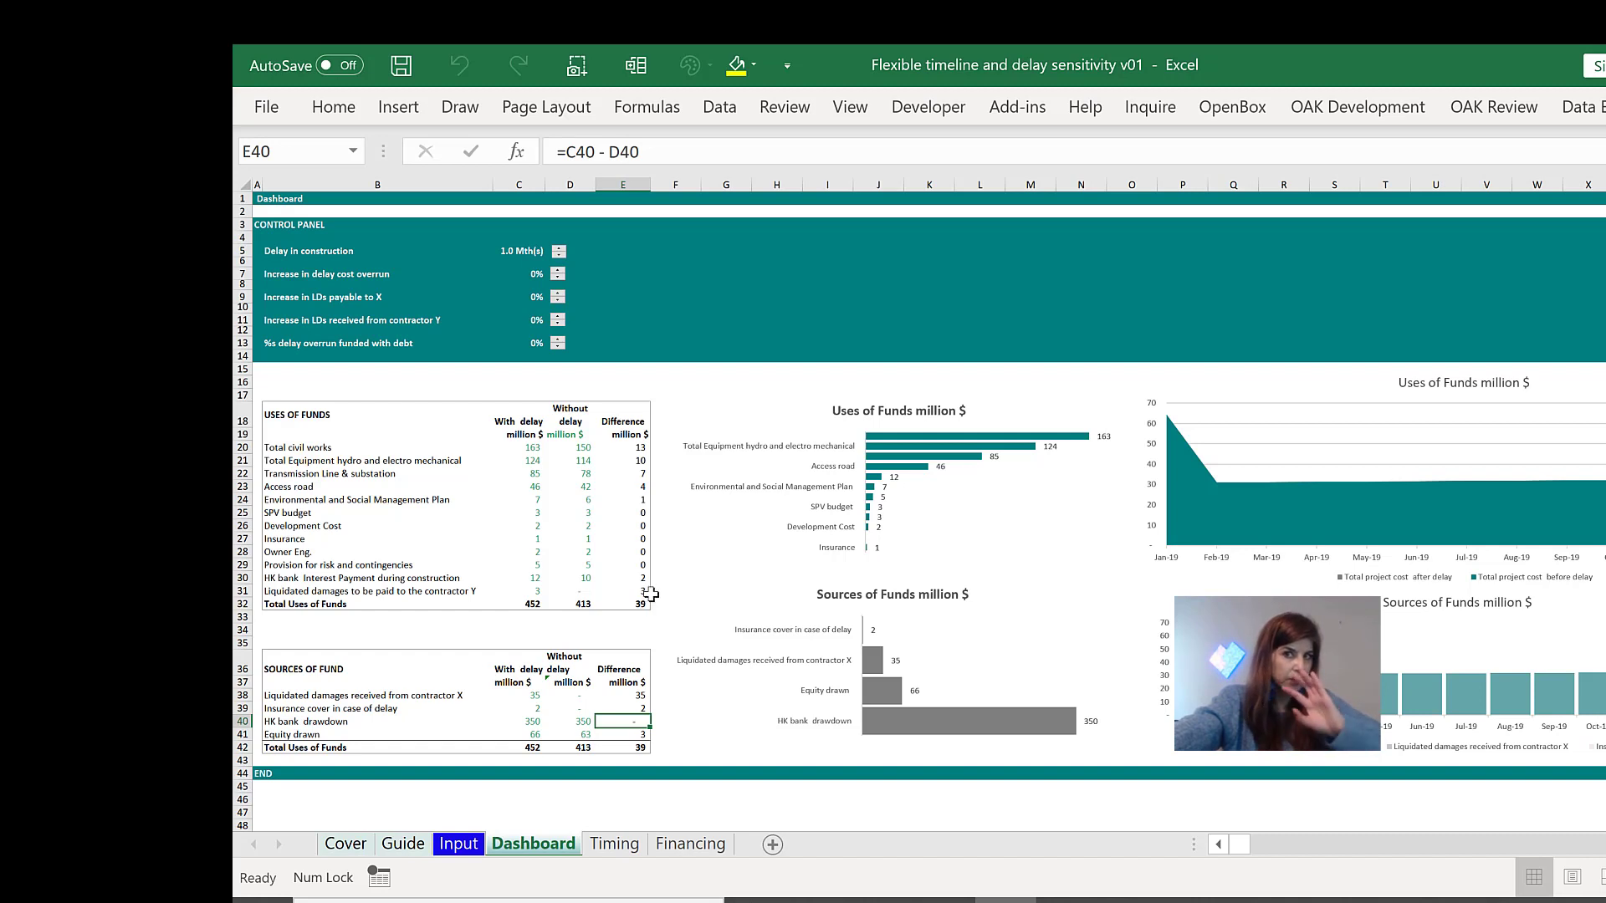
Step: Point out the delay cost overrun and LDs payable to X labels on the control panel
click(358, 273)
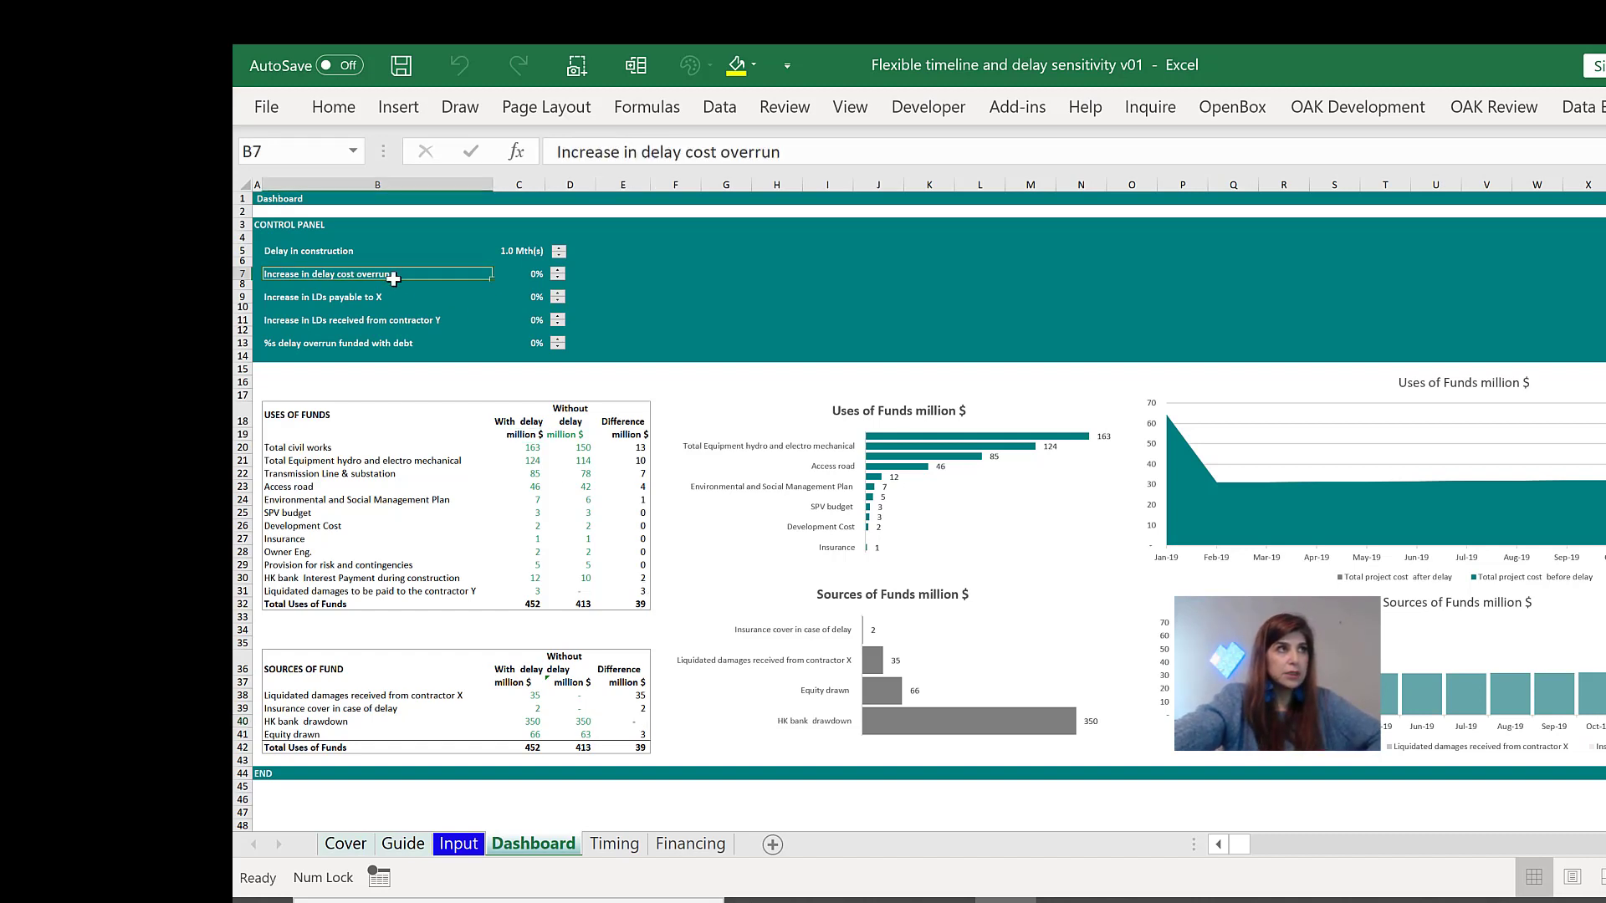
click(376, 298)
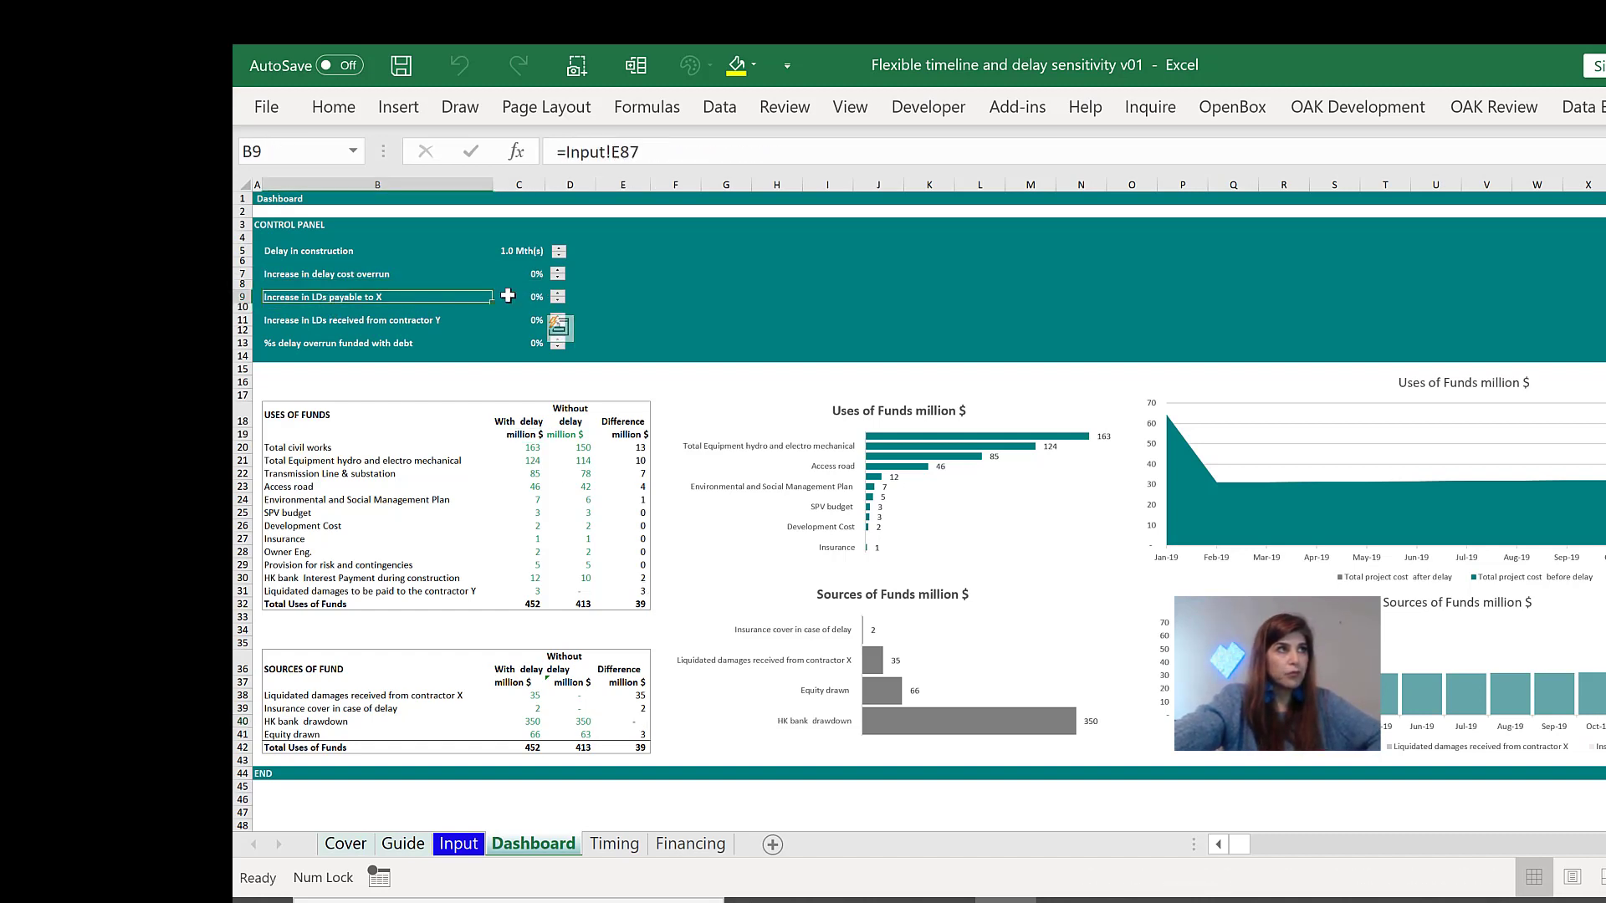
click(372, 319)
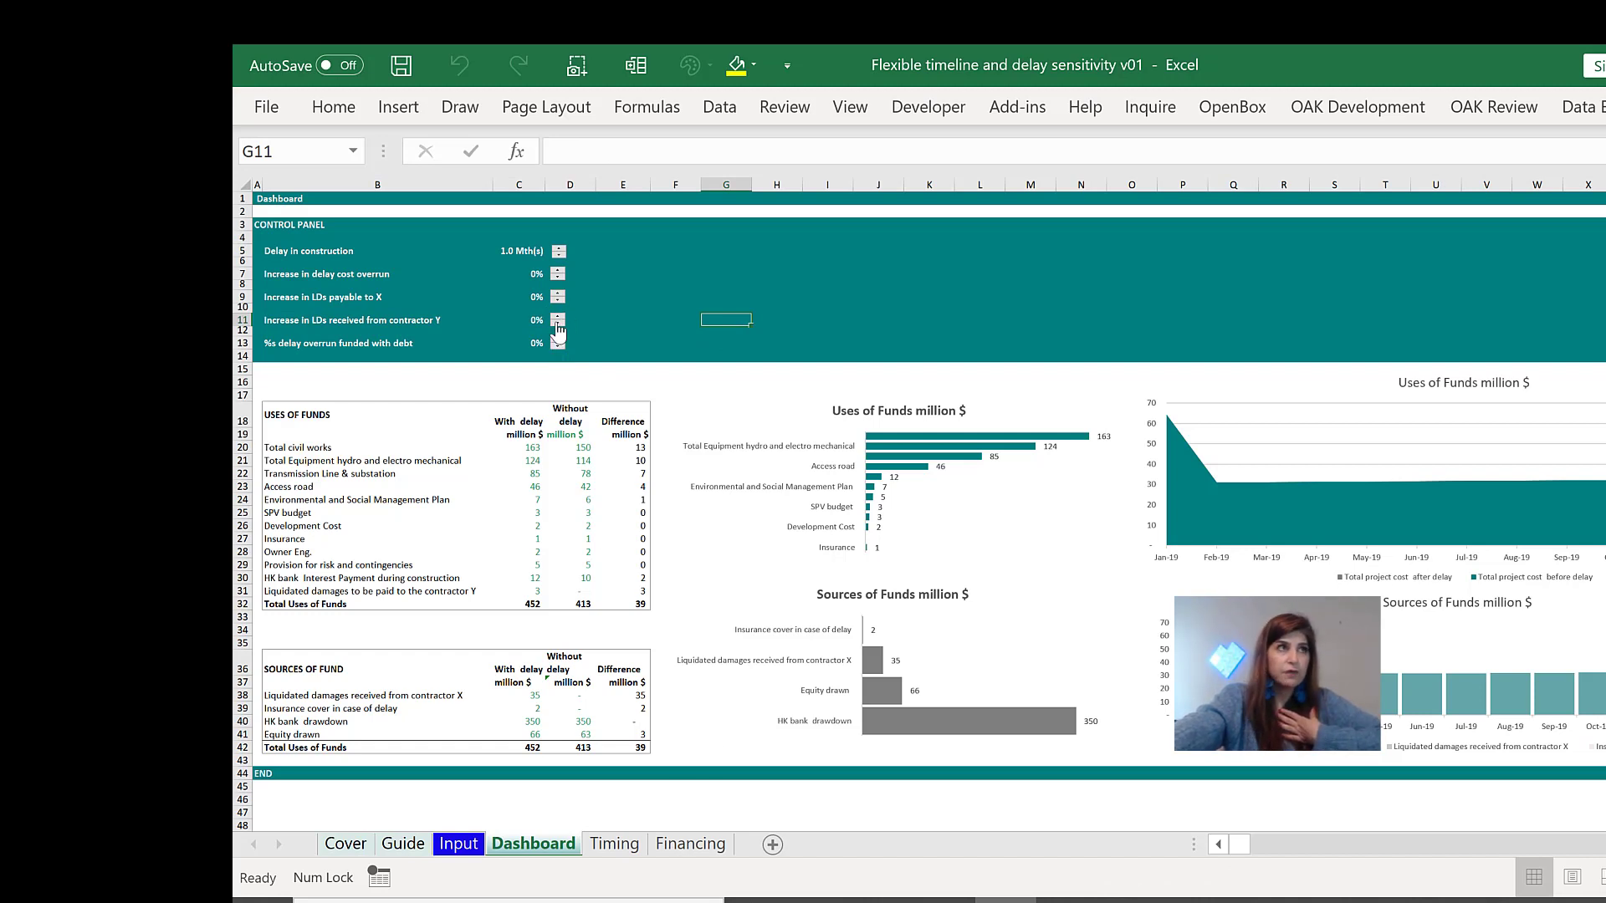
mouse_move(562, 334)
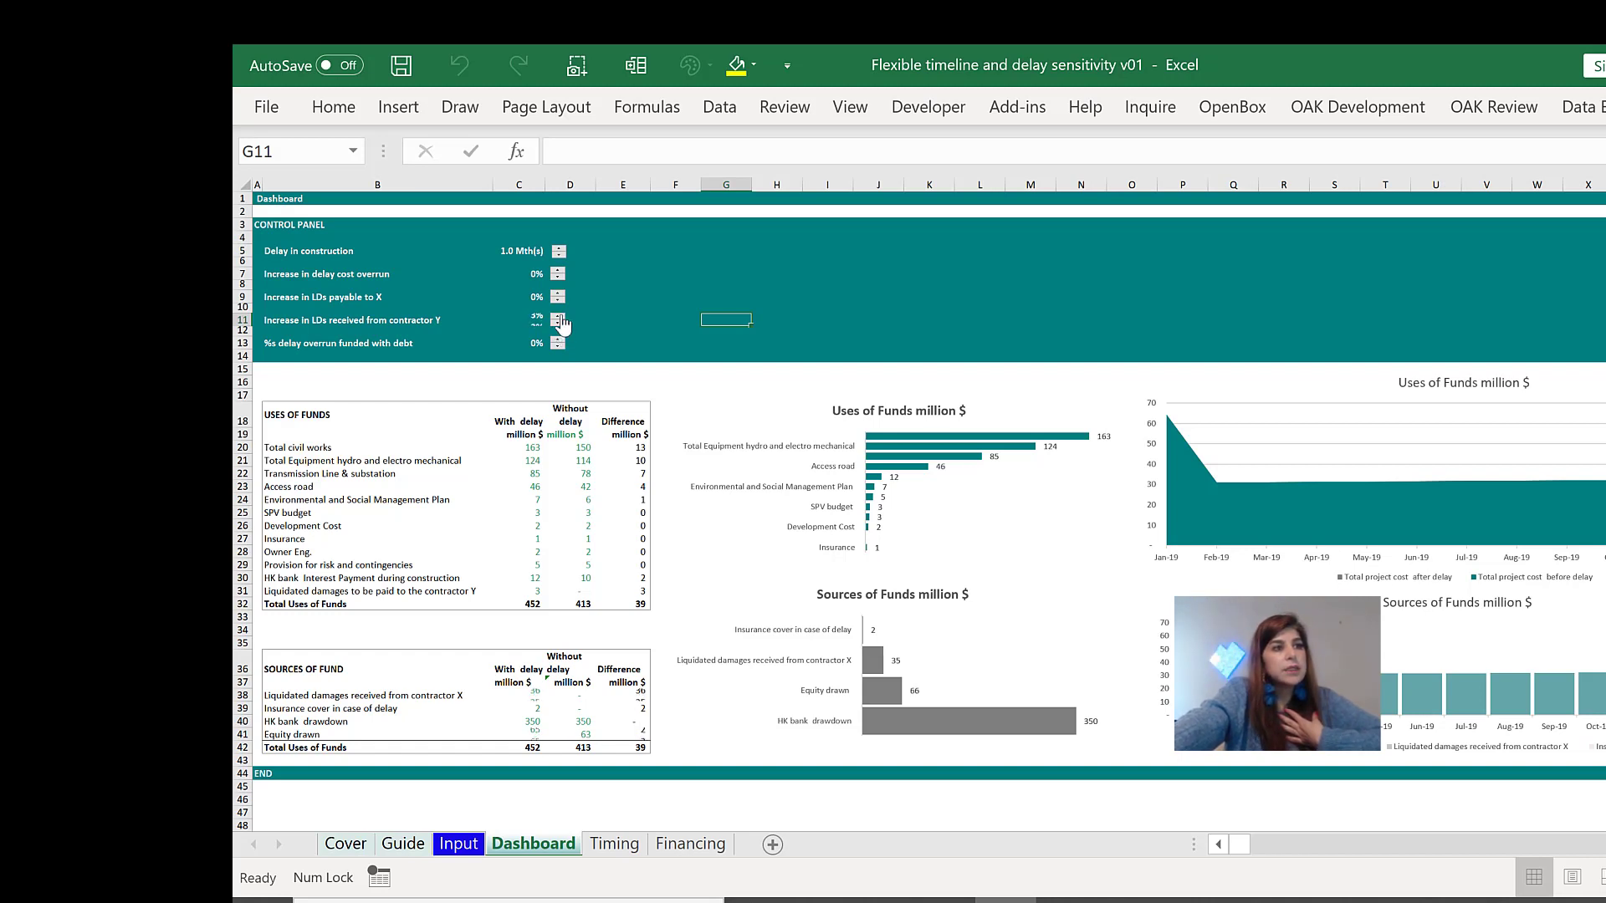
Step: Spin contractor Y LDs received up to 8% and the delay cost overrun increase to 5%
click(559, 318)
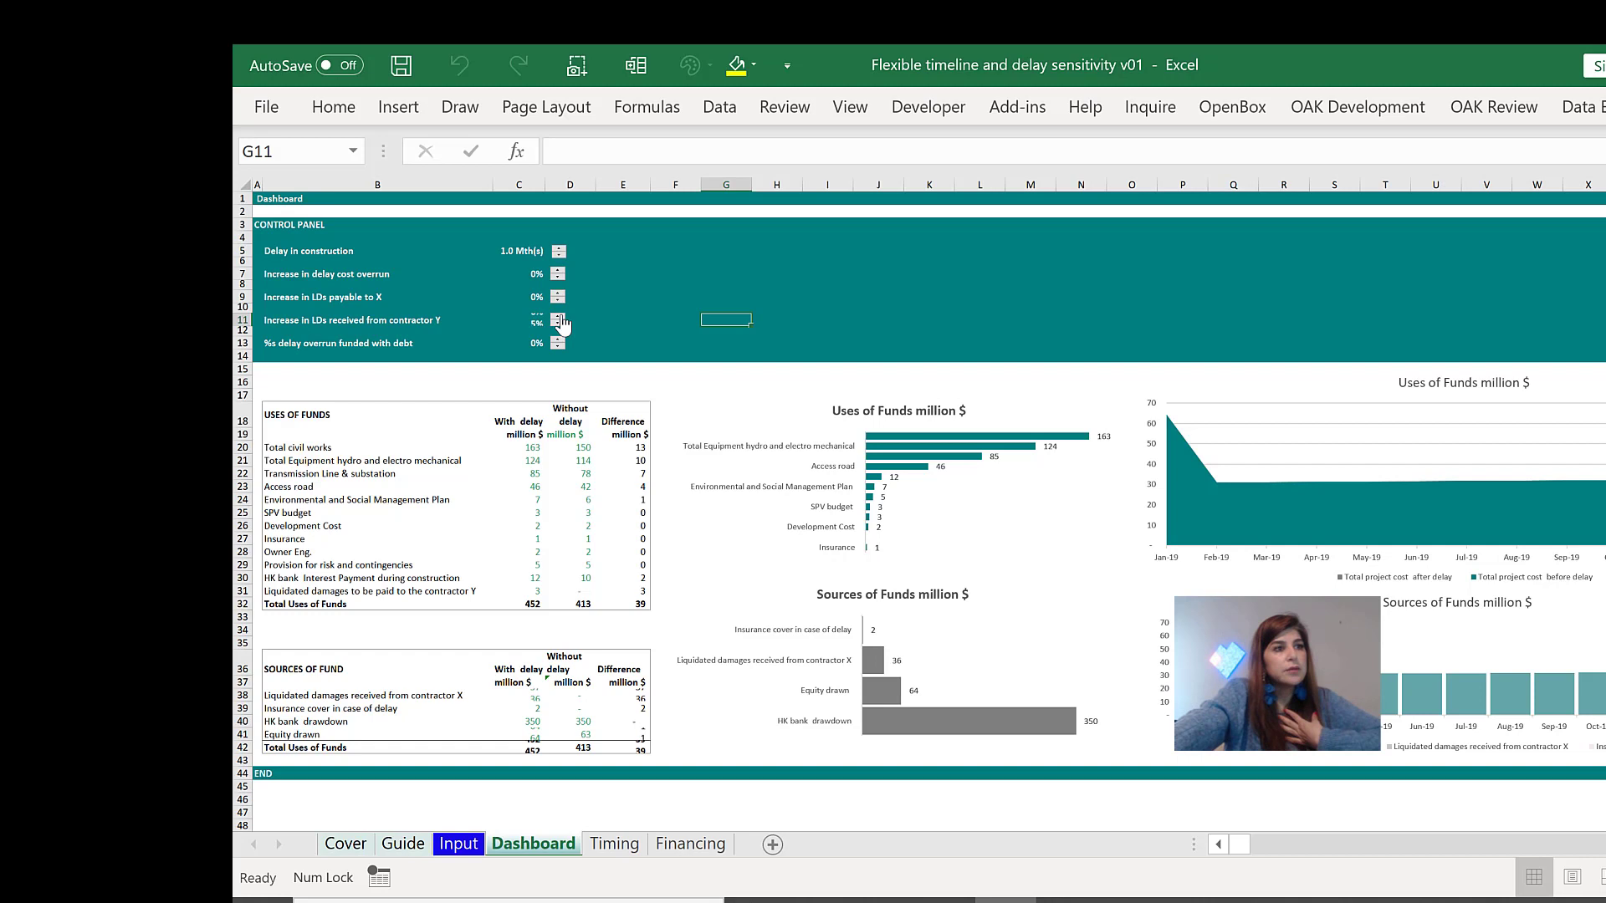
click(559, 316)
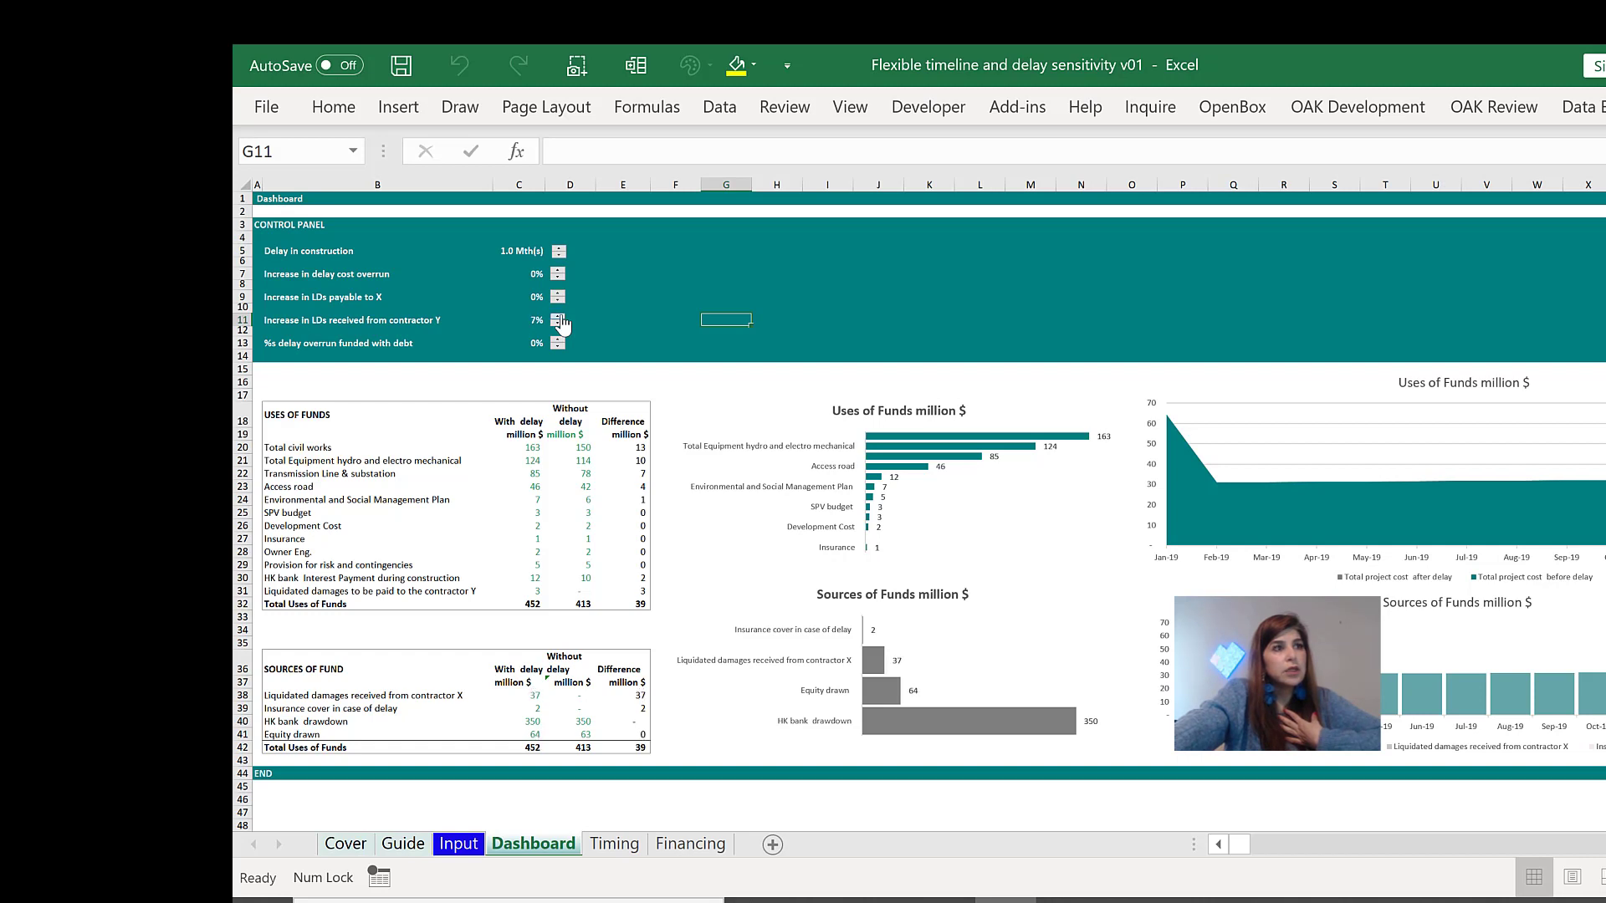
click(559, 316)
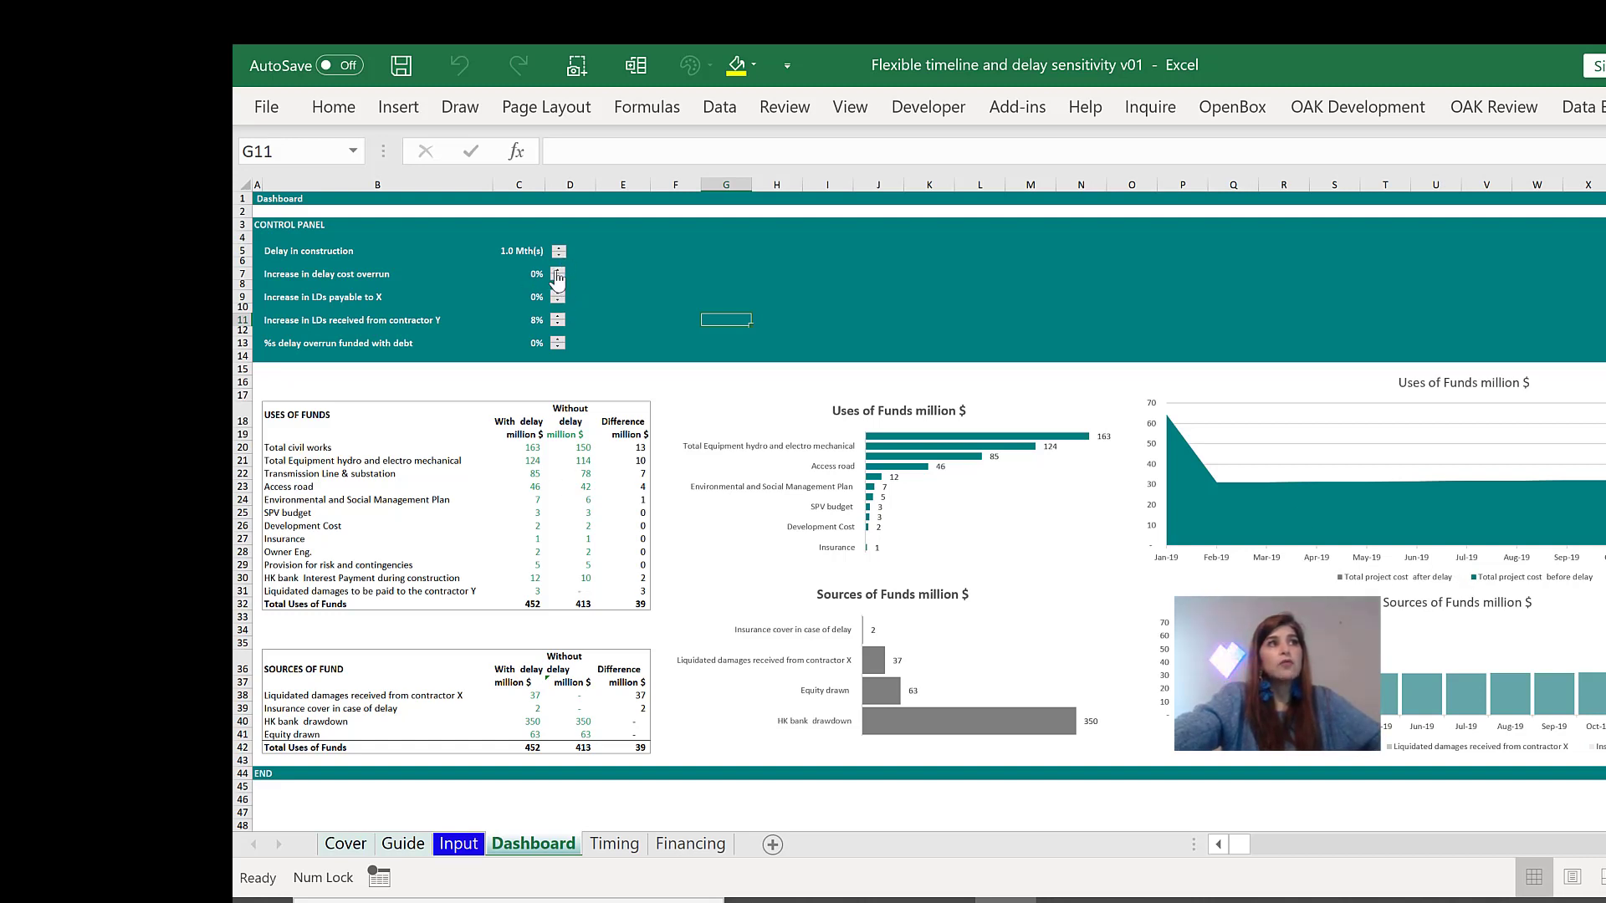
click(556, 269)
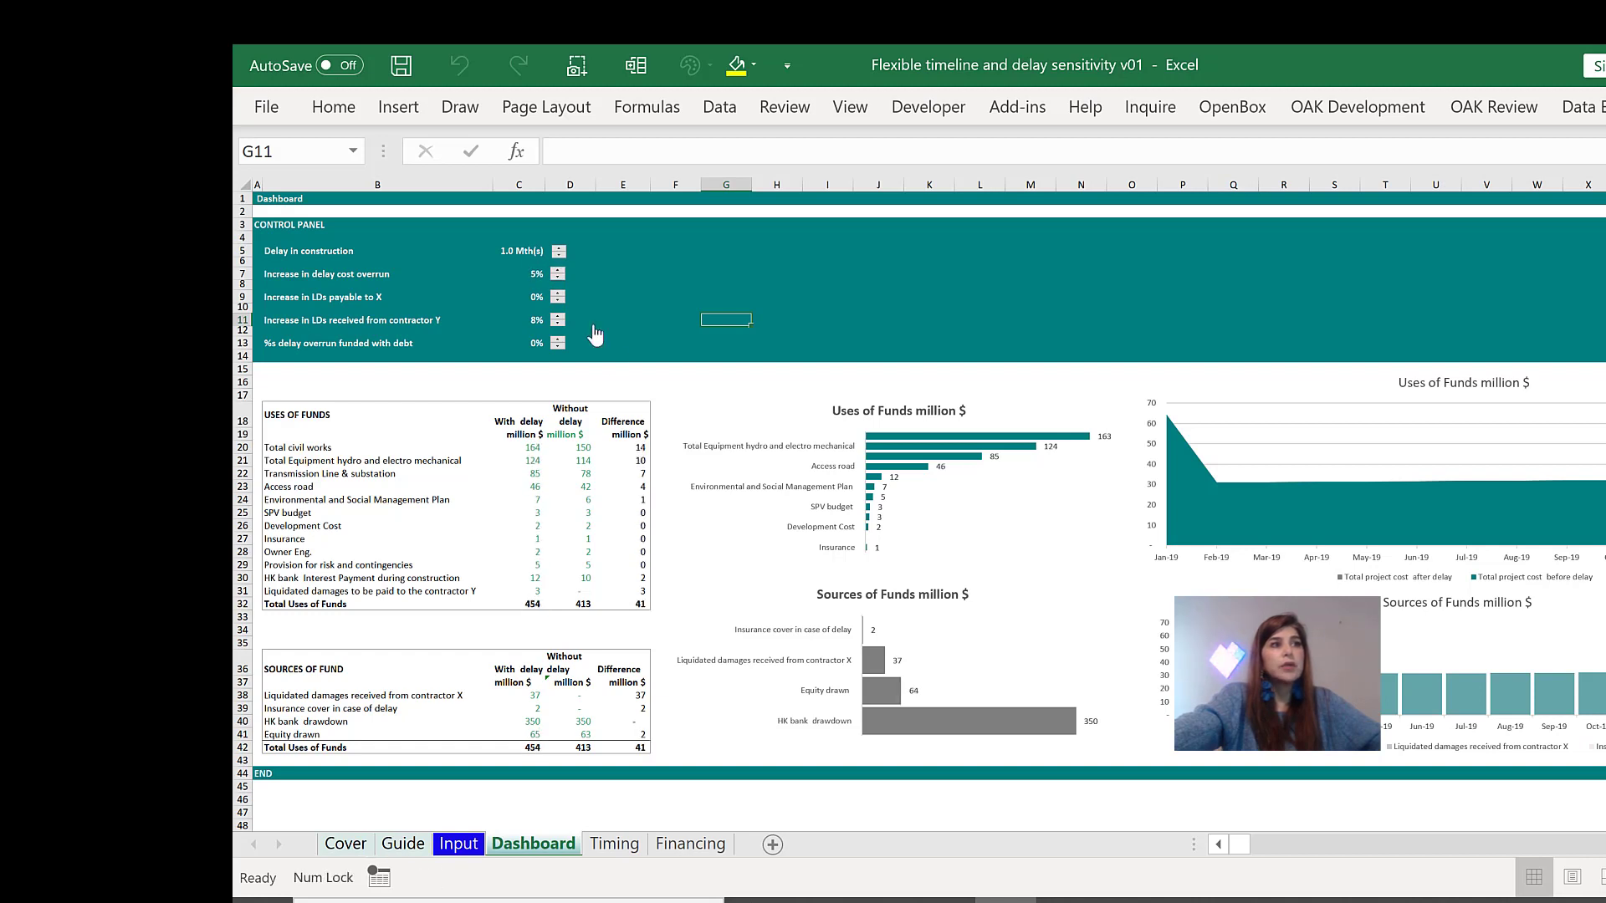